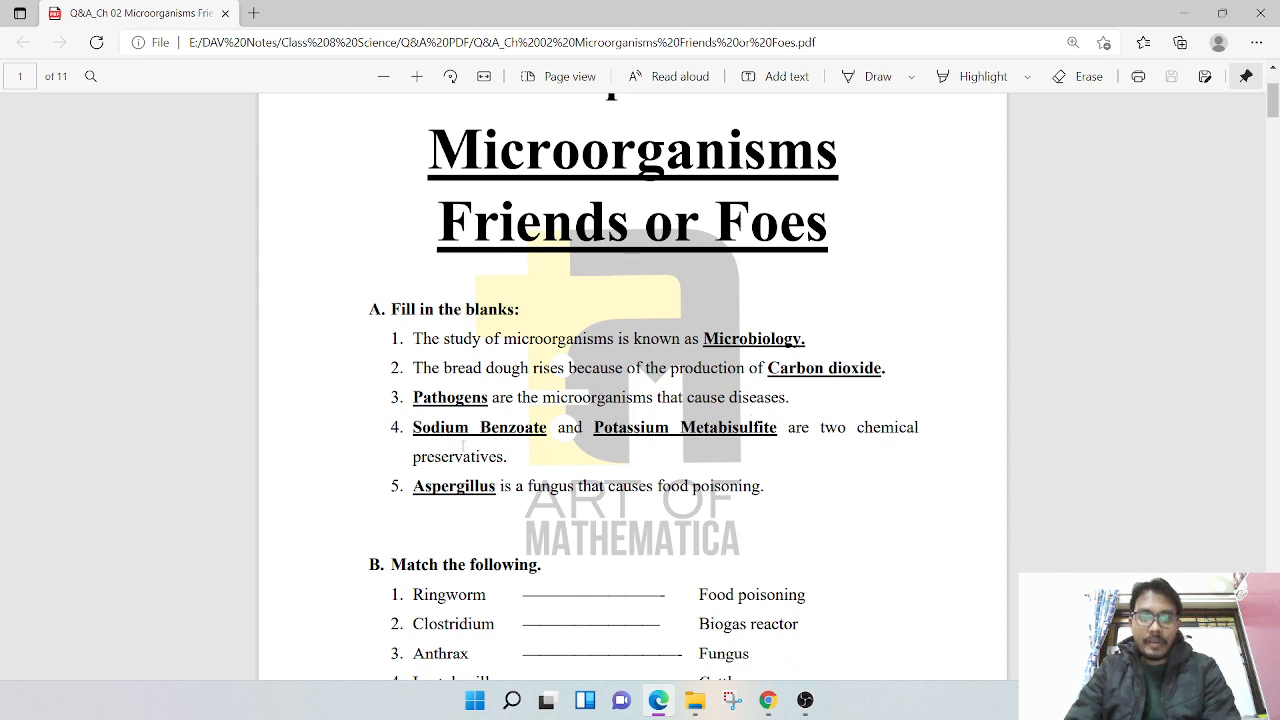
pyautogui.moveTo(727, 461)
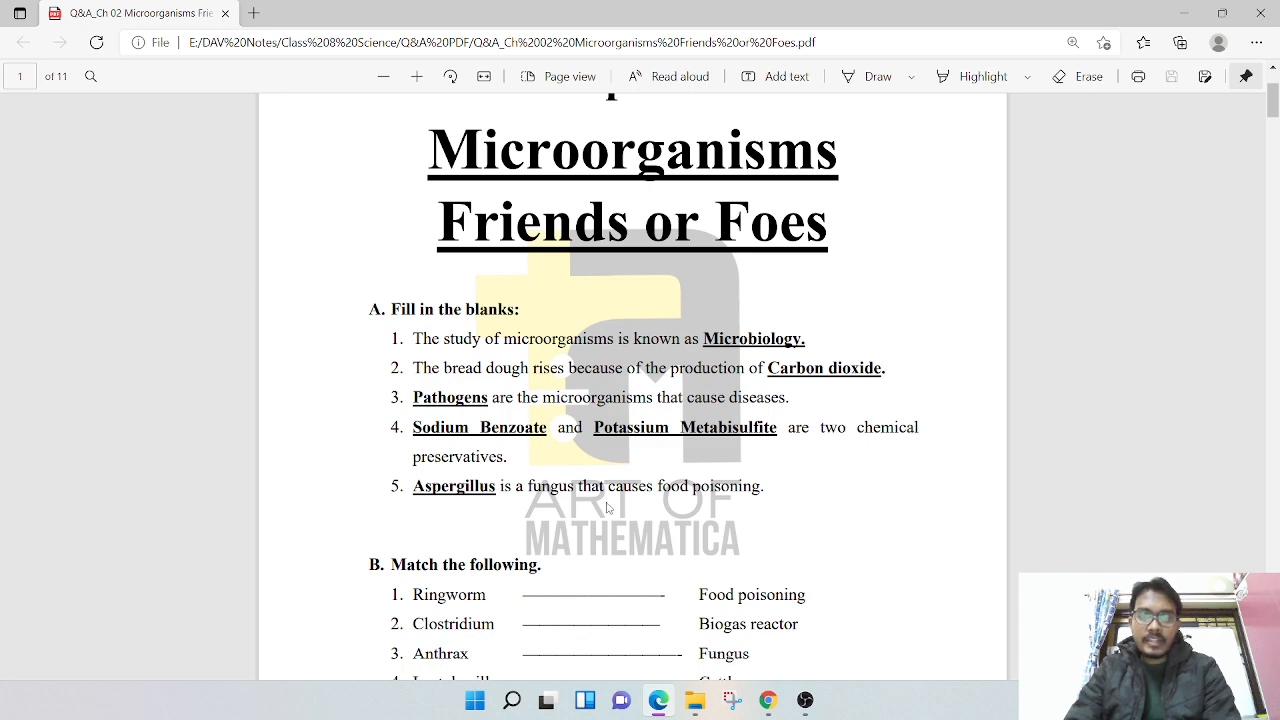
# Scroll past page 1 to page 2's matching answers and section C
pyautogui.scroll(-3)
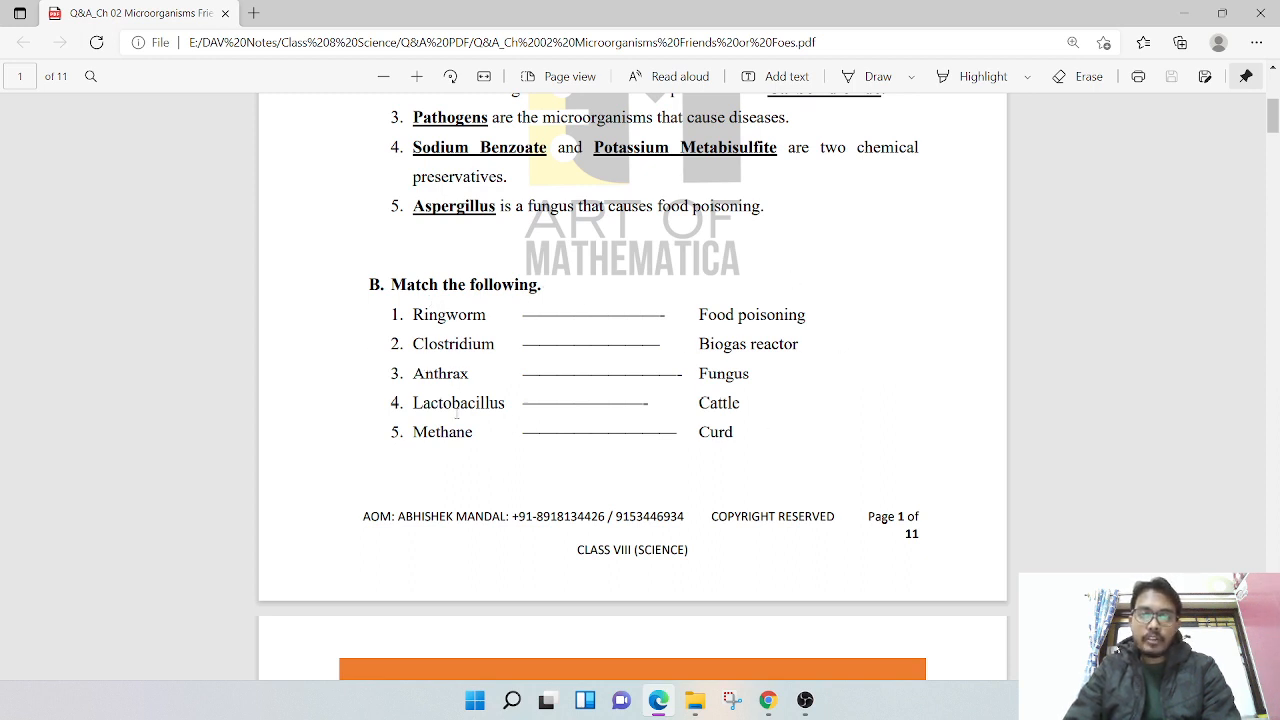
pyautogui.scroll(-3)
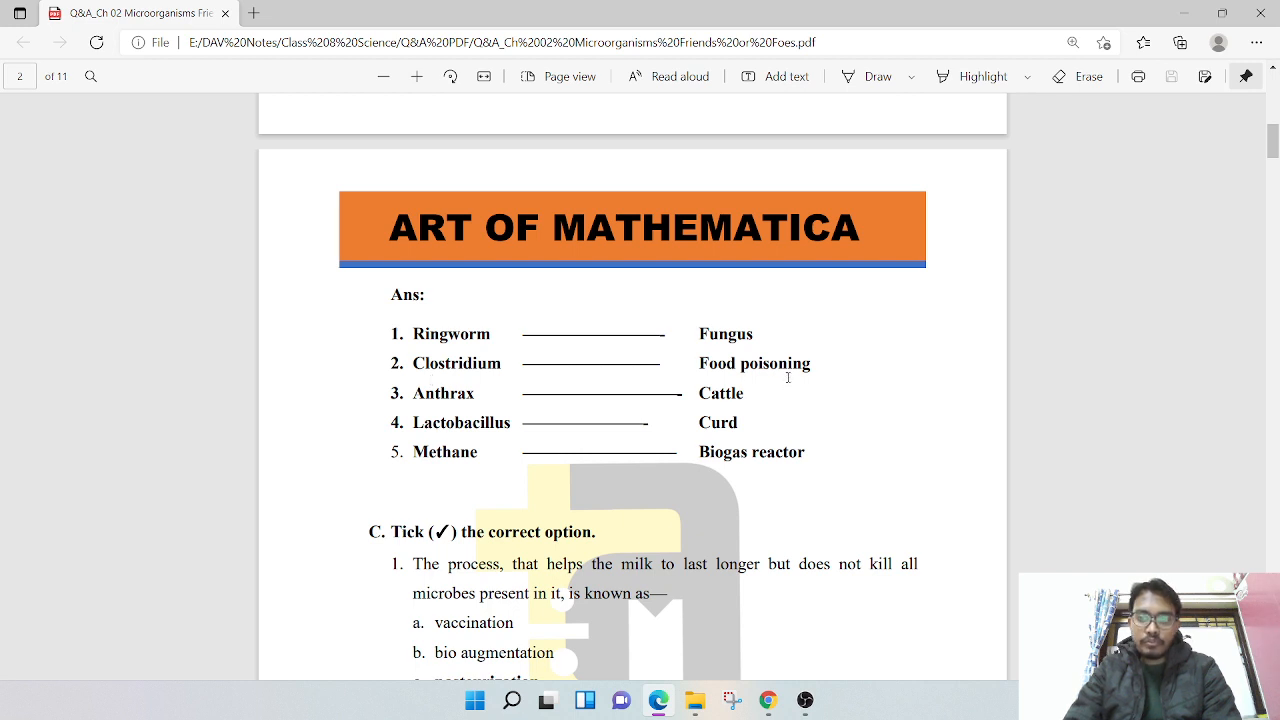
pyautogui.moveTo(657, 425)
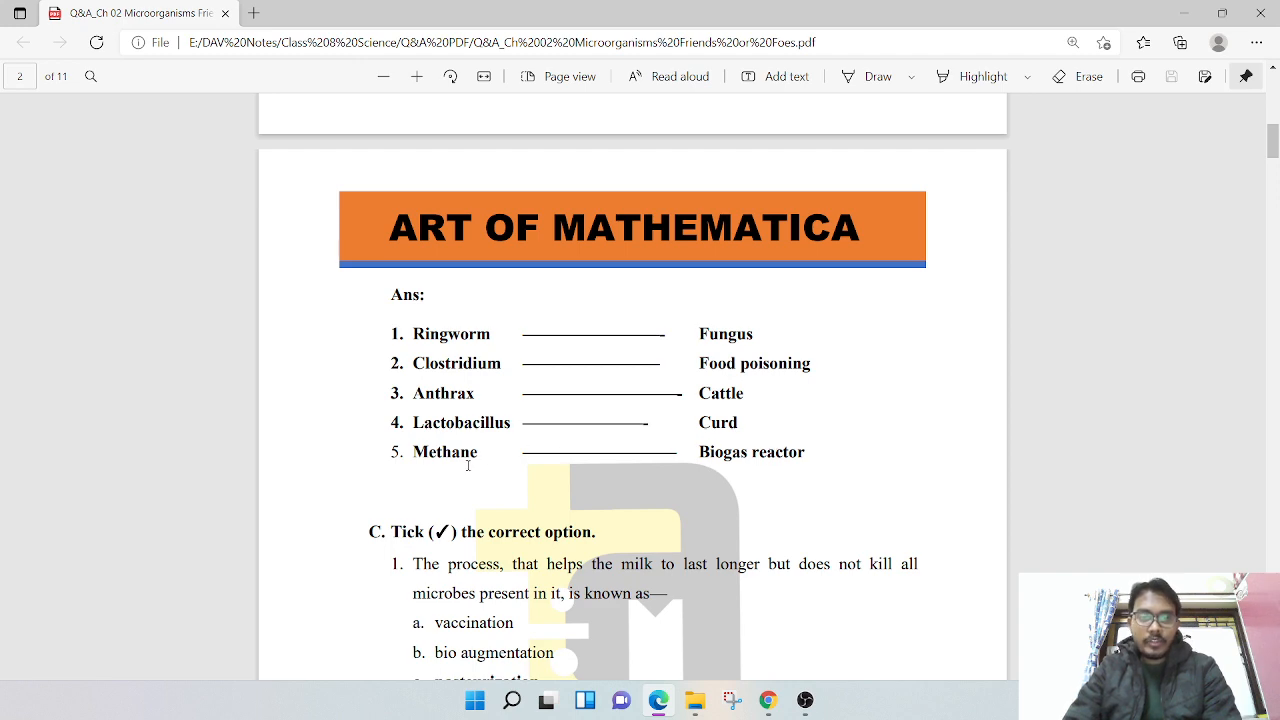
# Scroll to the bottom of page 2, reaching page 3's questions 3 and 4 answers
pyautogui.scroll(-3)
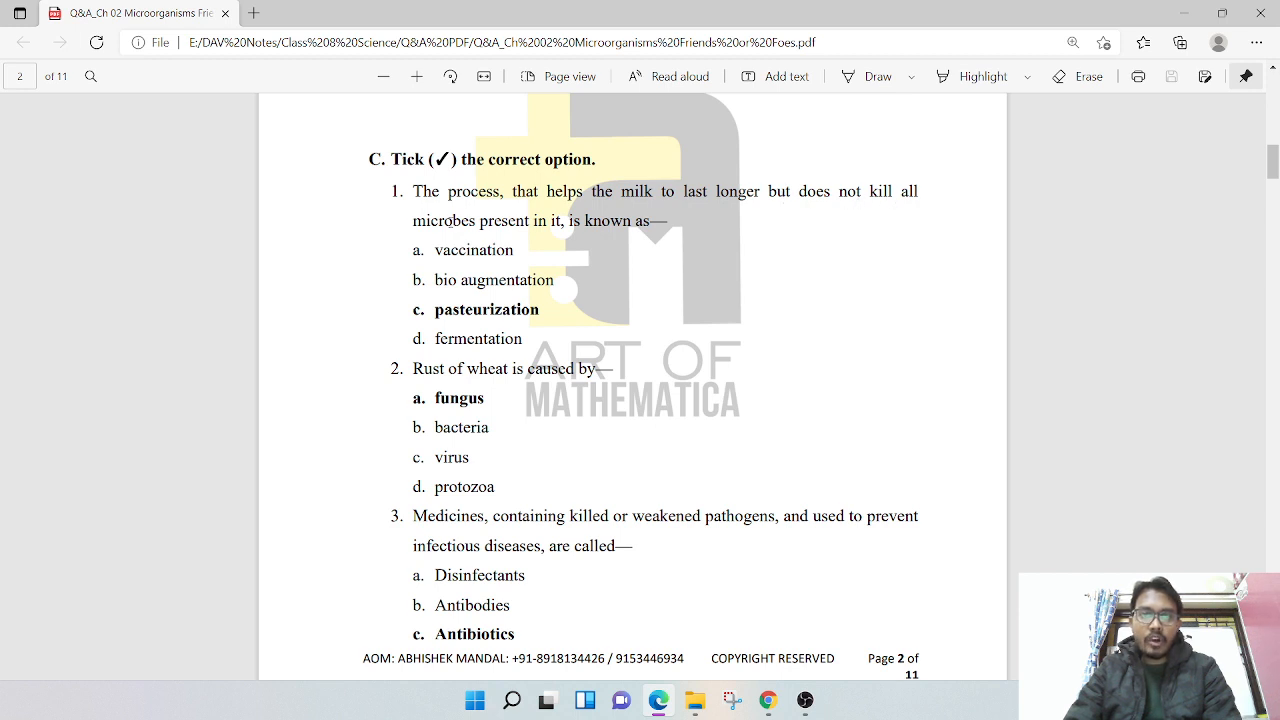
pyautogui.moveTo(575, 234)
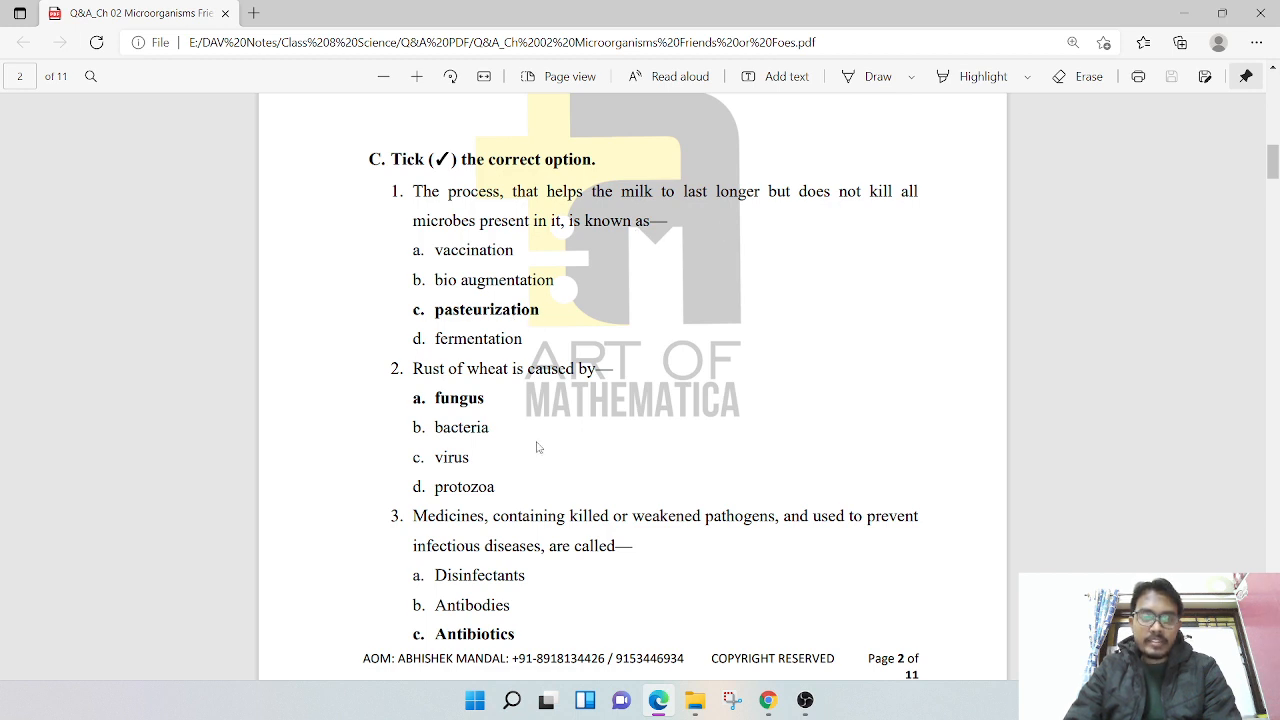
pyautogui.scroll(-3)
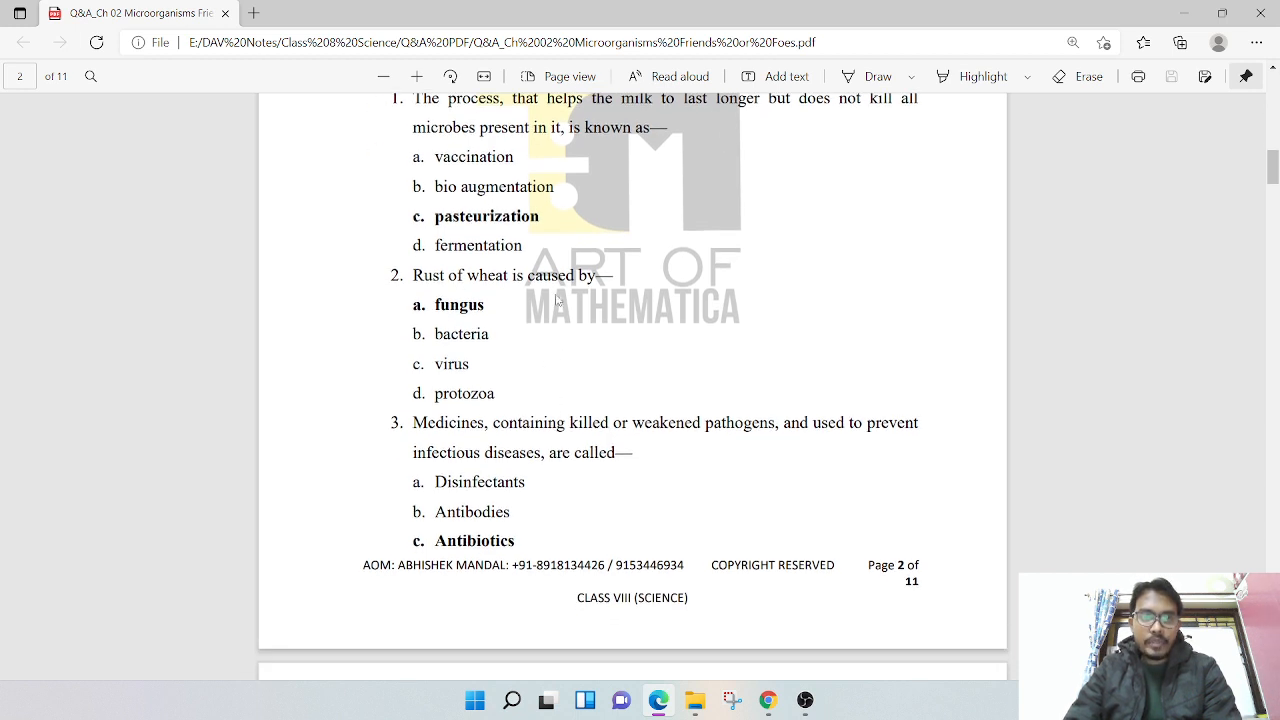
pyautogui.scroll(-3)
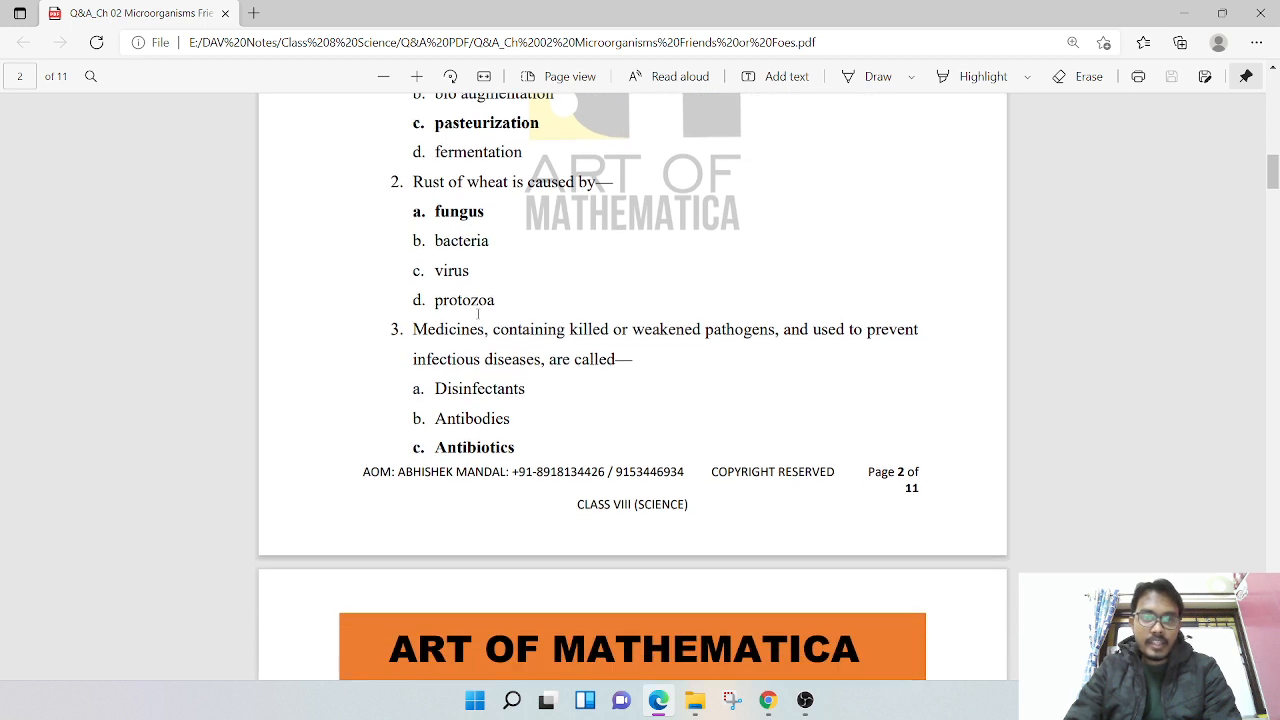
pyautogui.moveTo(606, 398)
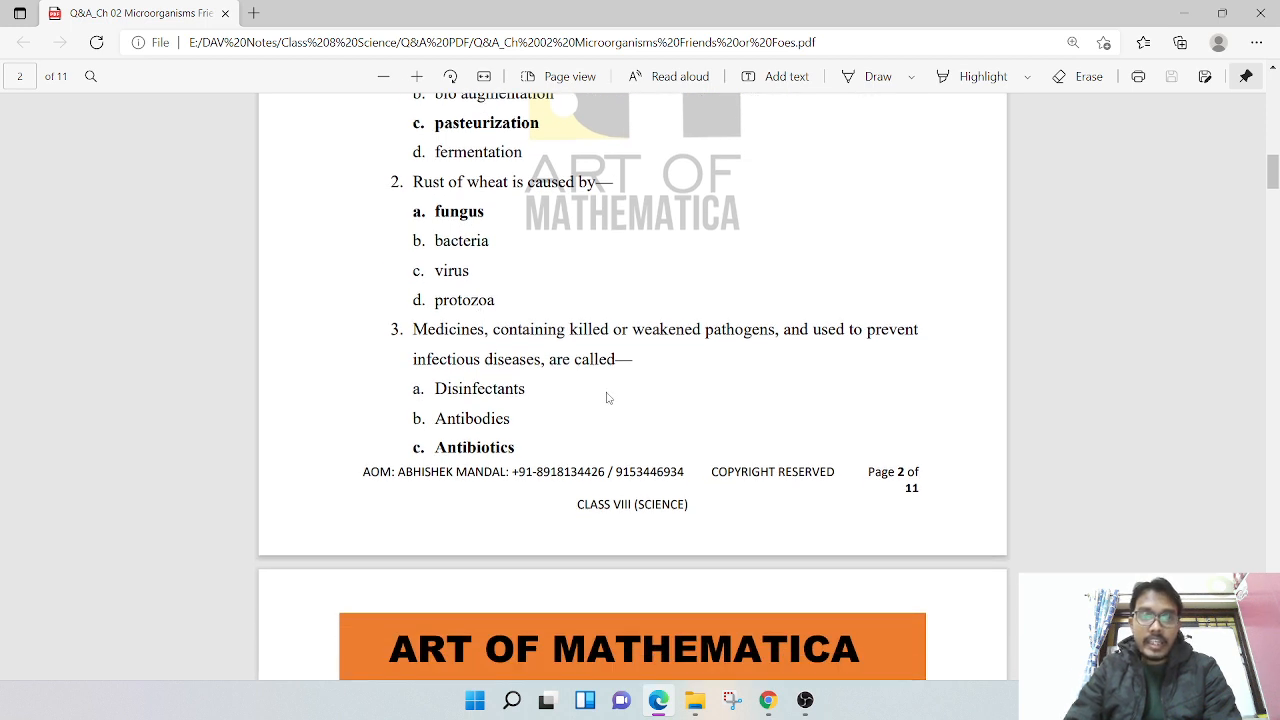
pyautogui.moveTo(757, 423)
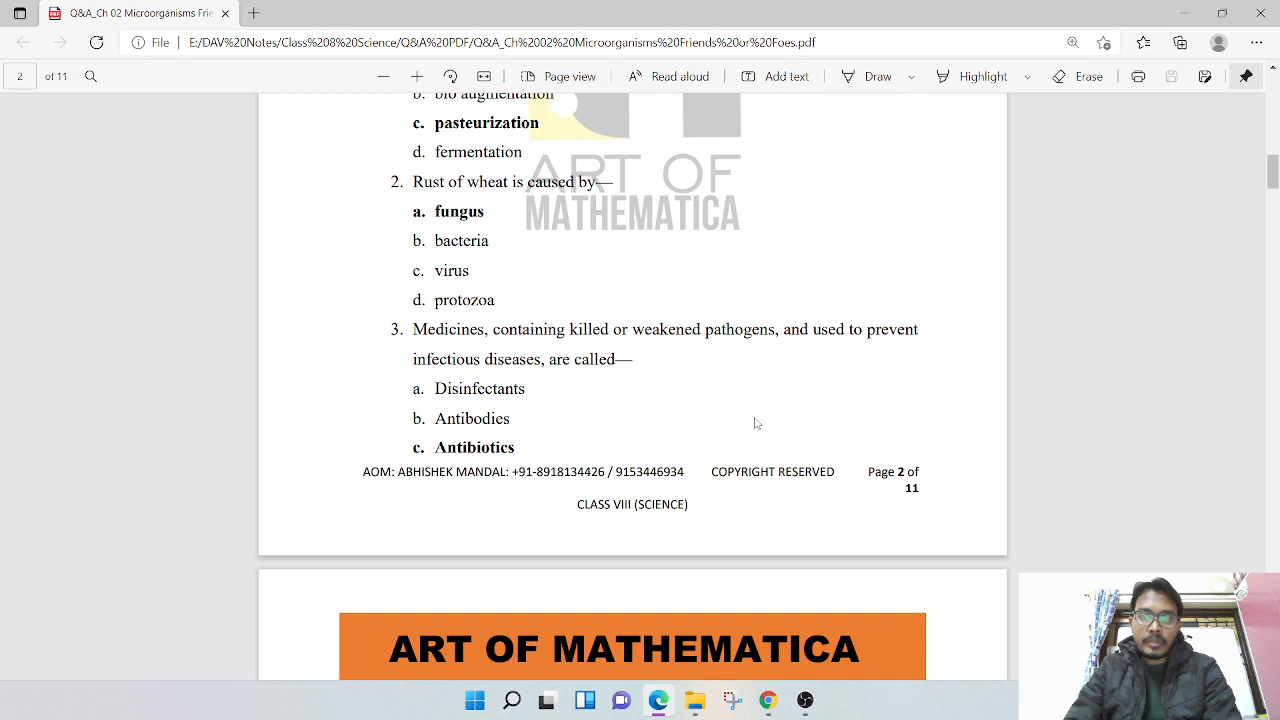
pyautogui.moveTo(748, 360)
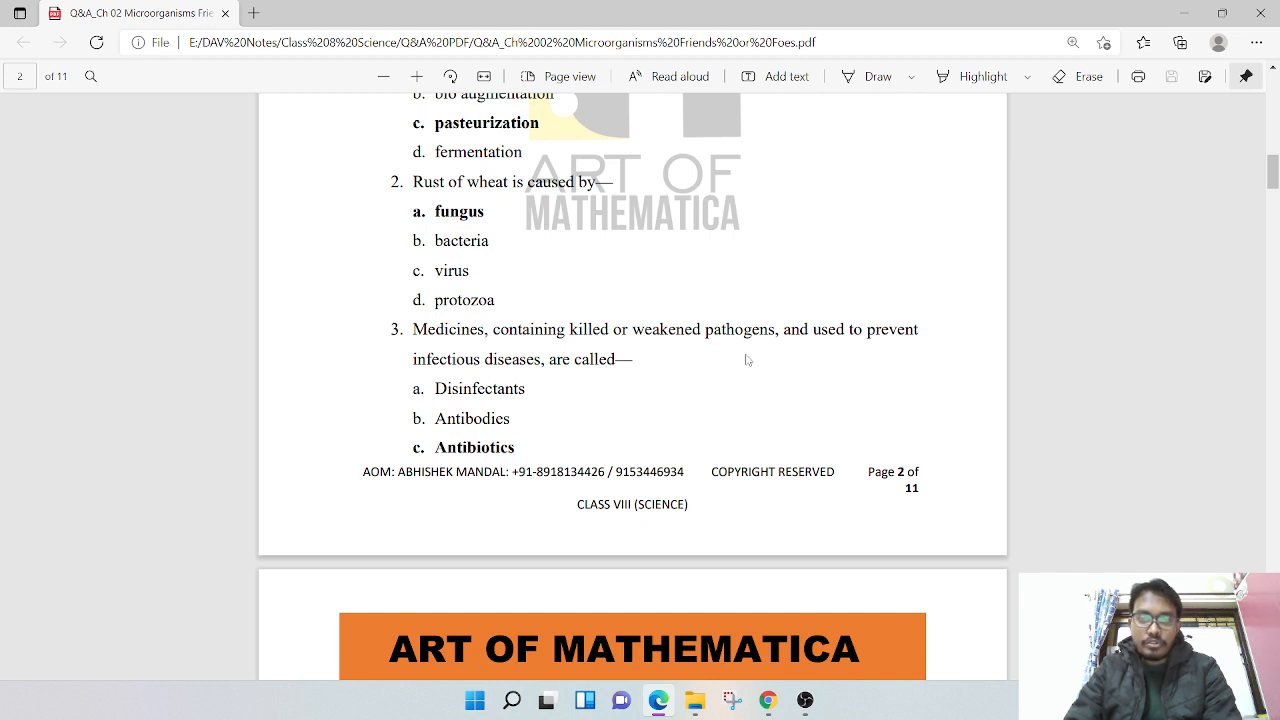
pyautogui.moveTo(617, 446)
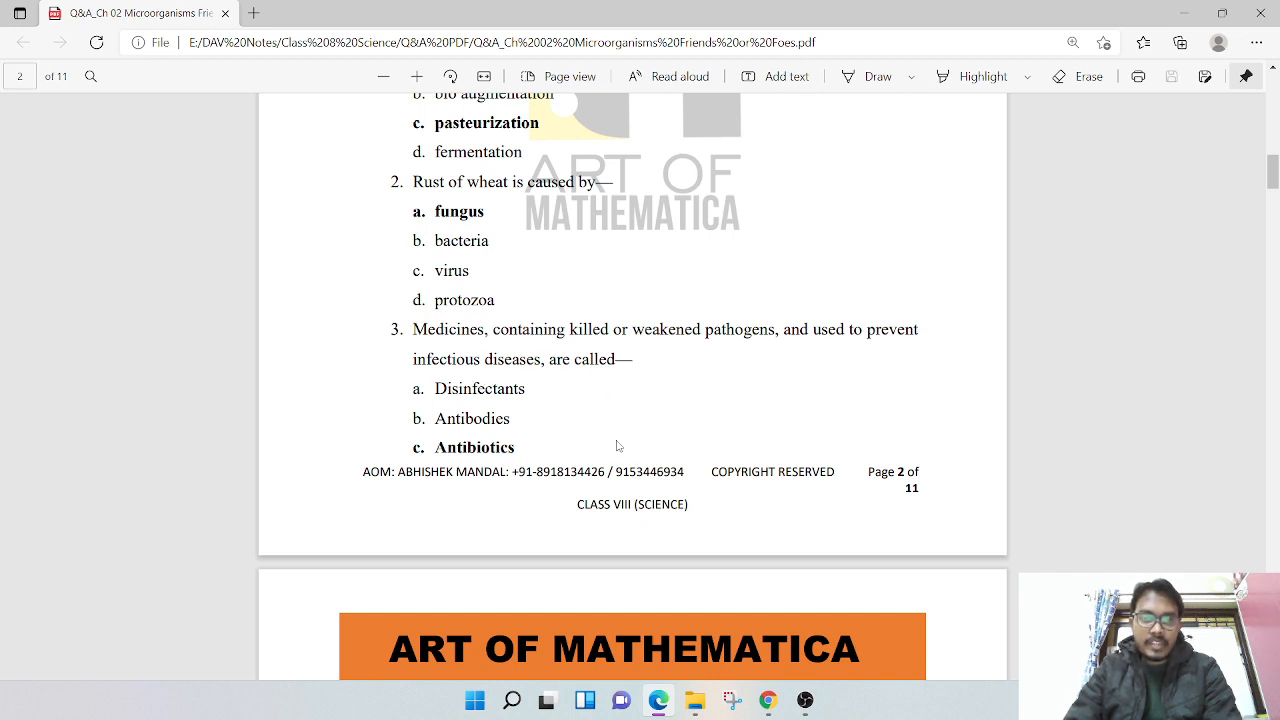
pyautogui.scroll(-3)
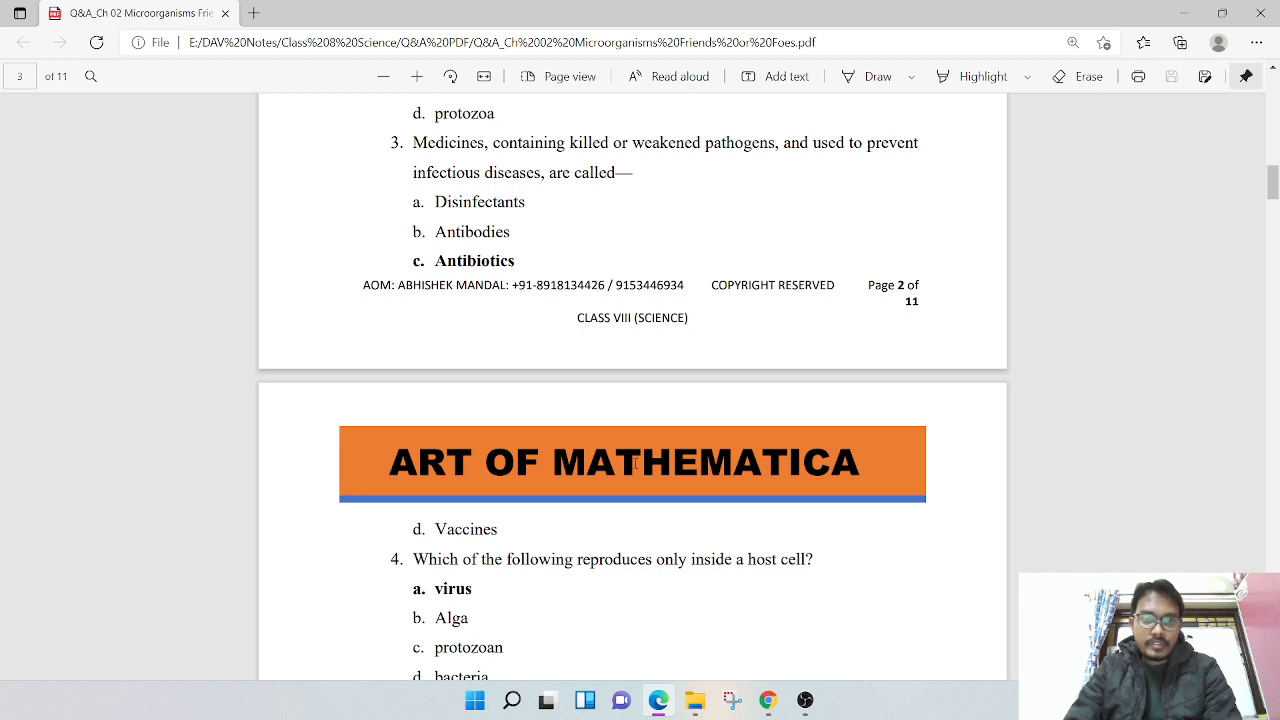
# Scroll page 3 to question 5's answer and section D's virus answer
pyautogui.scroll(-3)
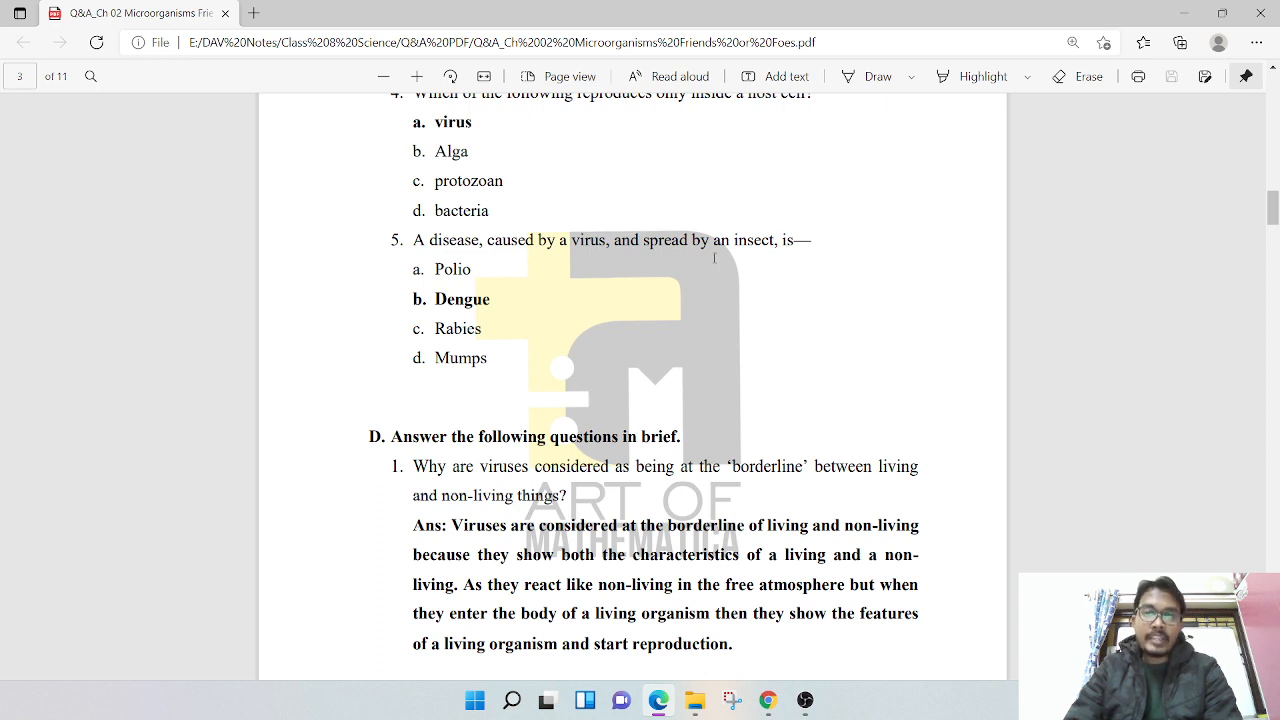
pyautogui.moveTo(820, 366)
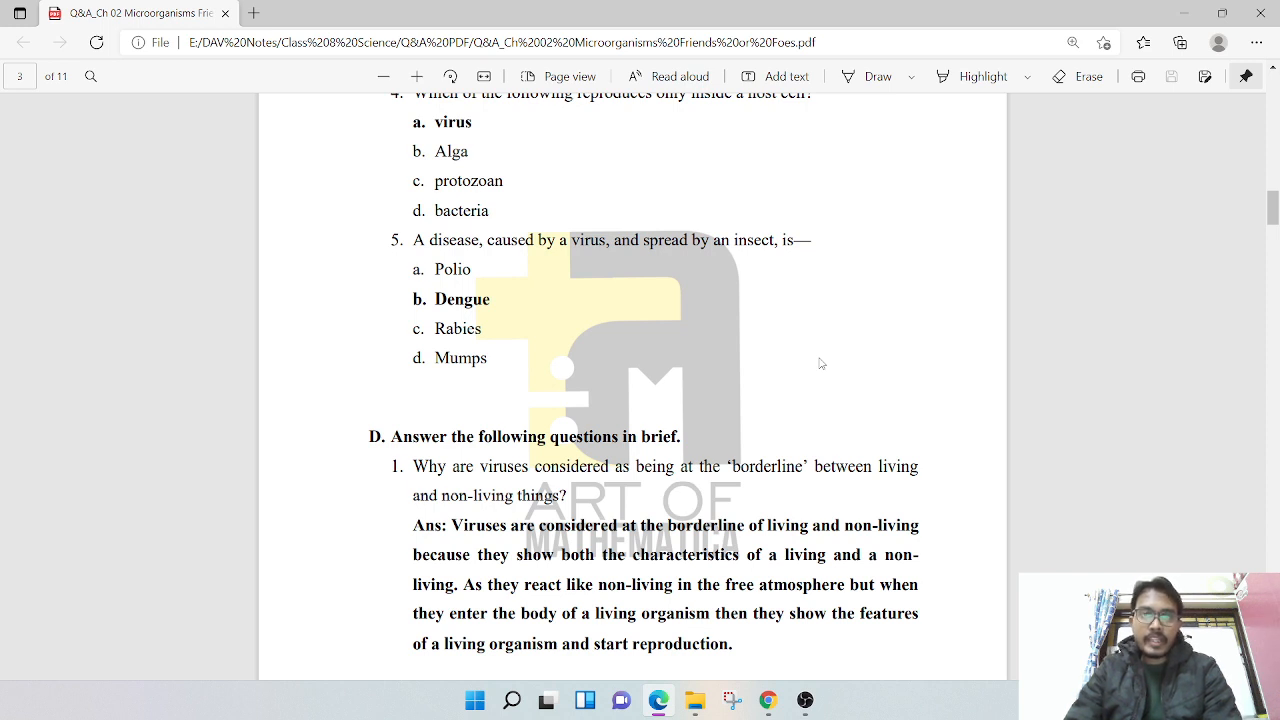
pyautogui.moveTo(718, 273)
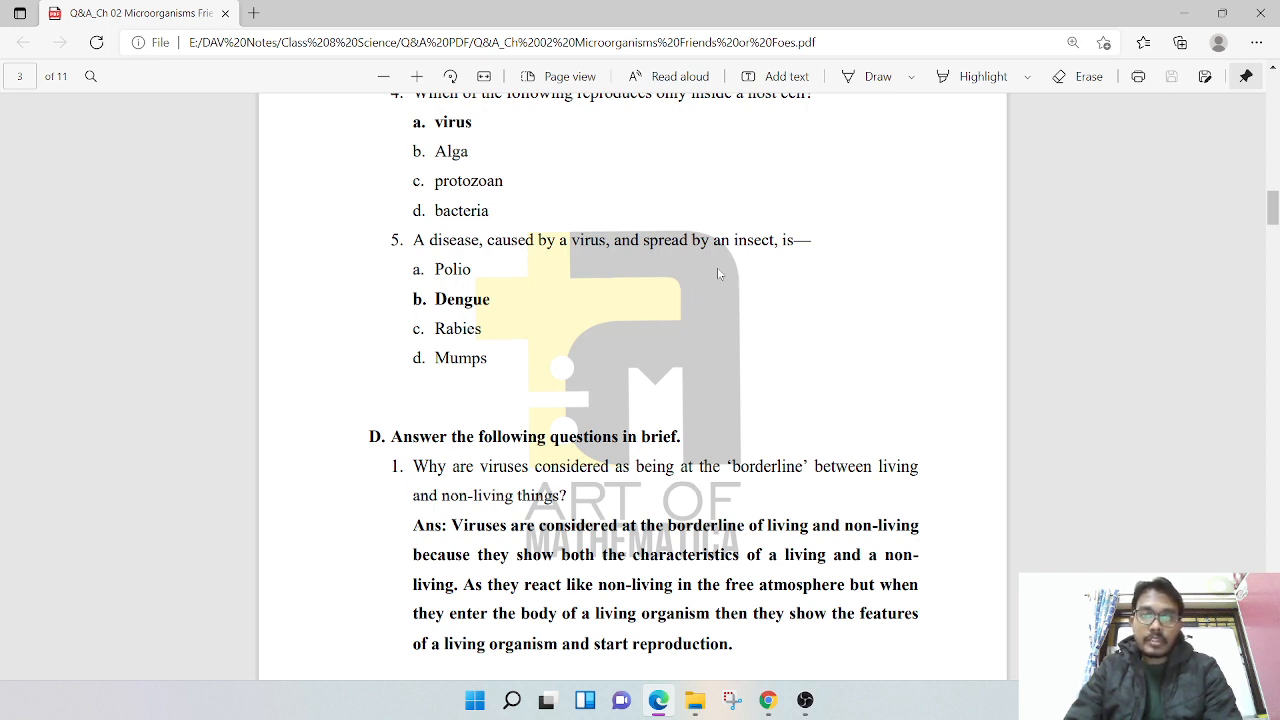
pyautogui.scroll(-3)
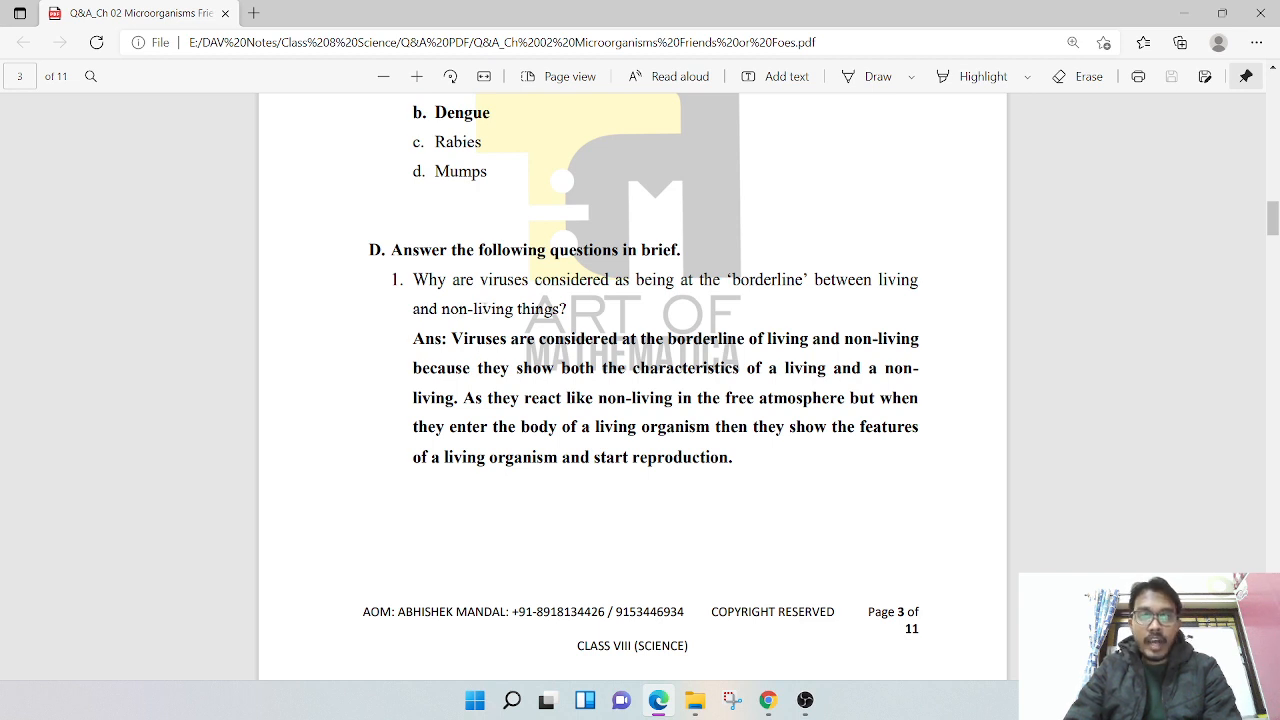
pyautogui.moveTo(711, 320)
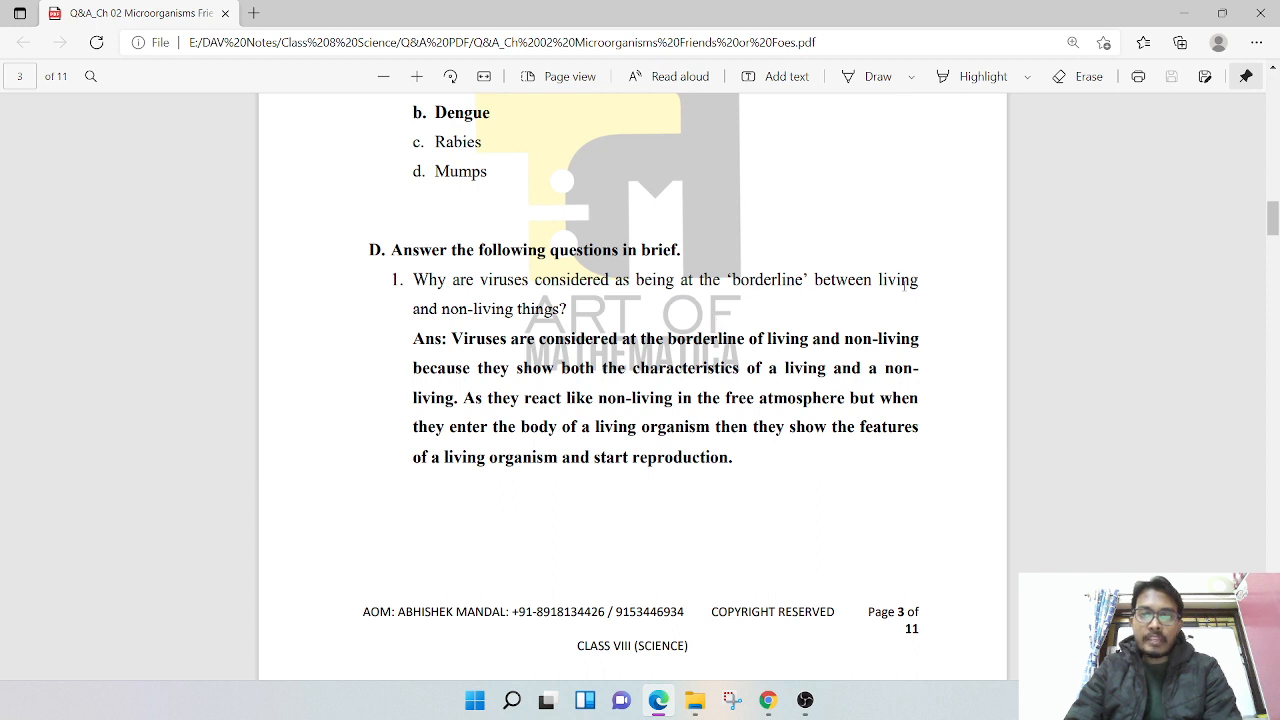
# Scroll to page 4's fermentation answer and the start of the decomposition answer
pyautogui.scroll(-3)
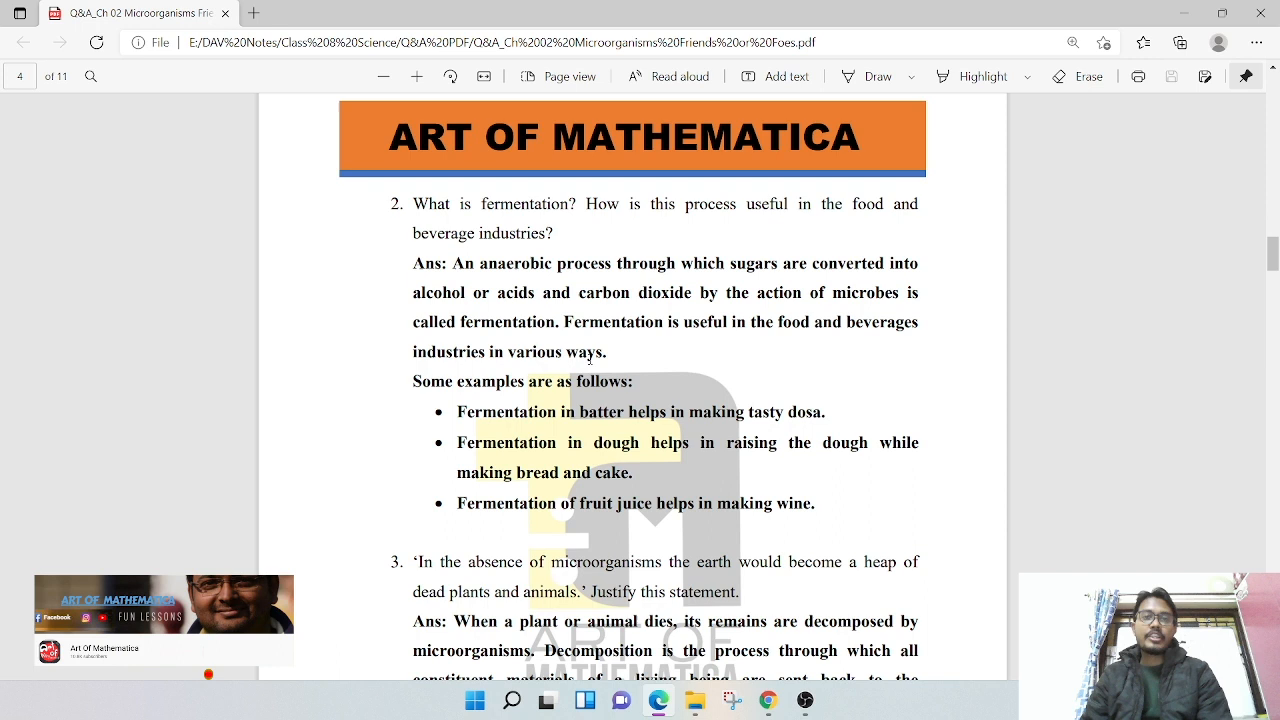
pyautogui.click(210, 650)
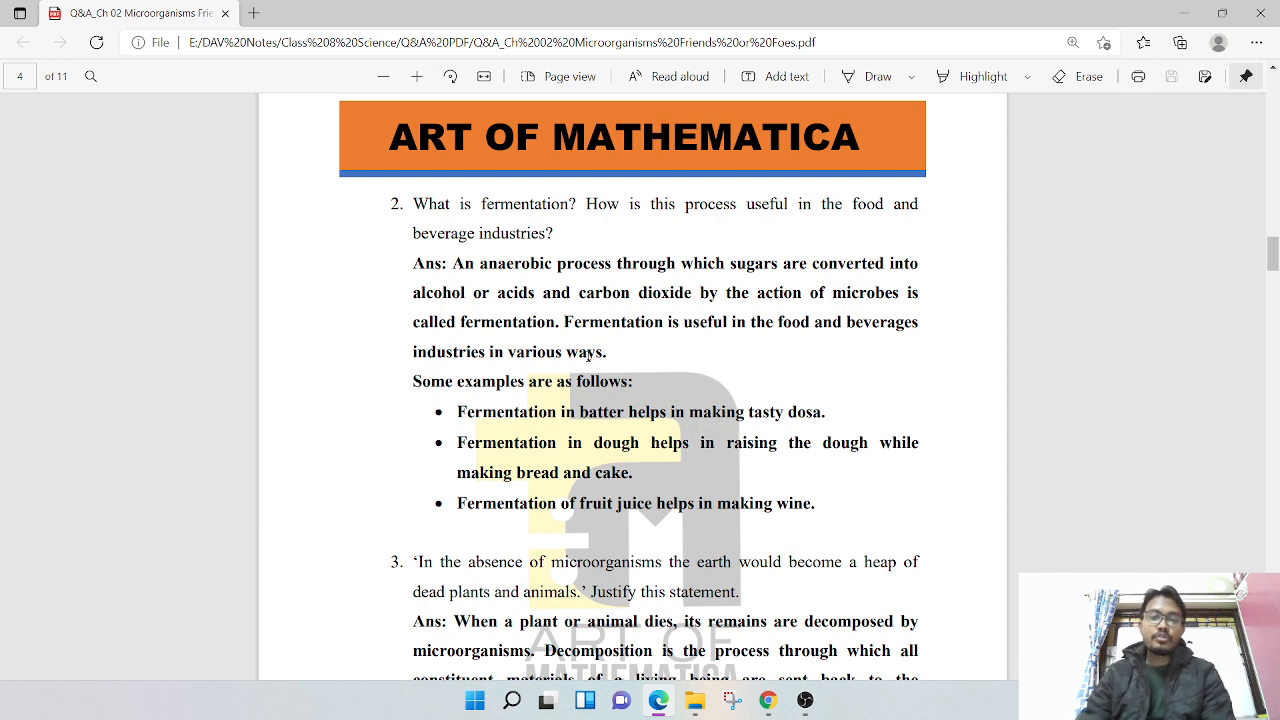
# Scroll to question 3's full decomposition answer and page 4's footer
pyautogui.scroll(-3)
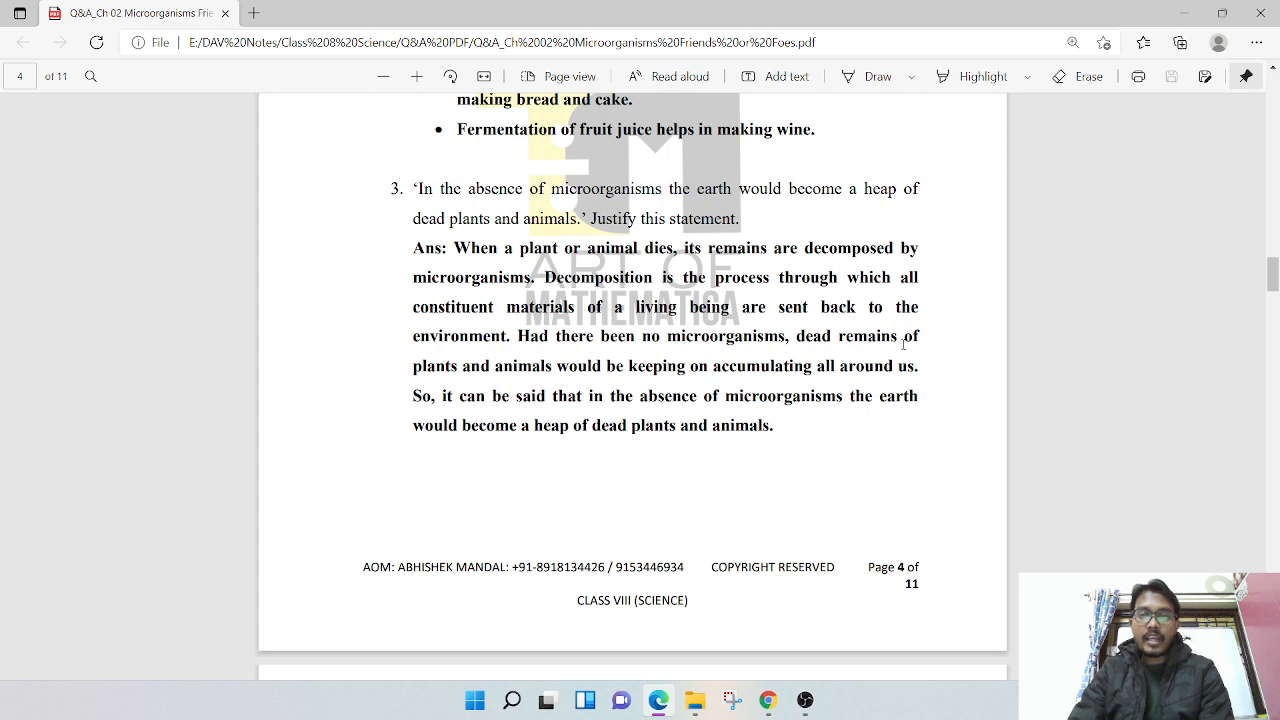
pyautogui.moveTo(521, 379)
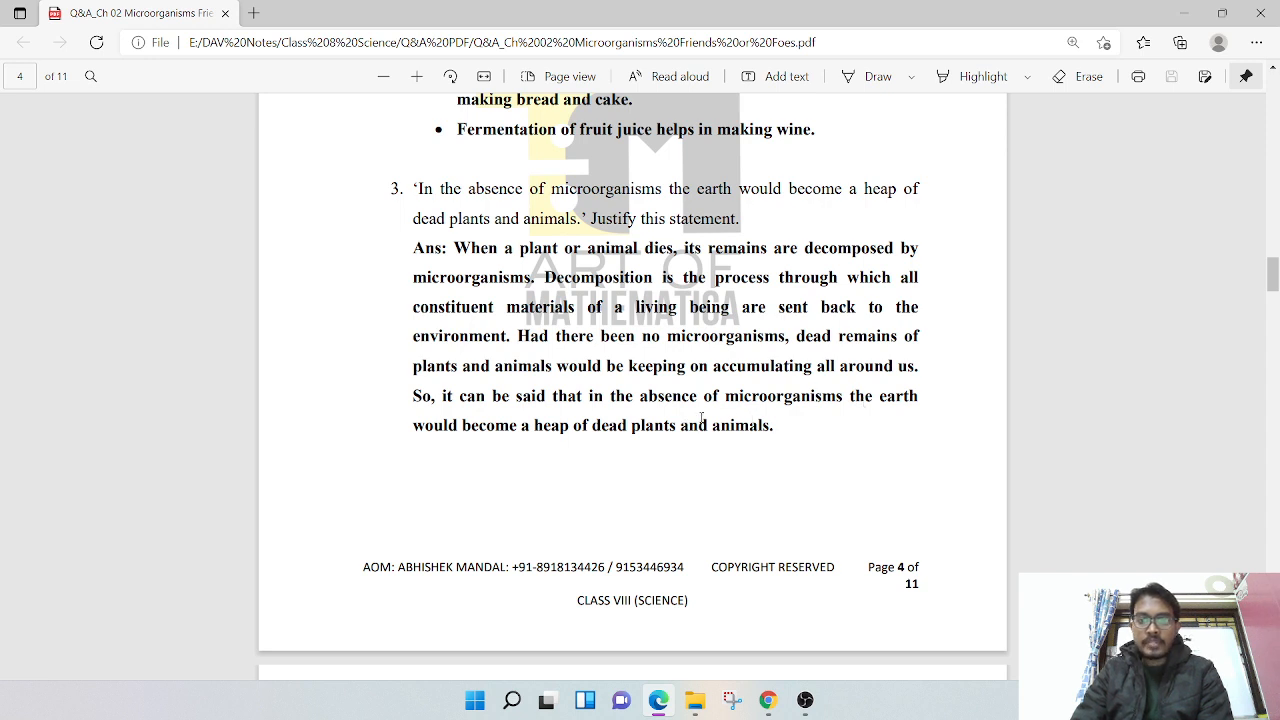
pyautogui.moveTo(558, 467)
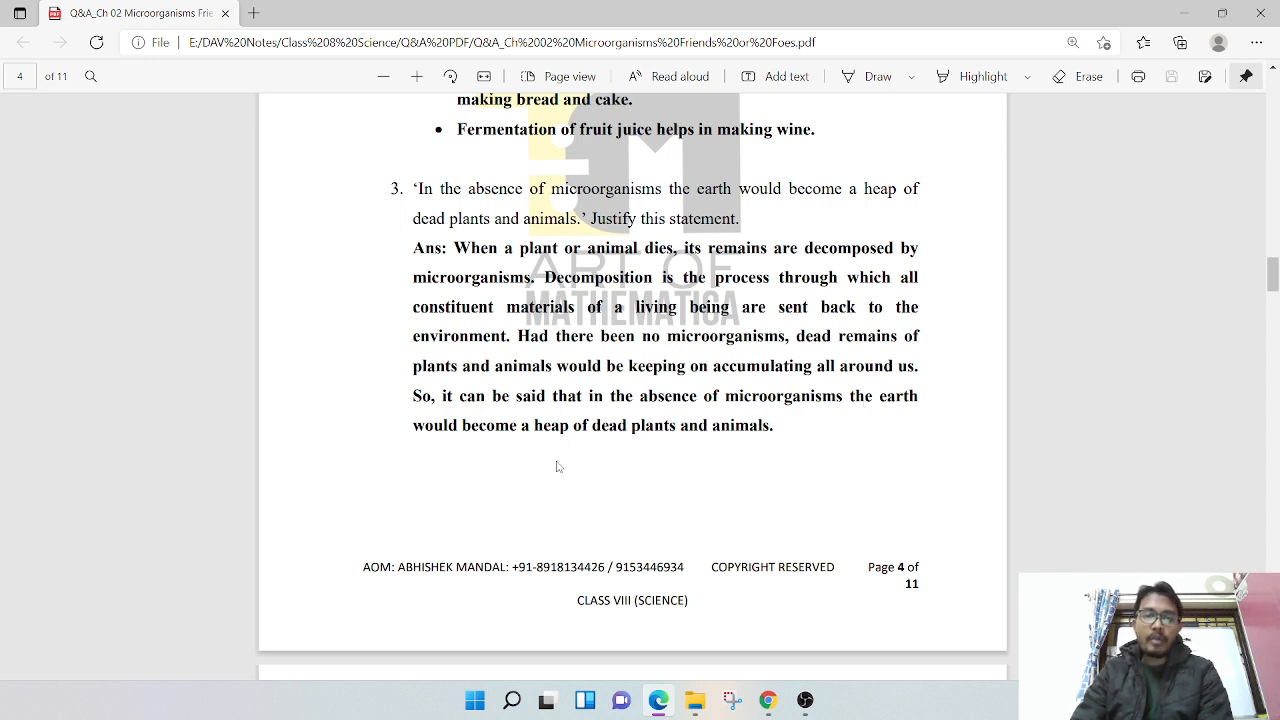
pyautogui.scroll(-3)
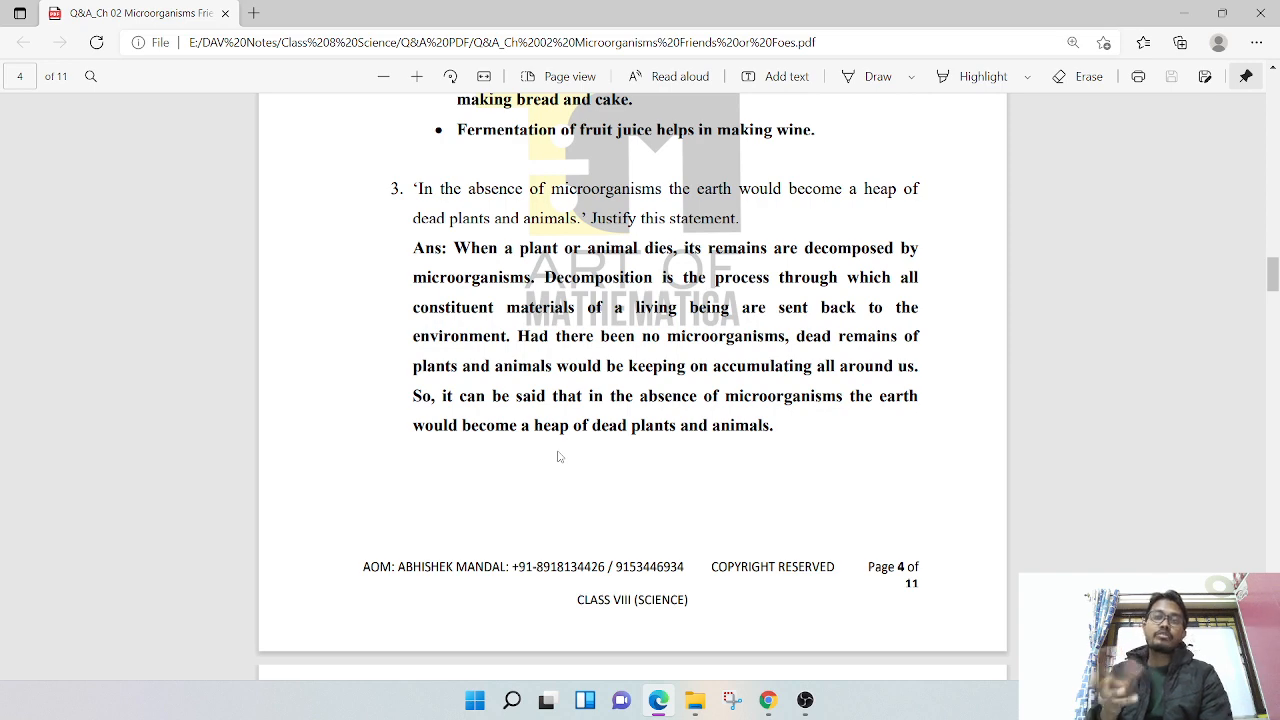
# Scroll to page 5's curd-in-summer answer and question 6 on disease transmission
pyautogui.scroll(-3)
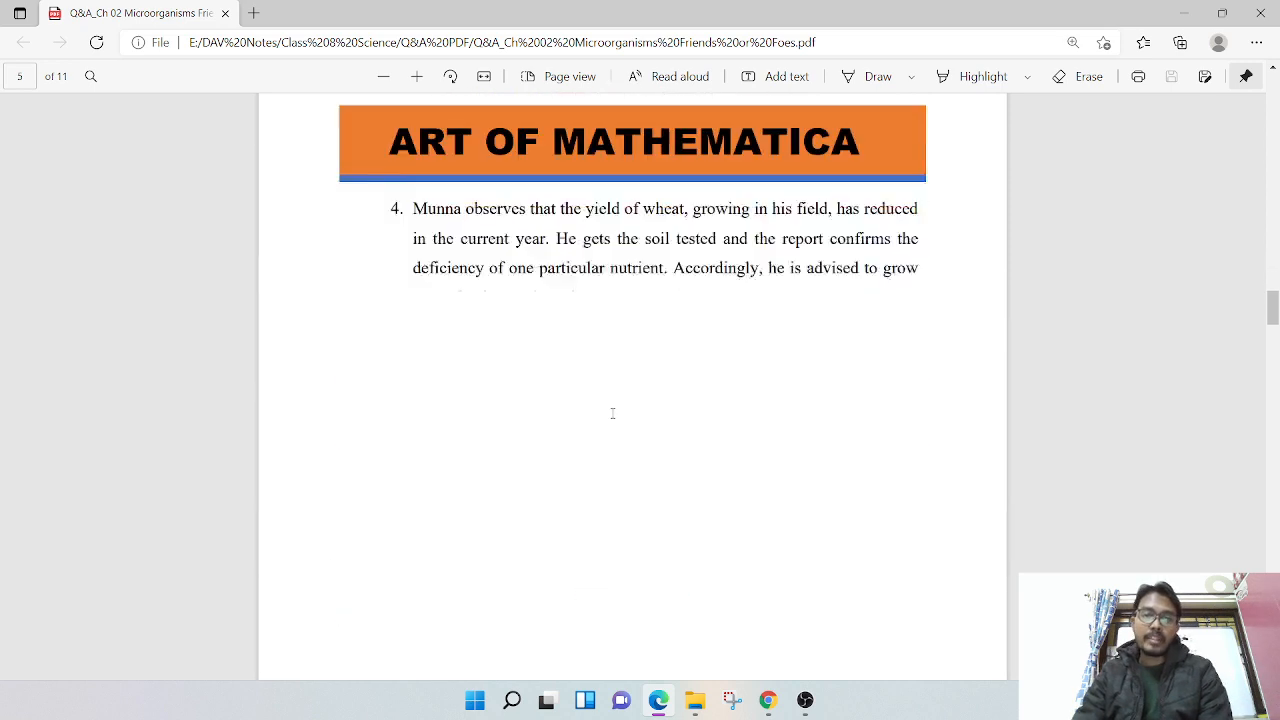
pyautogui.scroll(-3)
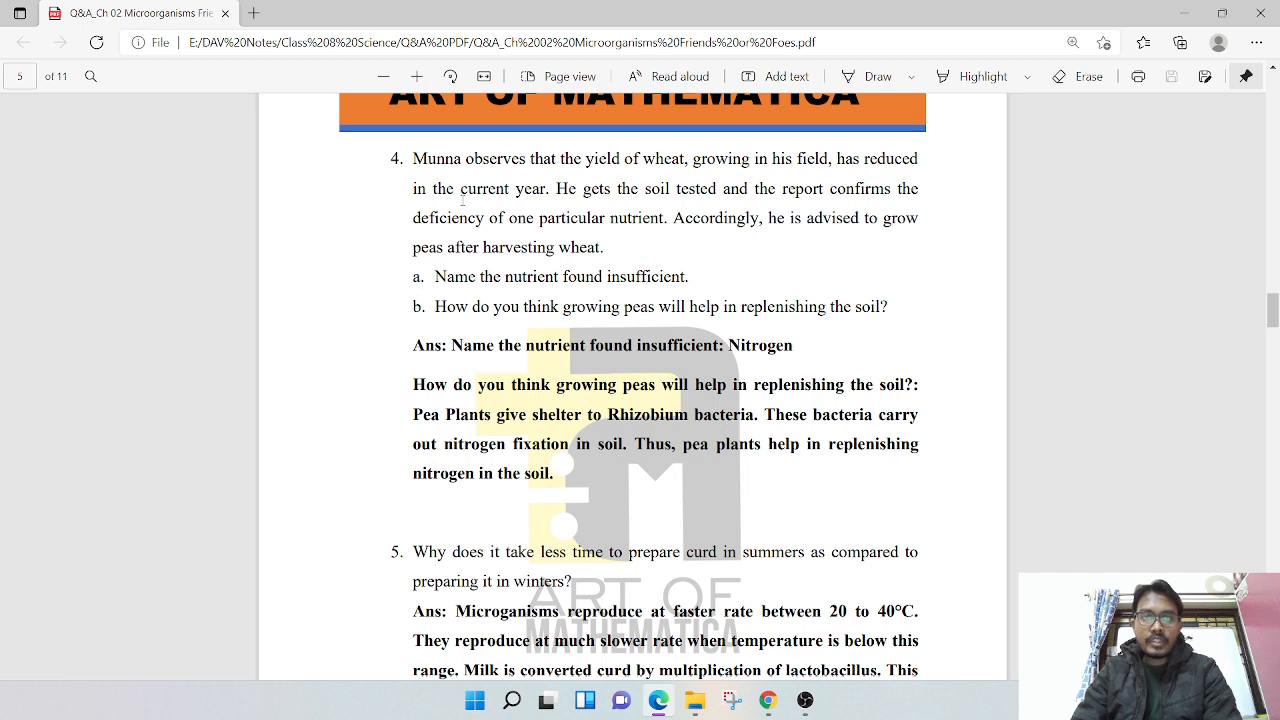
pyautogui.moveTo(656, 239)
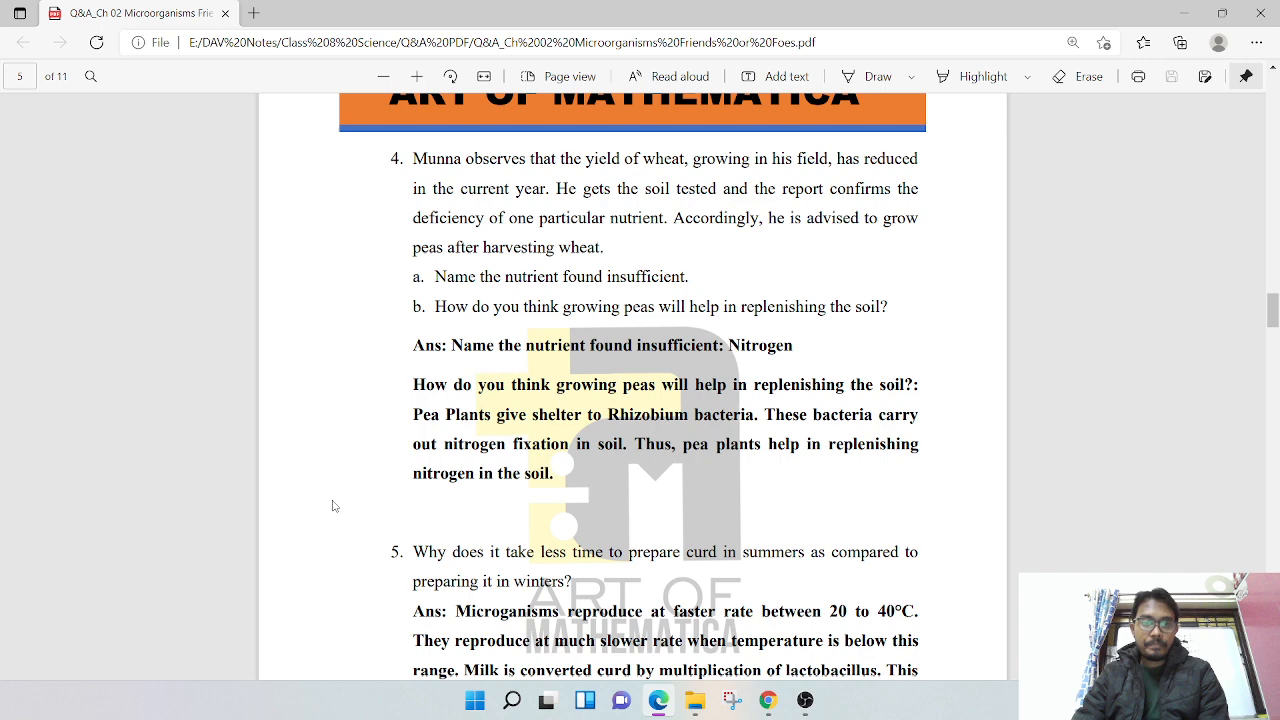
pyautogui.scroll(-3)
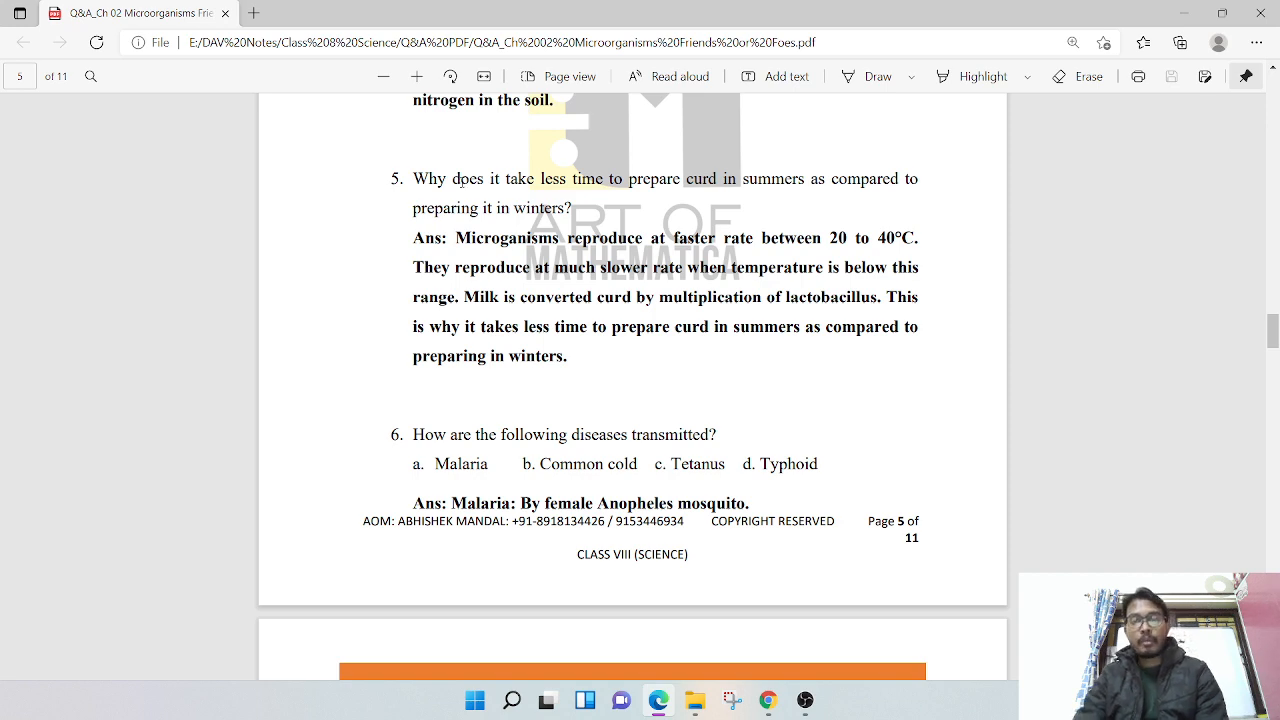
# Scroll into page 6 to question 7's antibiotics answer and section E
pyautogui.scroll(-3)
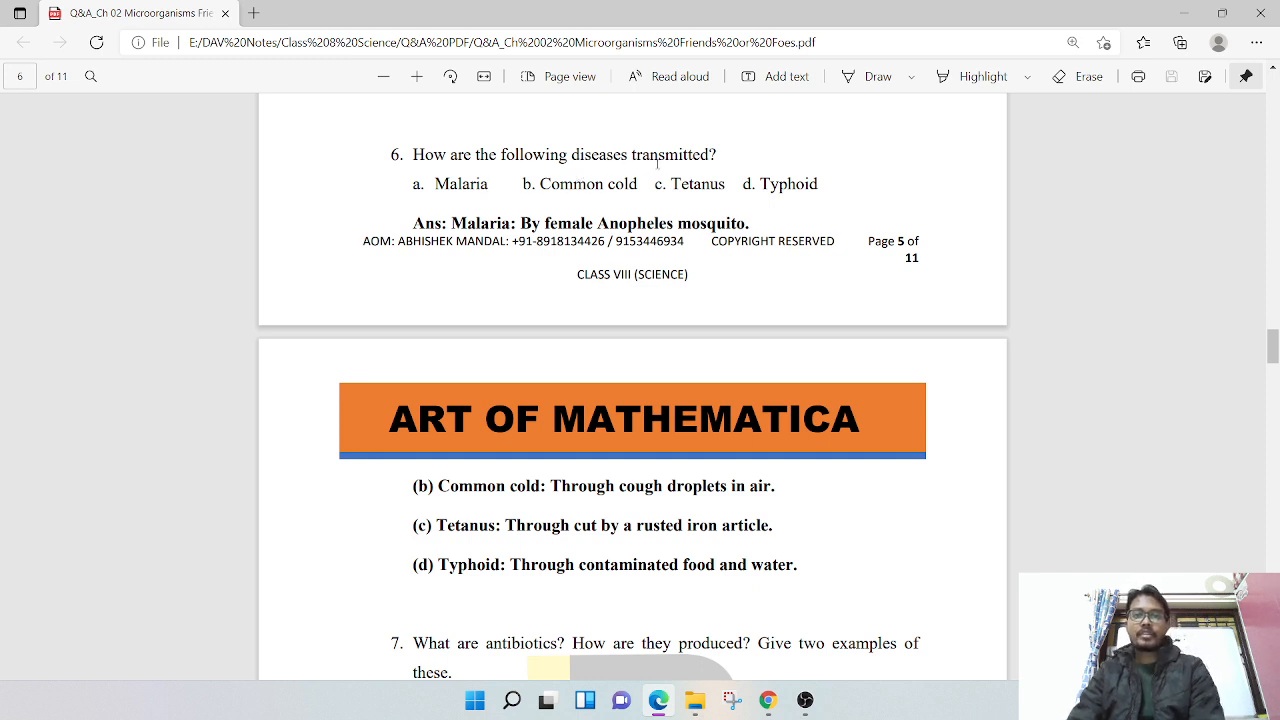
pyautogui.moveTo(445, 198)
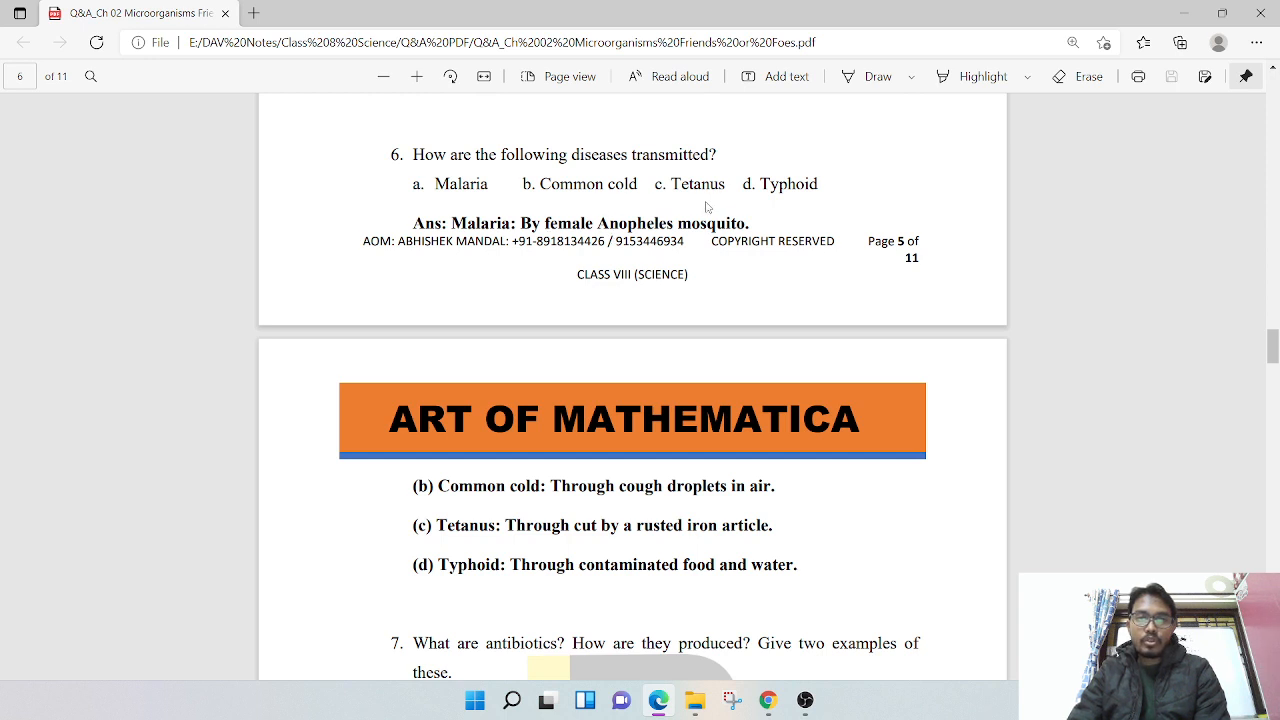
pyautogui.moveTo(789, 203)
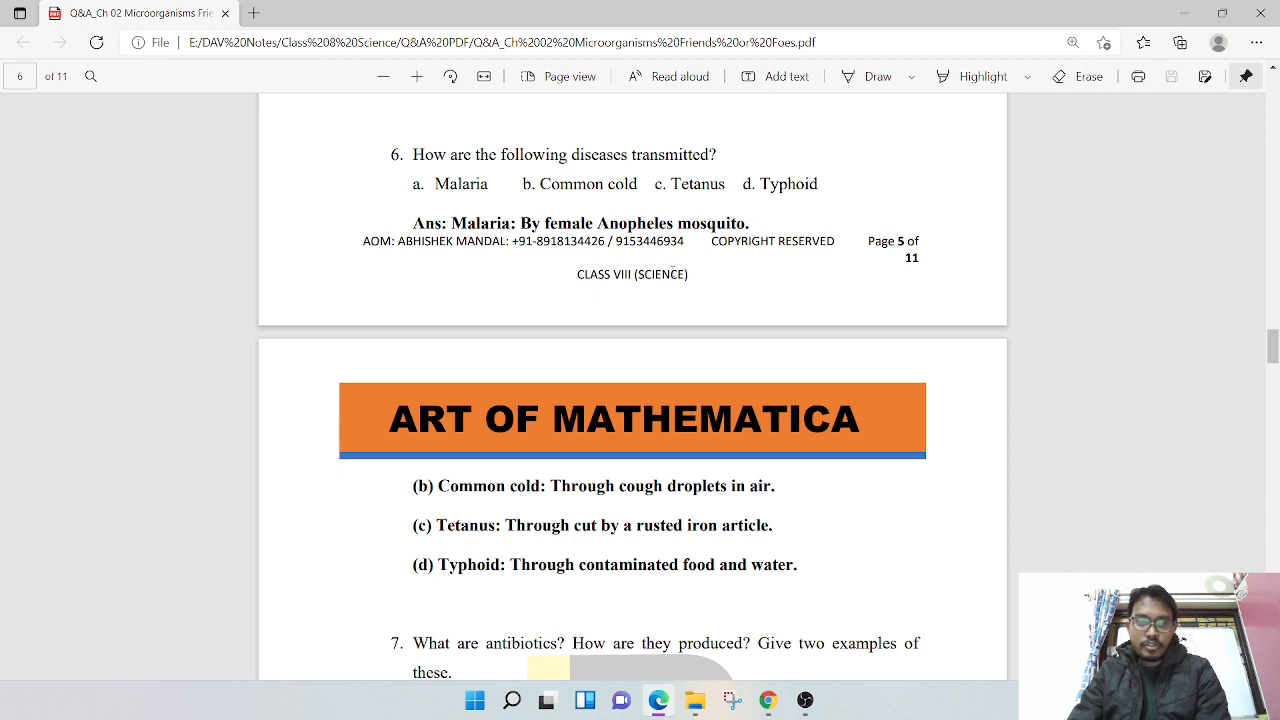
pyautogui.scroll(-3)
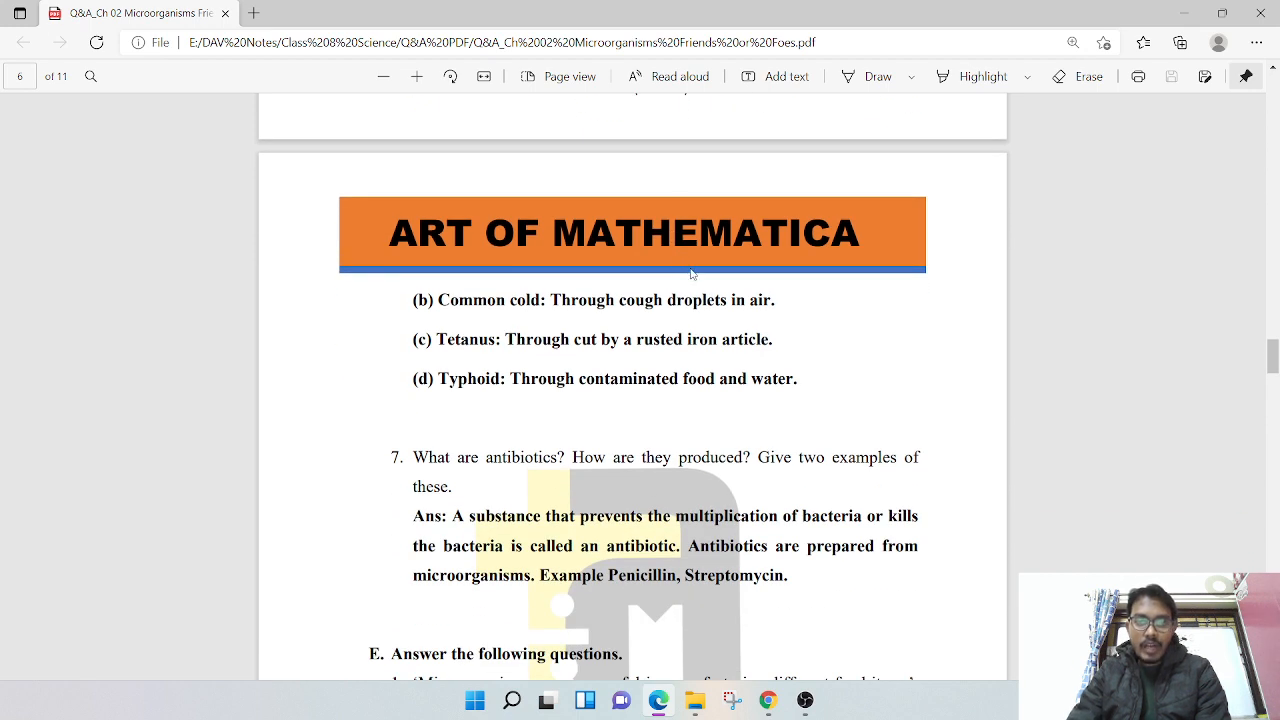
pyautogui.moveTo(590, 368)
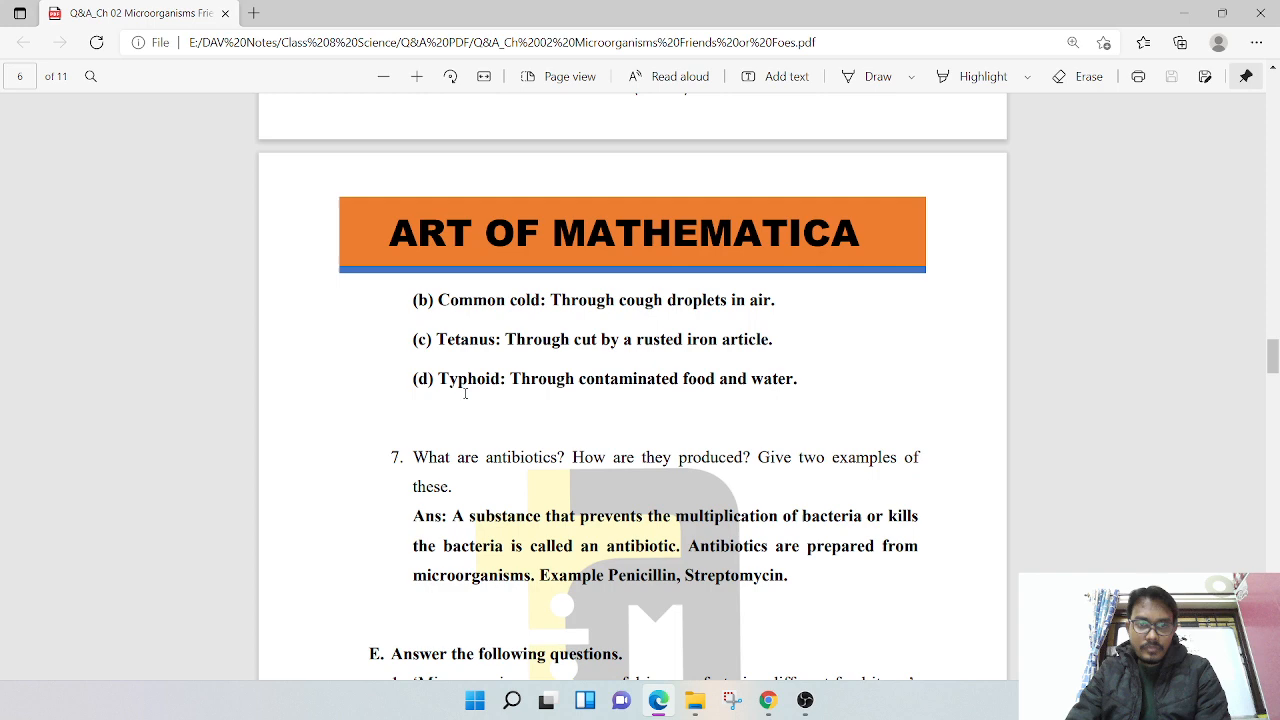
pyautogui.moveTo(659, 402)
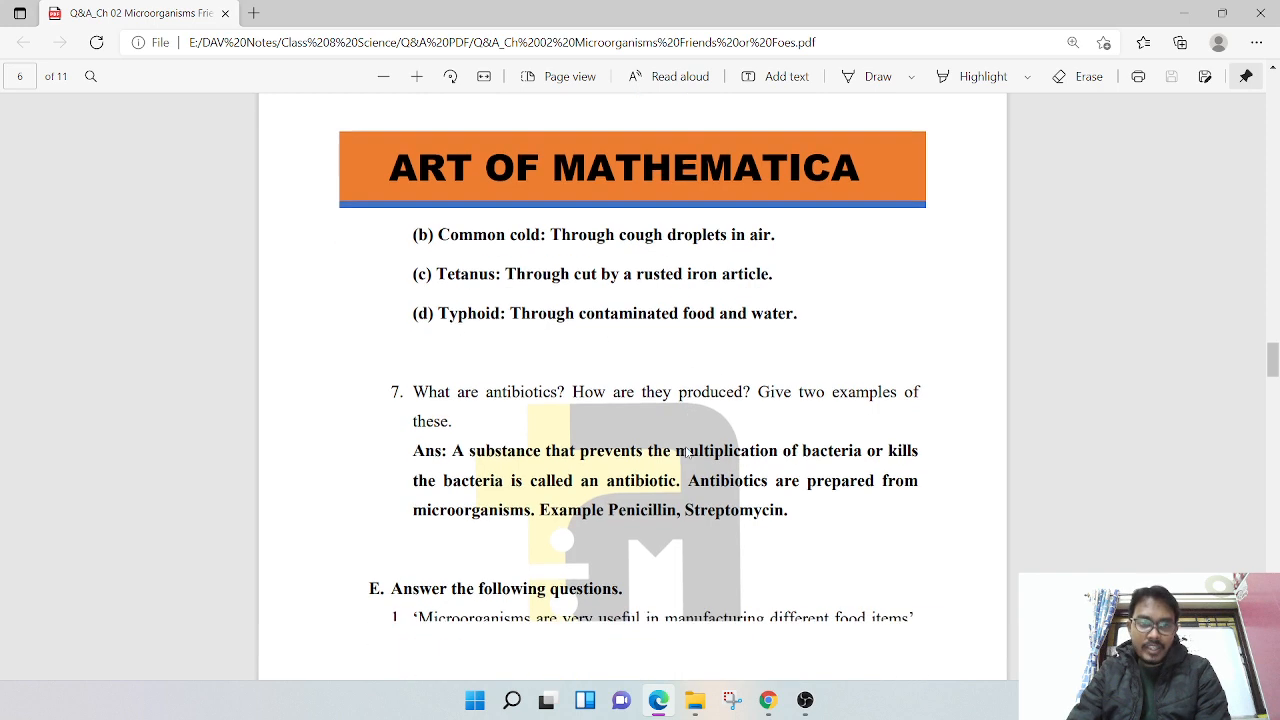
pyautogui.scroll(-3)
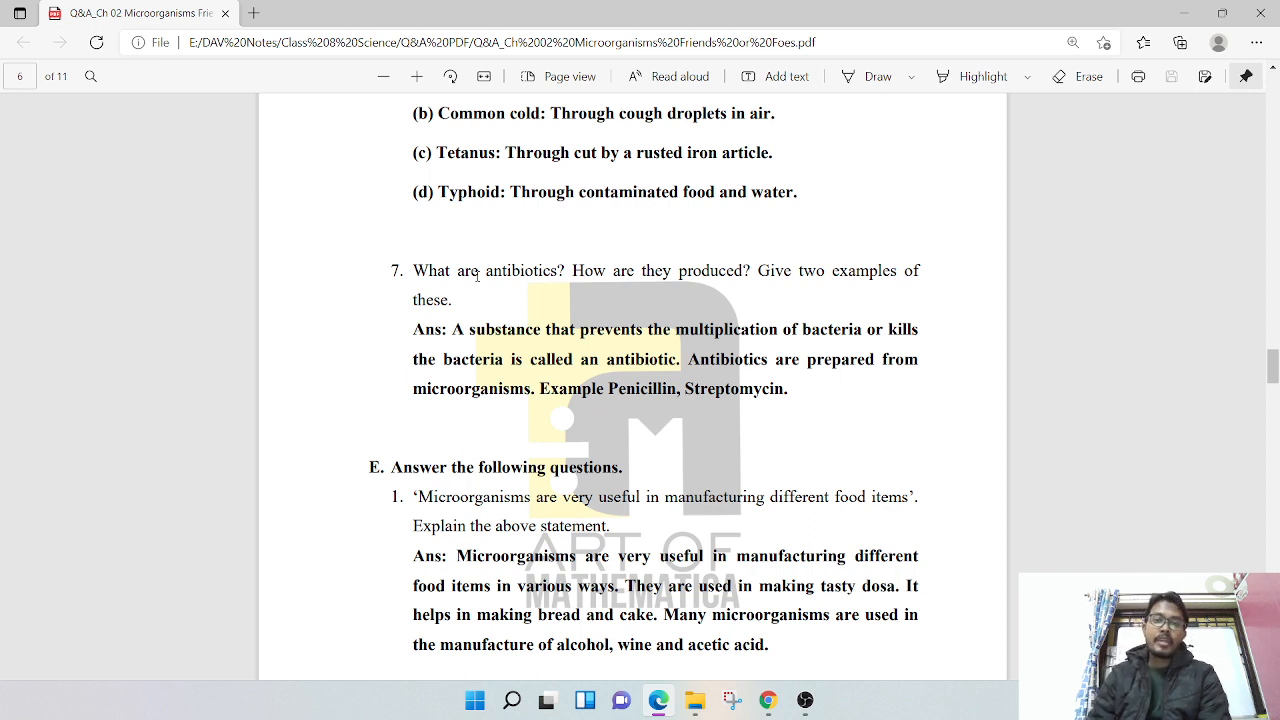
pyautogui.moveTo(778, 432)
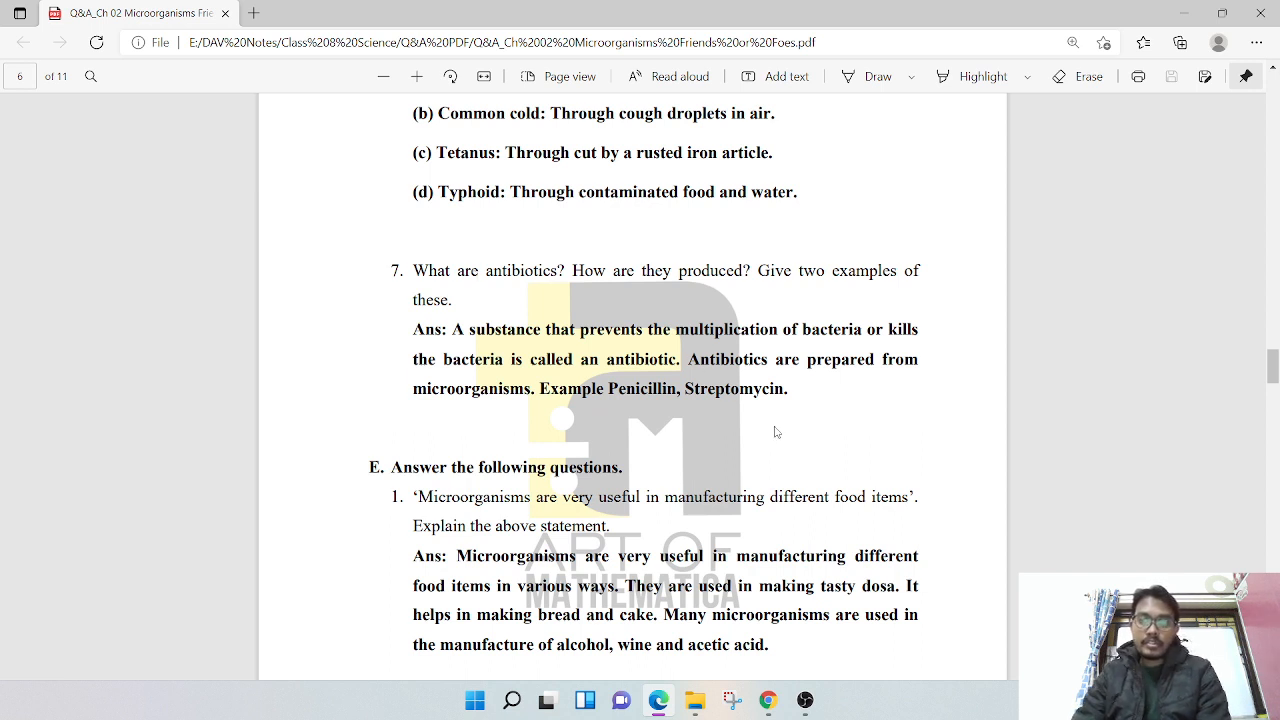
pyautogui.scroll(-3)
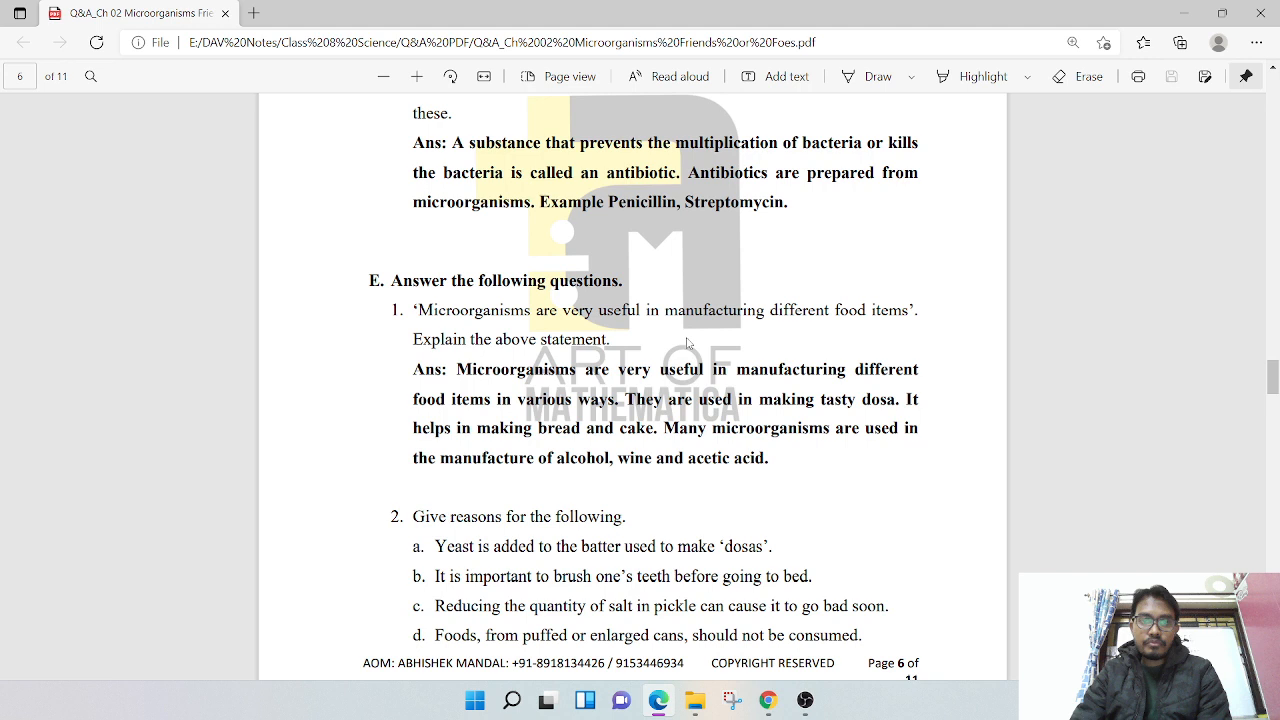
pyautogui.moveTo(884, 330)
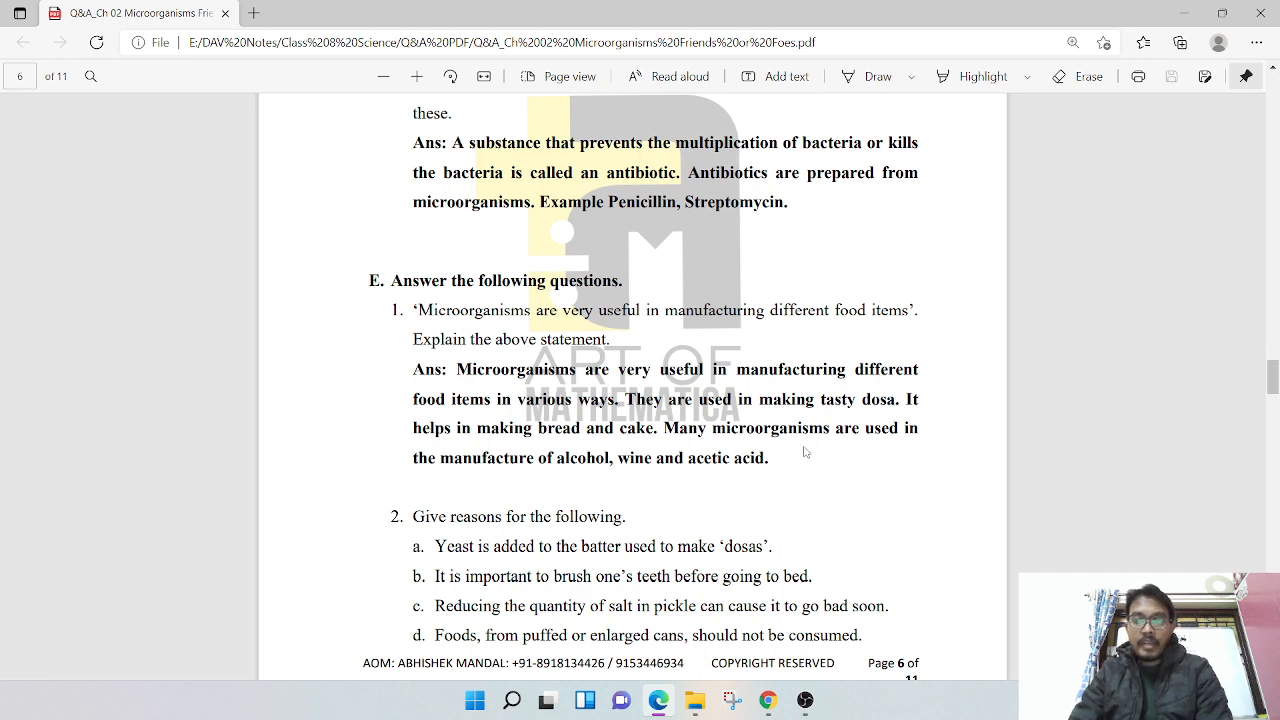
pyautogui.moveTo(573, 494)
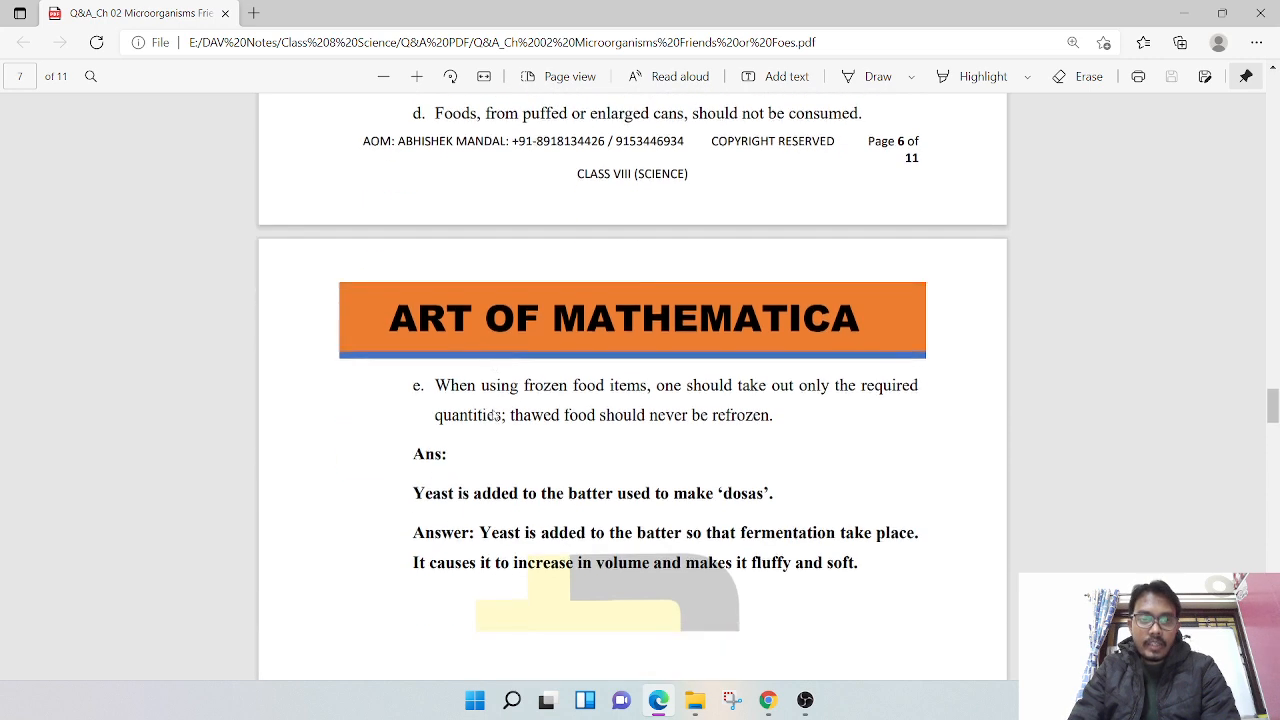
# Scroll past page 6's footer to page 7's yeast-in-dosa answer
pyautogui.scroll(-3)
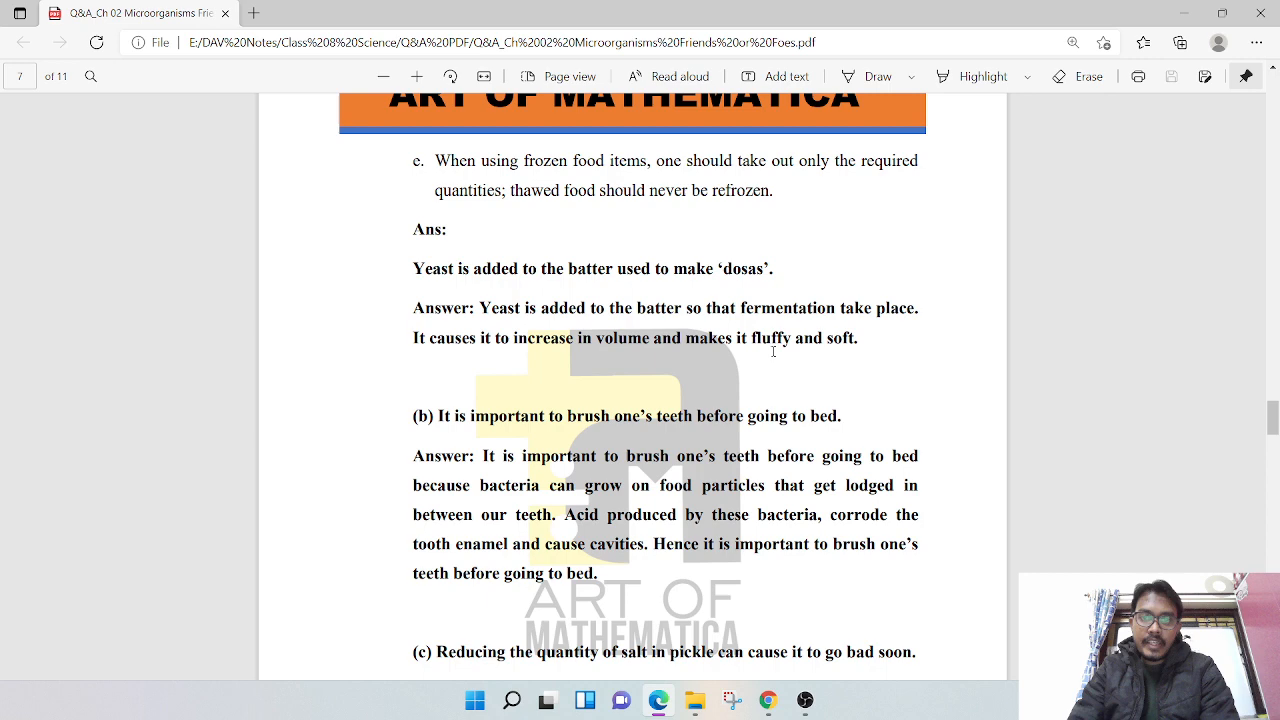
# Scroll to page 7's tooth-brushing answer and the full pickle-salt answer
pyautogui.scroll(-3)
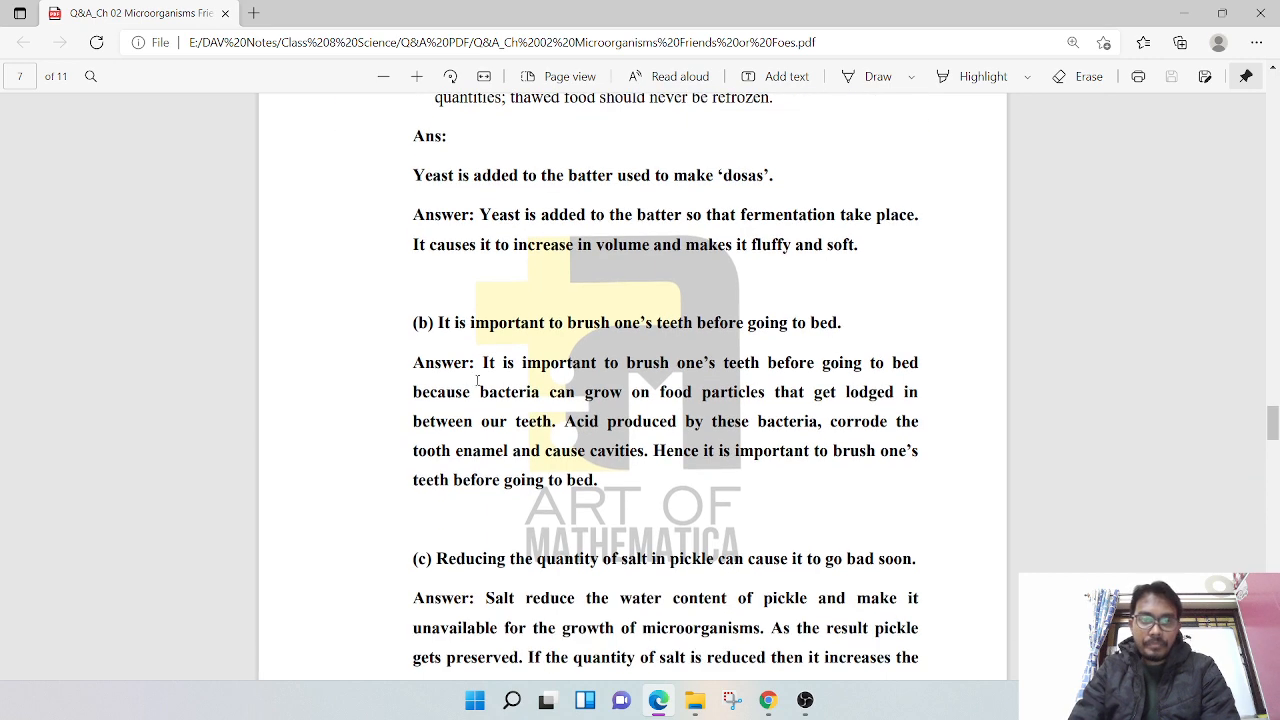
pyautogui.moveTo(610, 348)
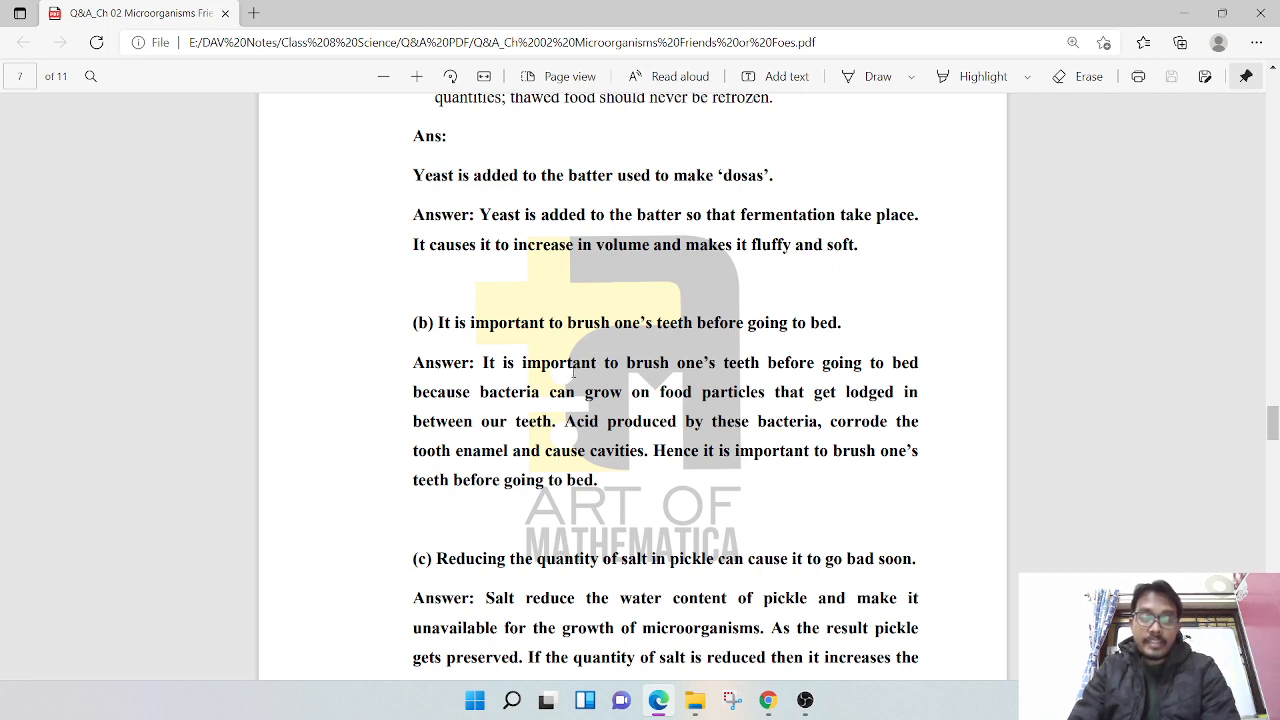
pyautogui.moveTo(782, 376)
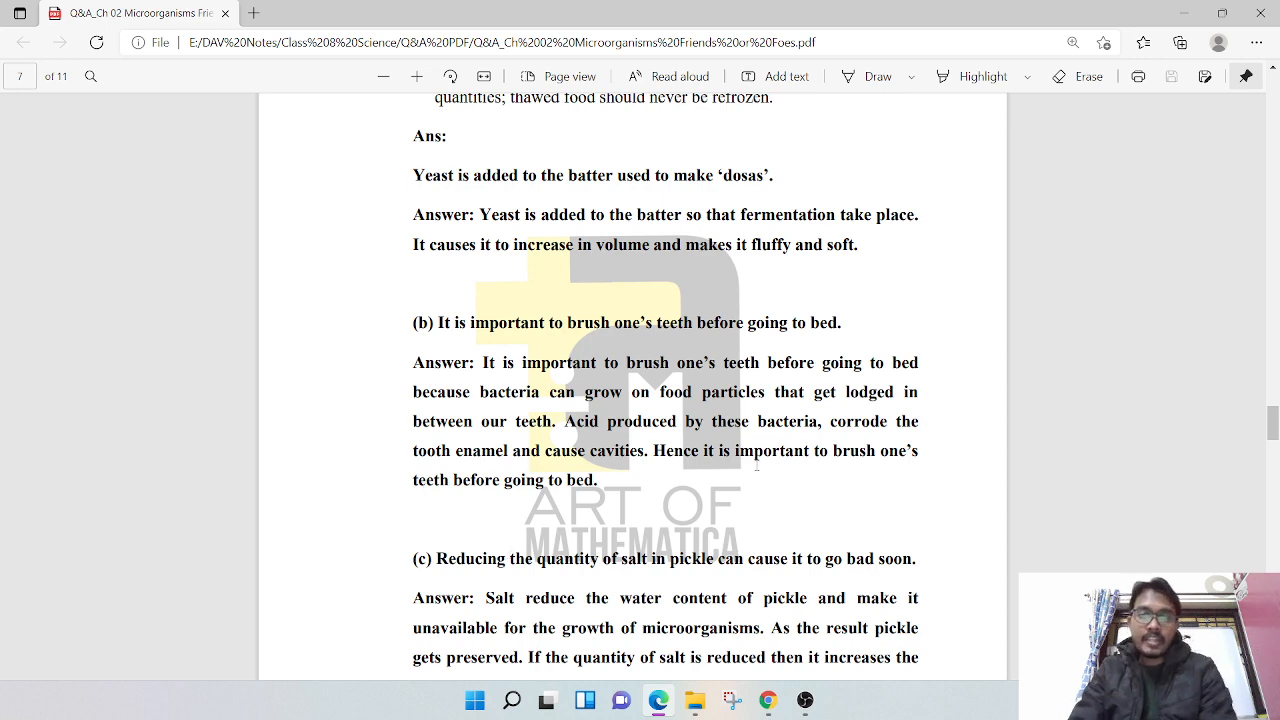
pyautogui.moveTo(500, 504)
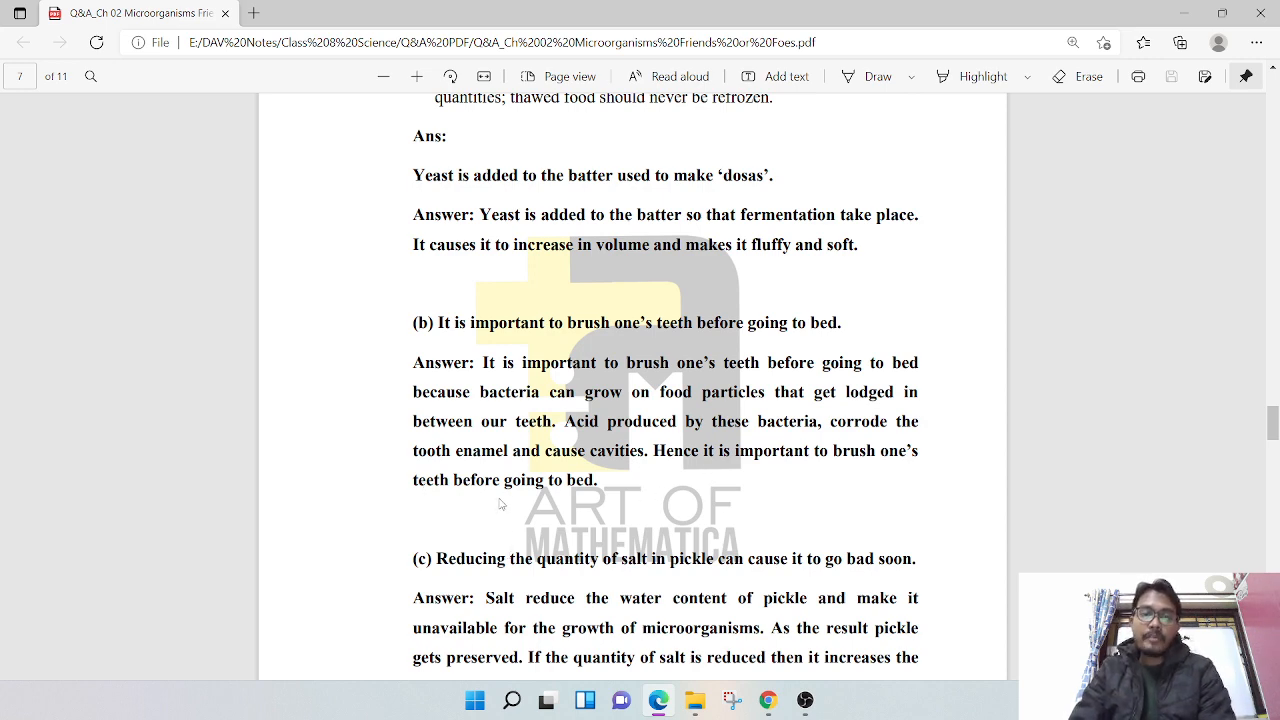
pyautogui.scroll(-3)
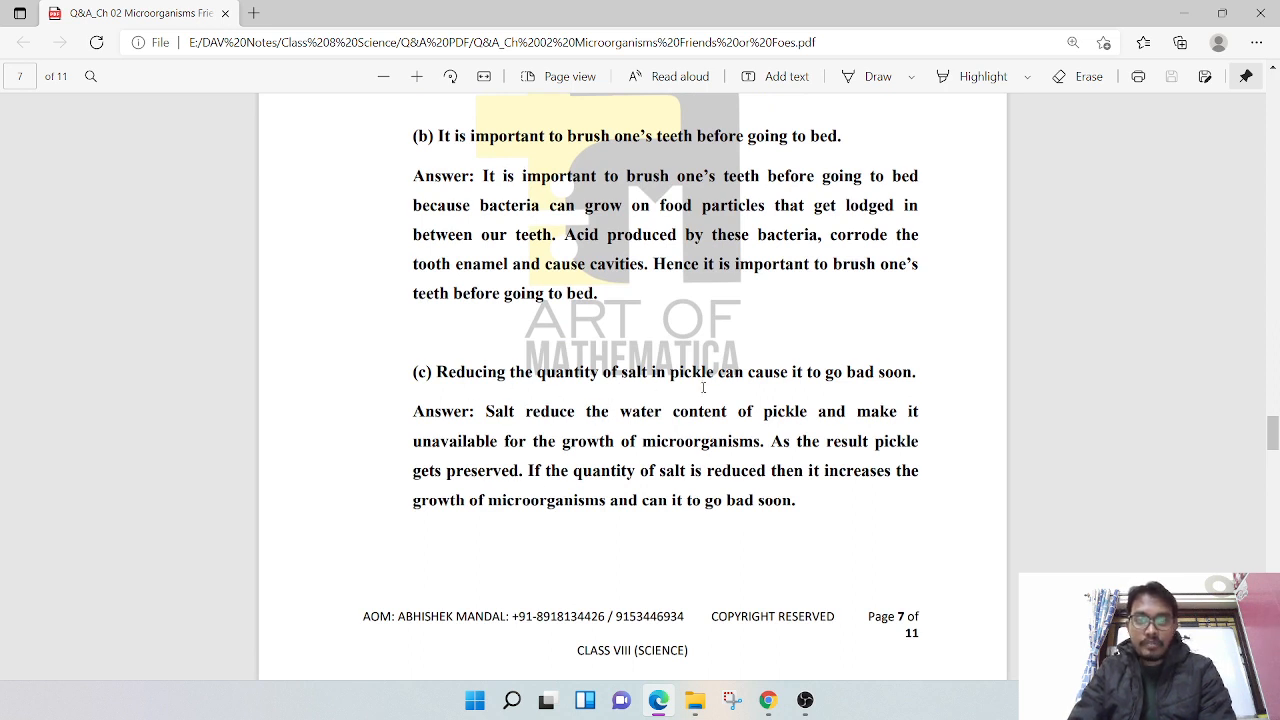
pyautogui.moveTo(790, 396)
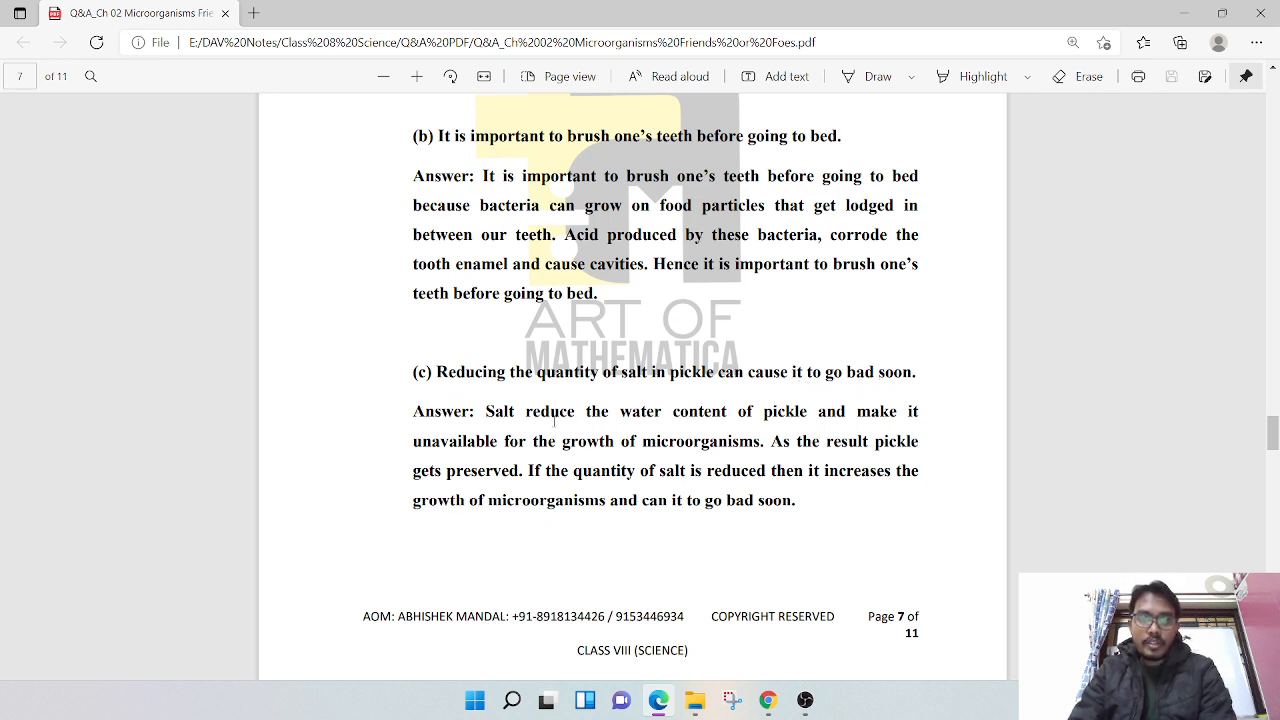
pyautogui.moveTo(835, 433)
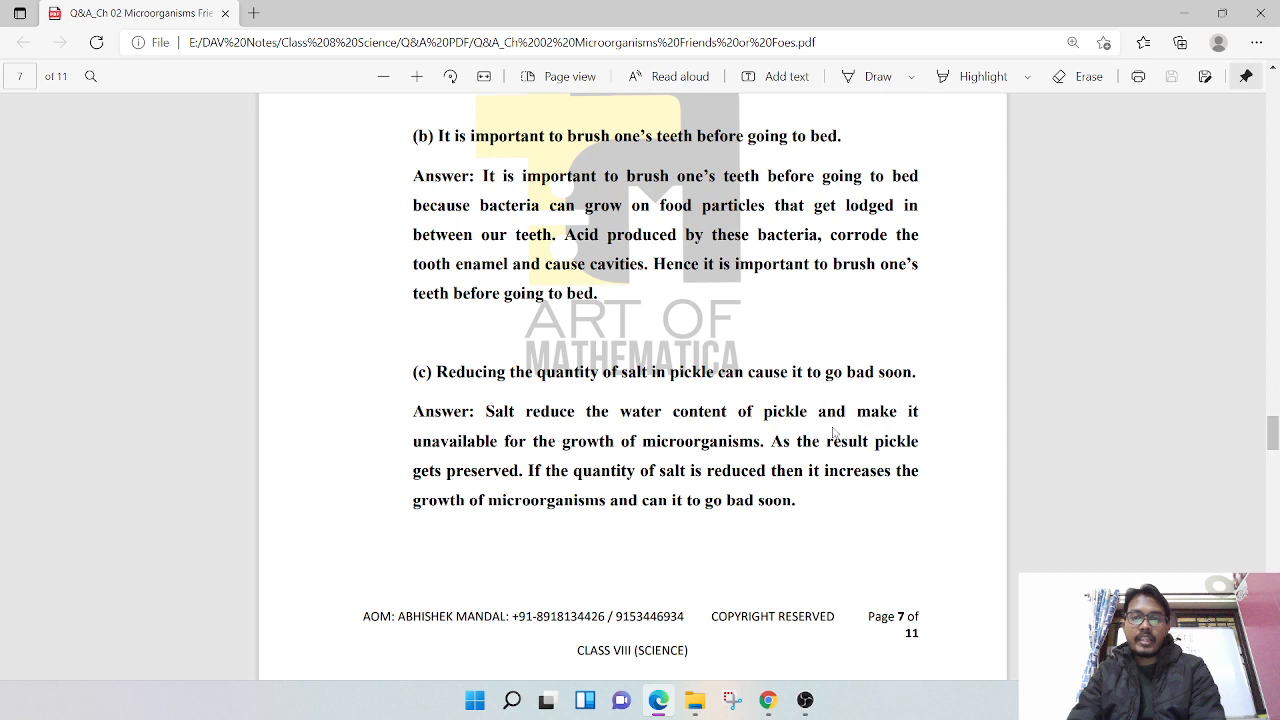
pyautogui.moveTo(845, 434)
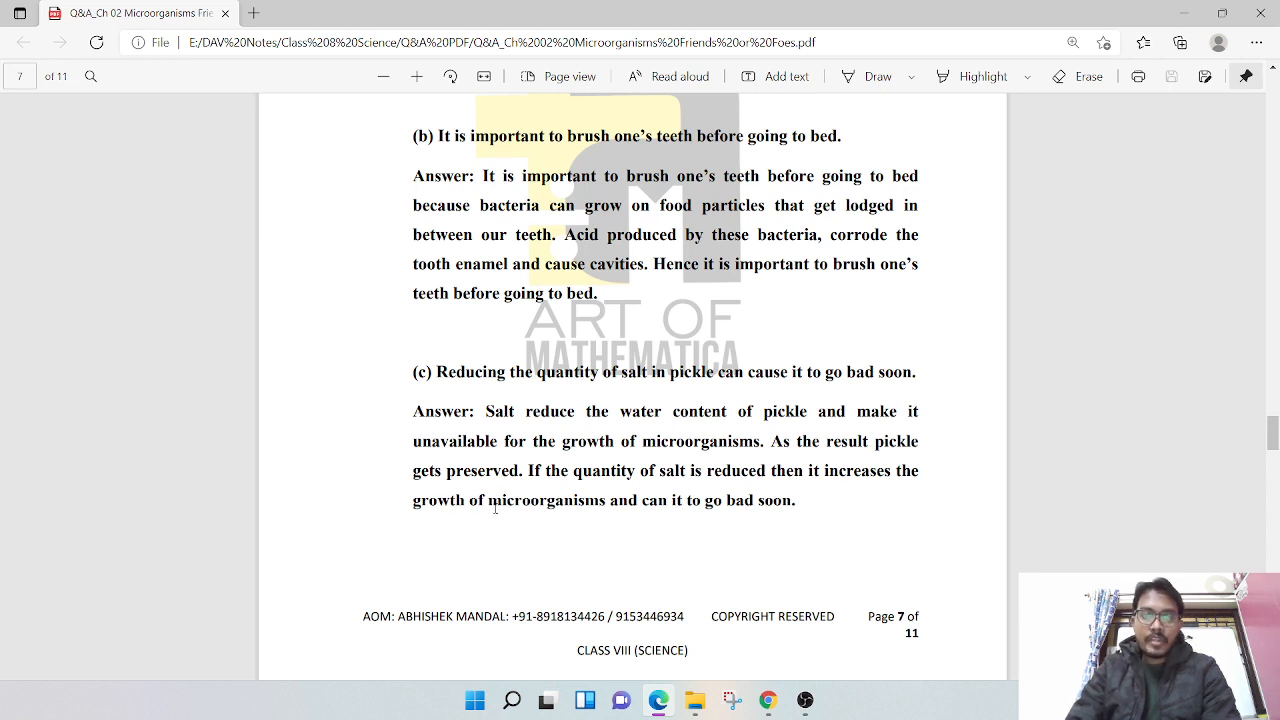
# Scroll to page 8's puffed-cans and refreezing-thawed-food answers
pyautogui.scroll(-3)
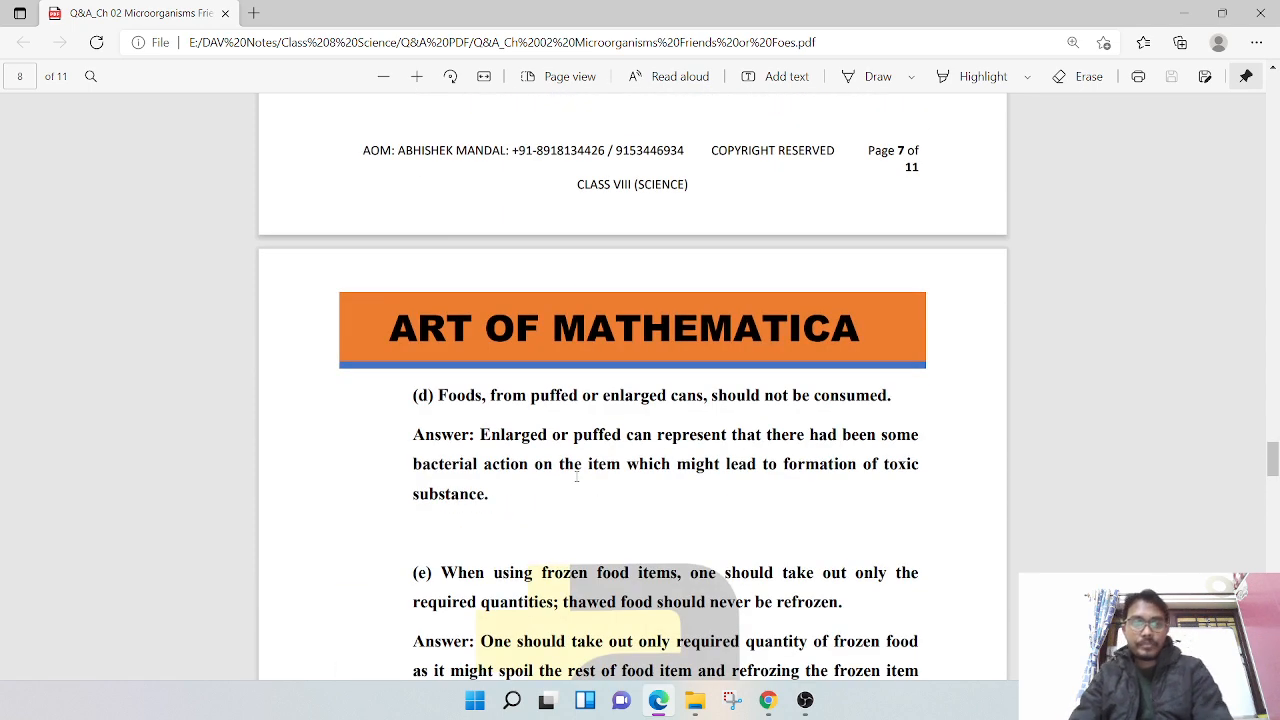
pyautogui.scroll(-3)
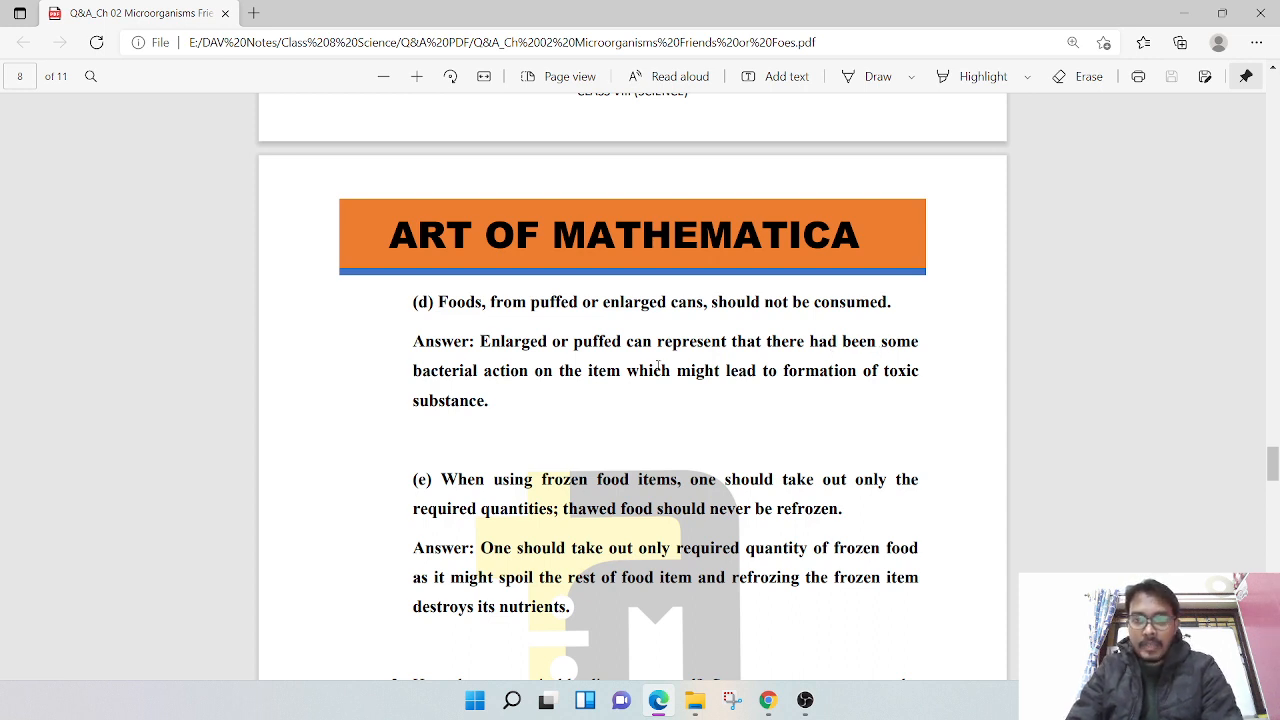
pyautogui.moveTo(632, 397)
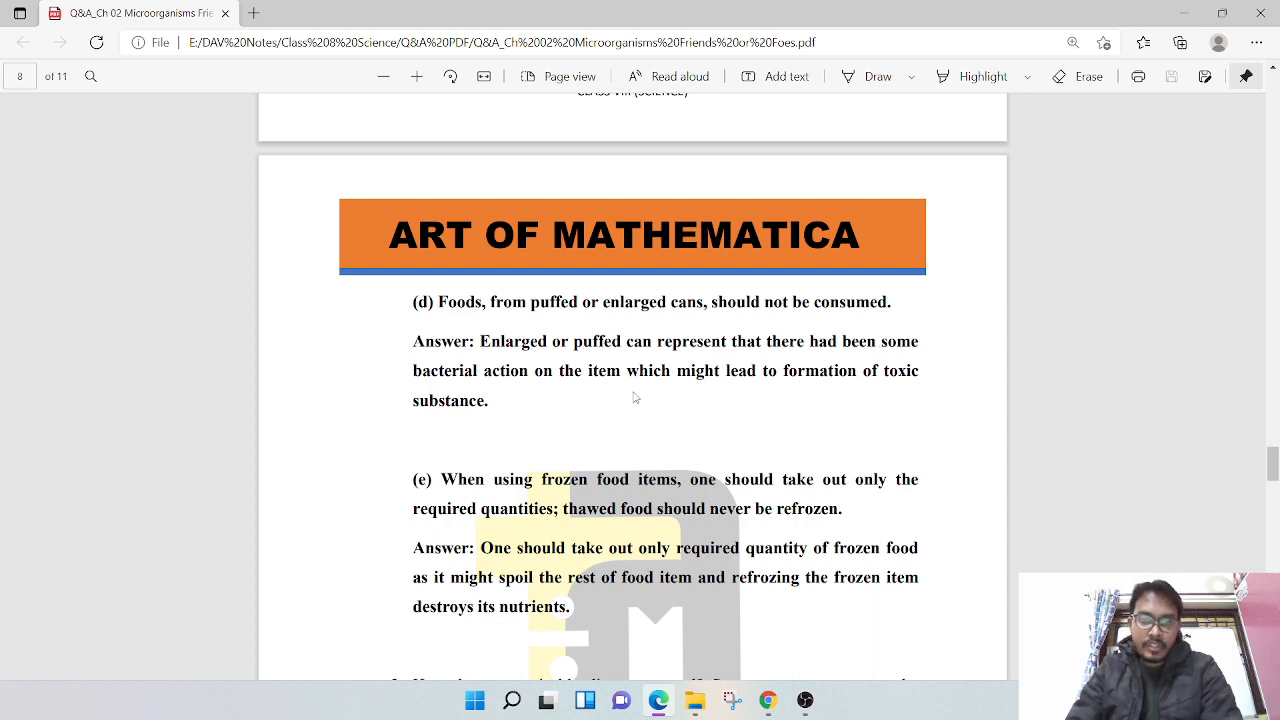
pyautogui.moveTo(729, 400)
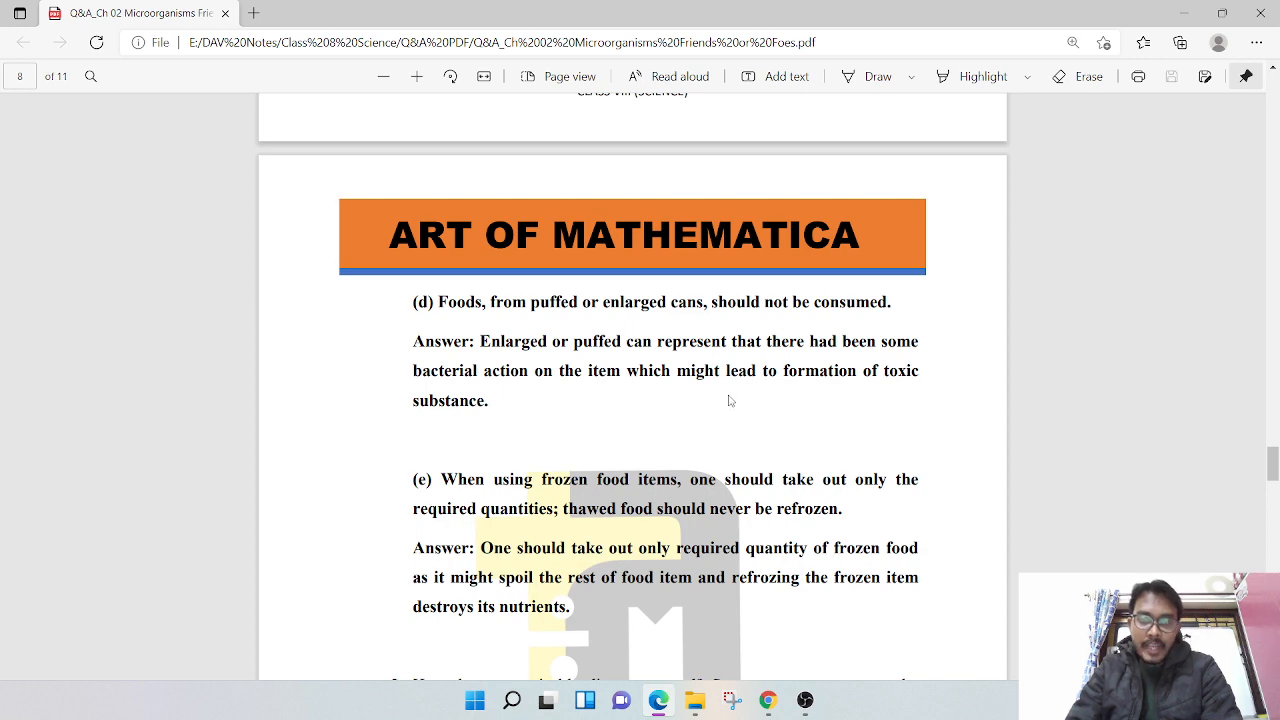
pyautogui.moveTo(830, 406)
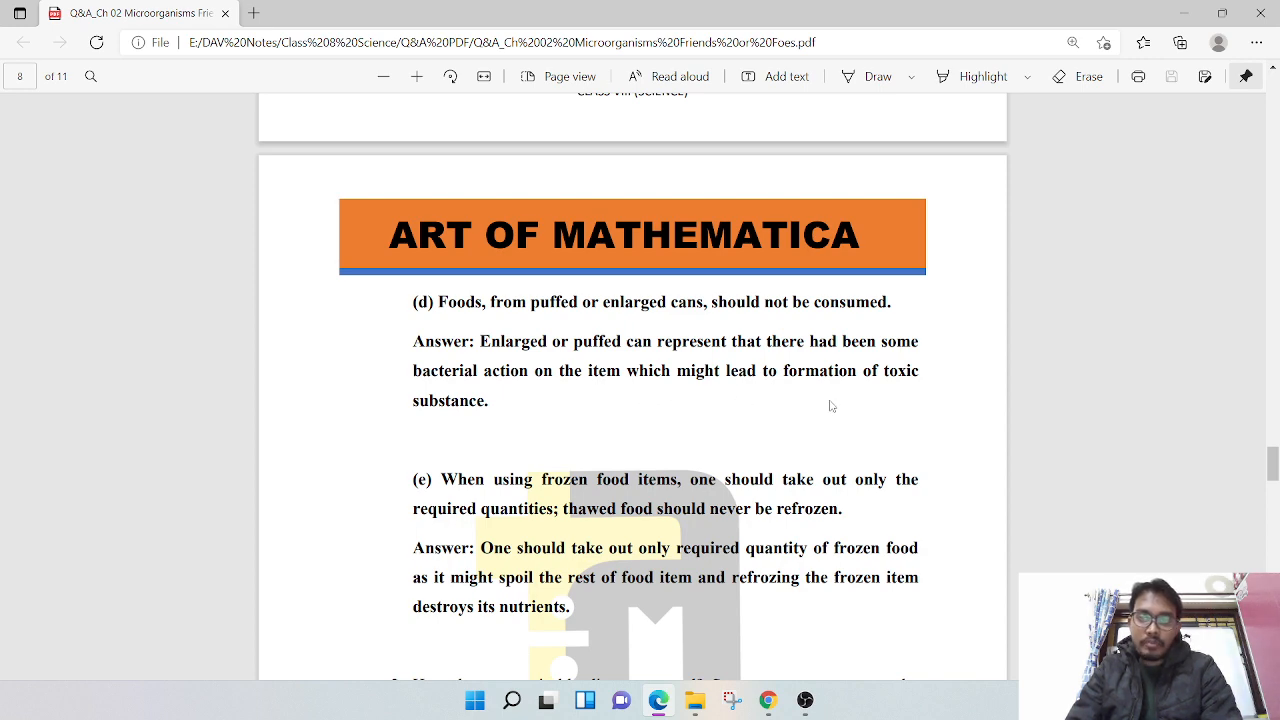
# Scroll page 8 down to question 3 on tuberculosis, athlete's foot and cholera prevention
pyautogui.scroll(-3)
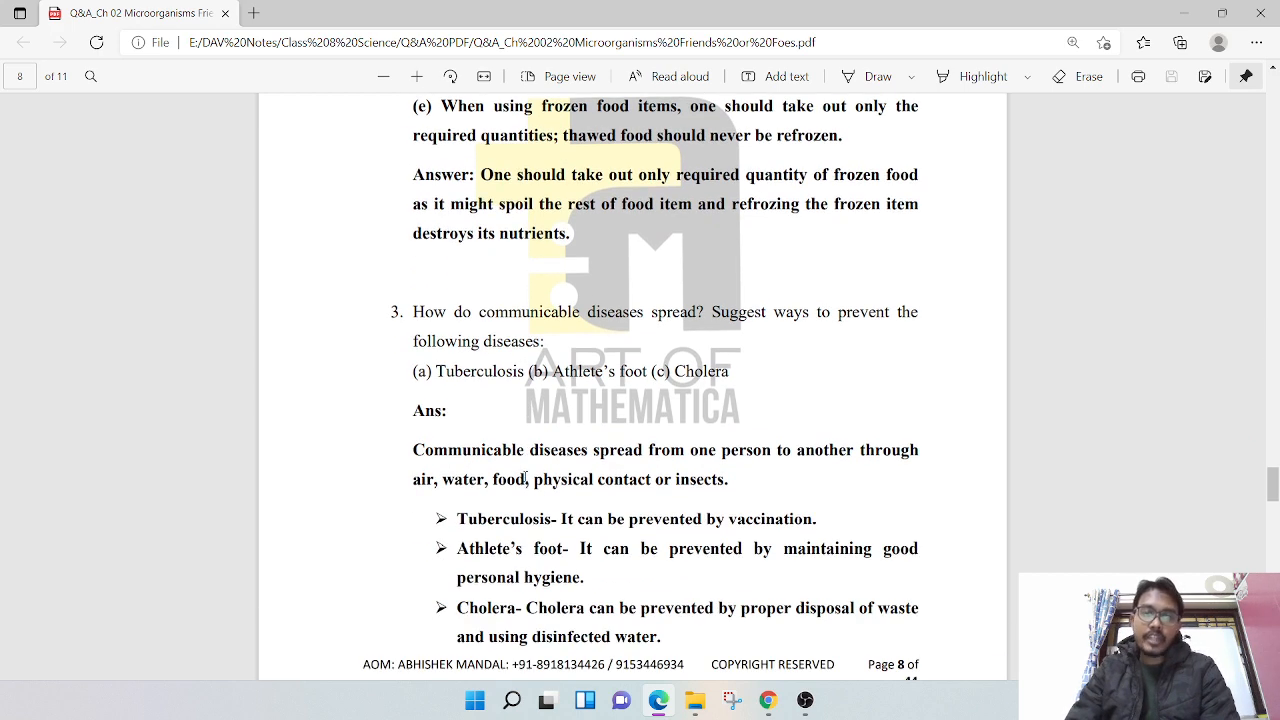
pyautogui.scroll(-3)
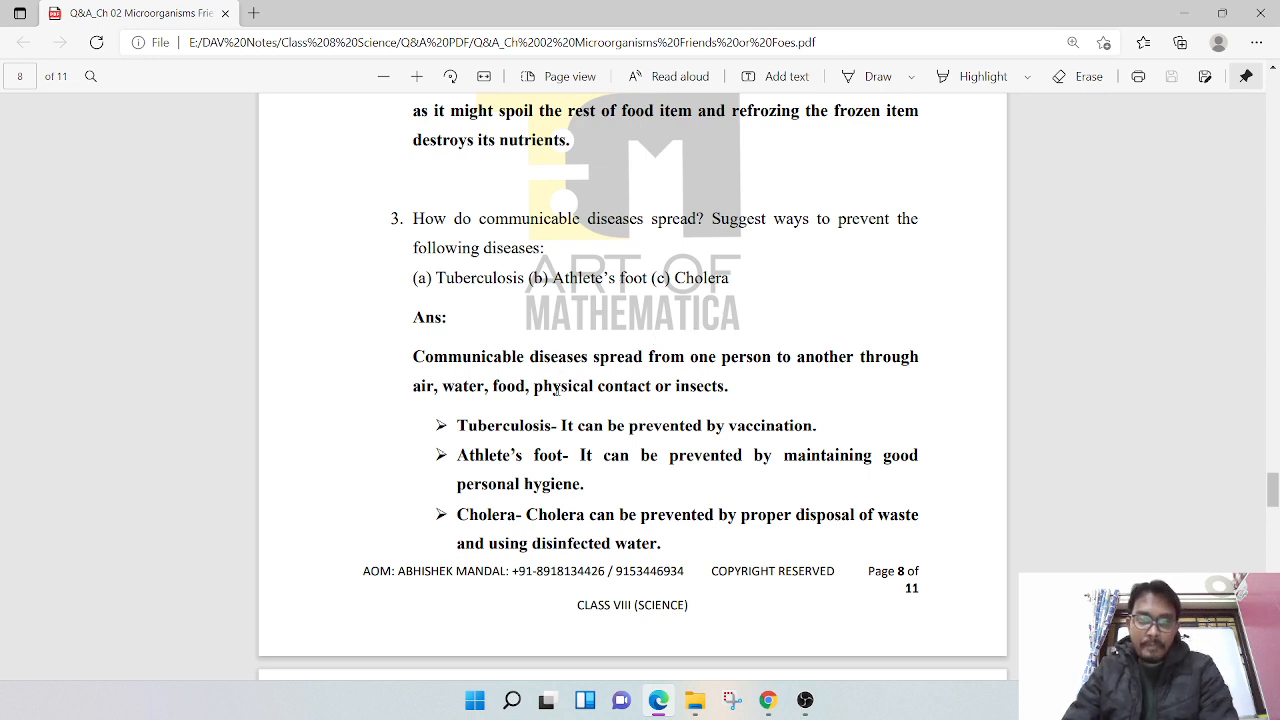
pyautogui.scroll(-3)
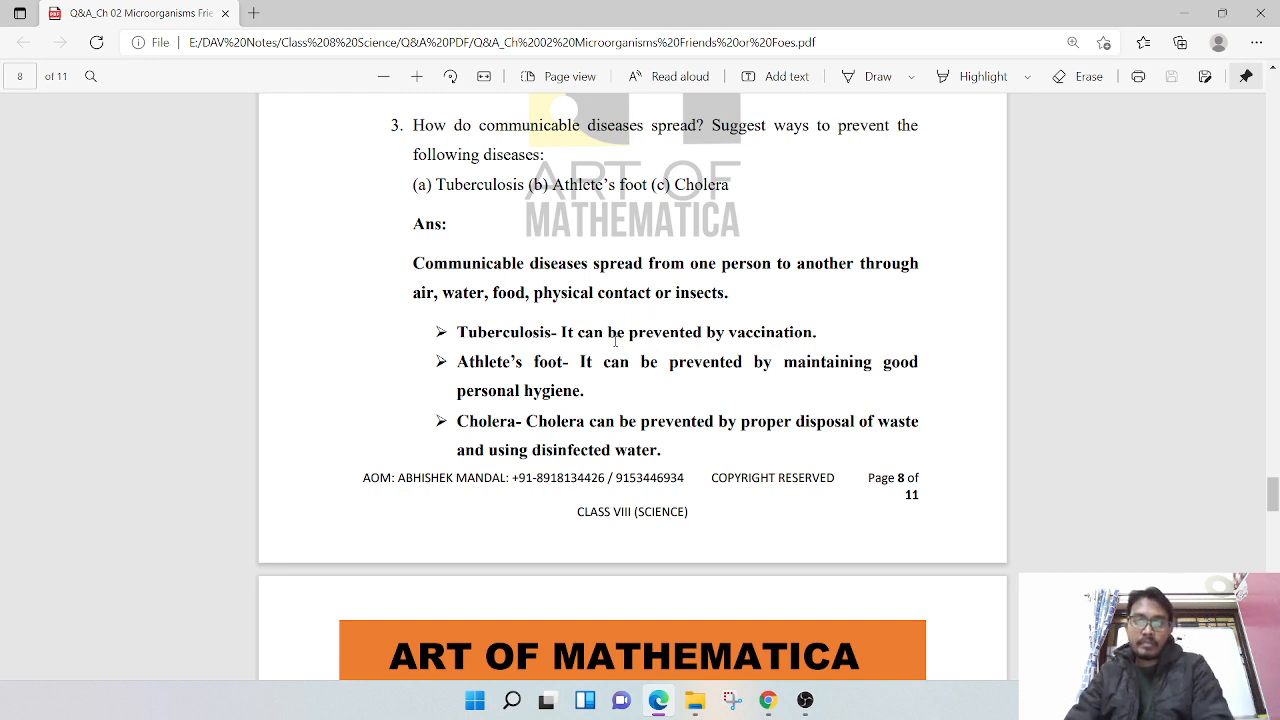
pyautogui.moveTo(539, 410)
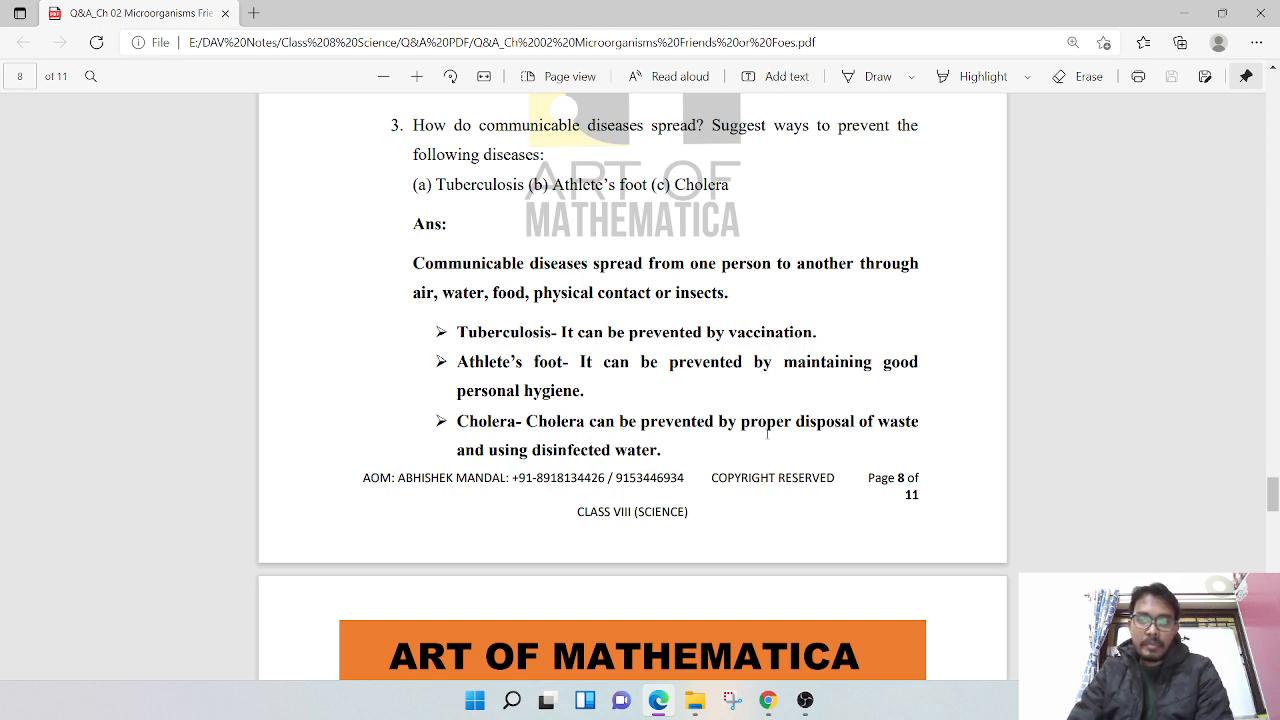
pyautogui.moveTo(852, 451)
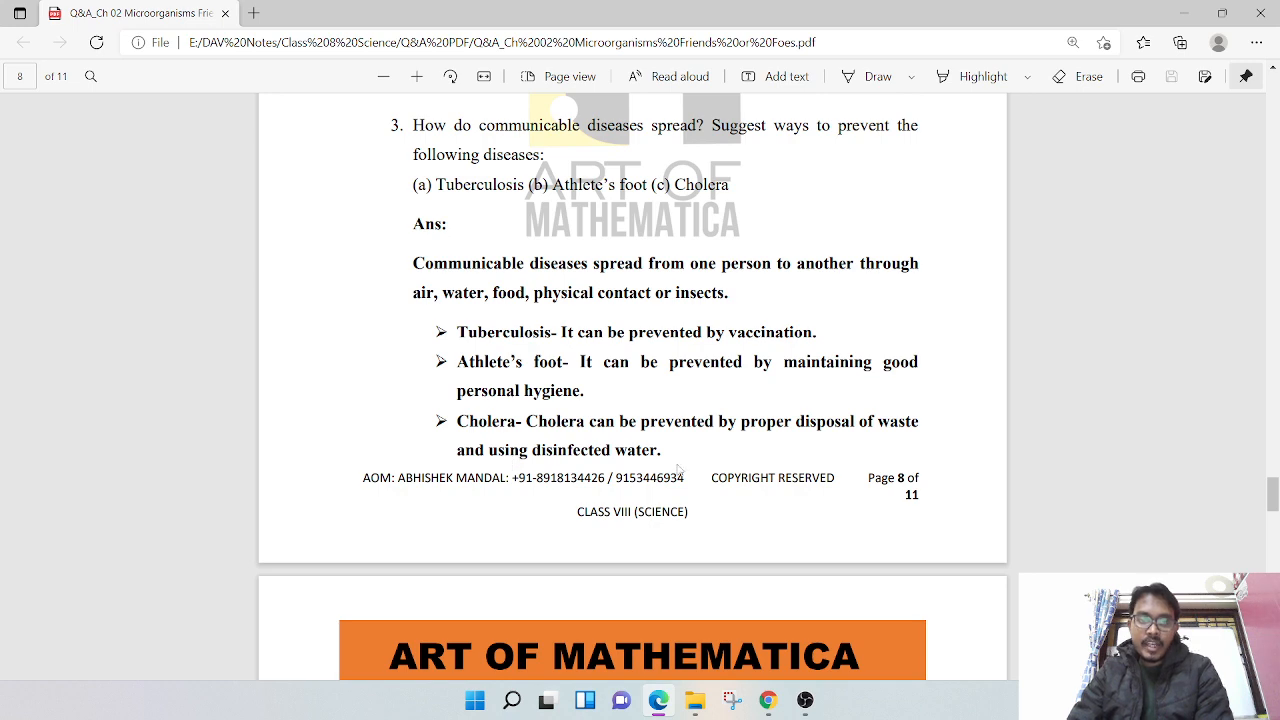
# Scroll onto page 9 to show the pathogens answer and Mohan's food-poisoning question
pyautogui.scroll(-3)
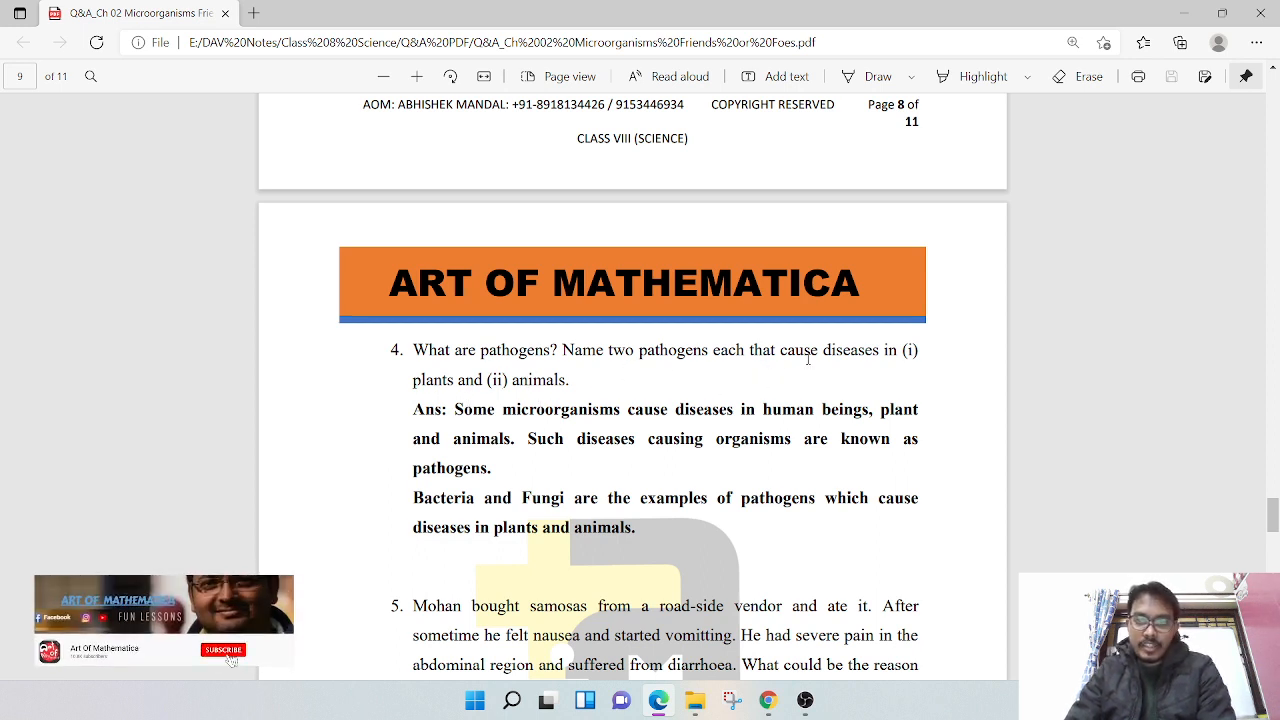
pyautogui.click(223, 650)
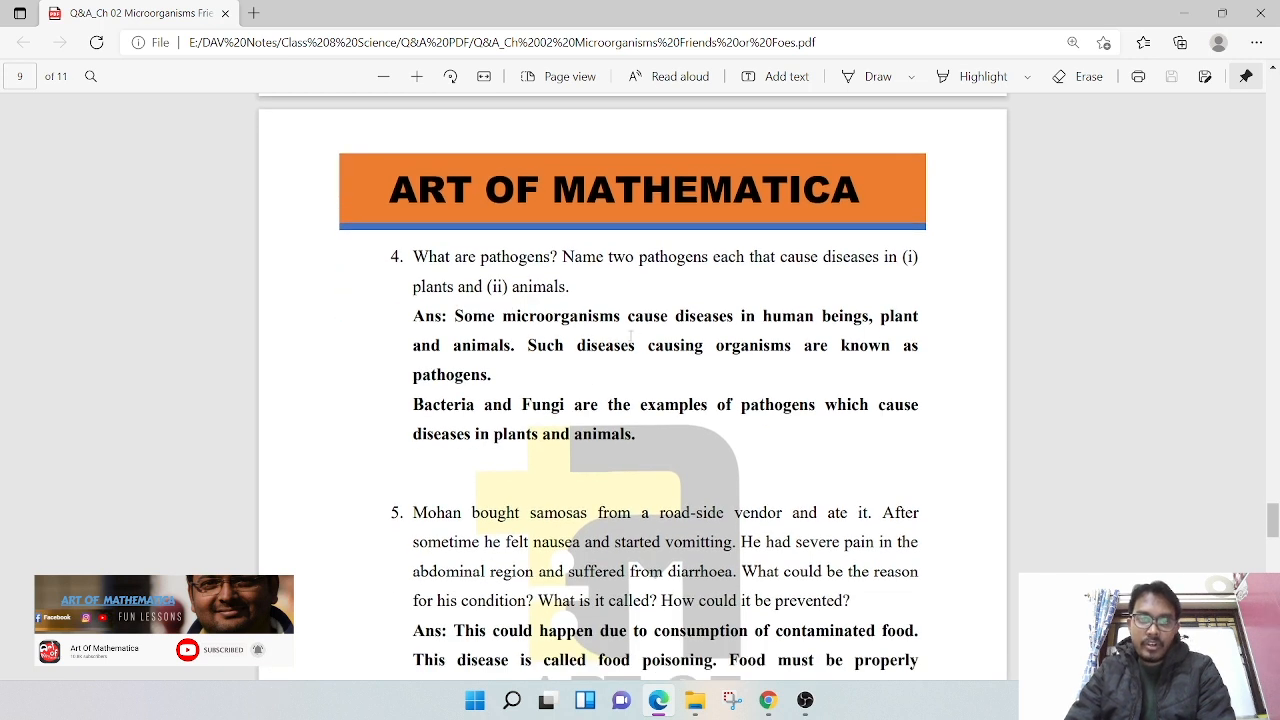
pyautogui.moveTo(869, 336)
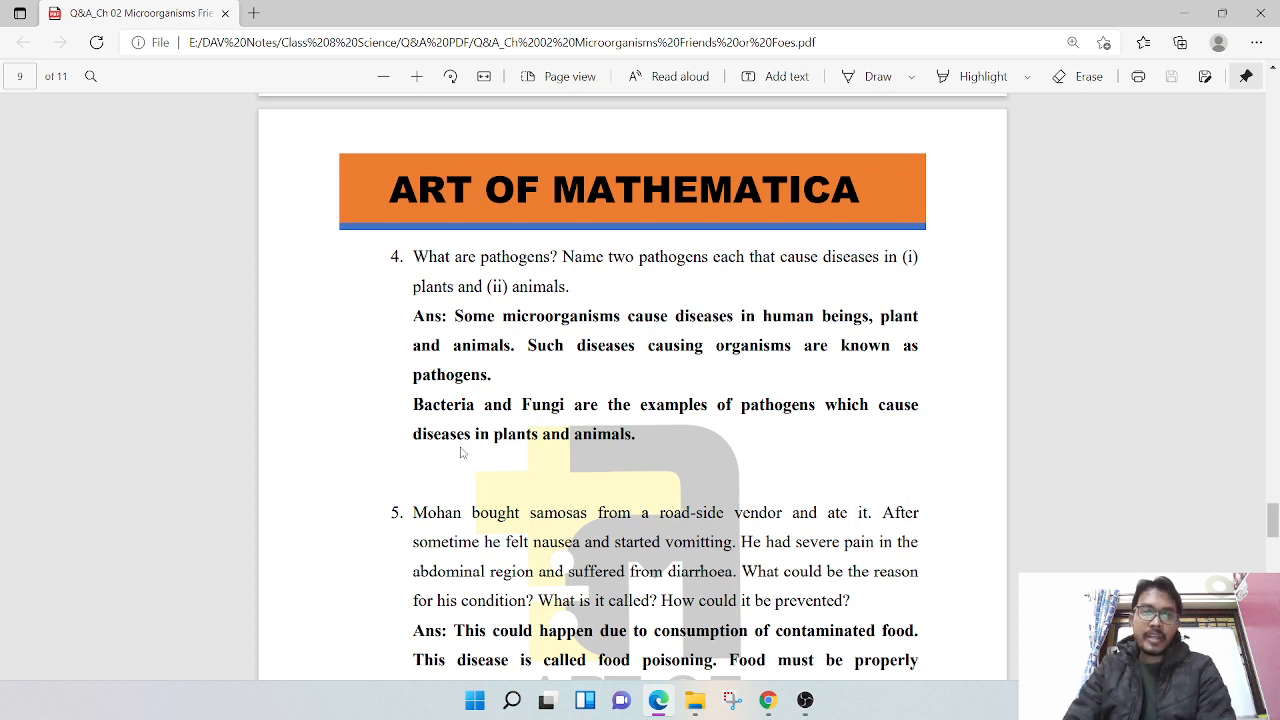
pyautogui.moveTo(716, 429)
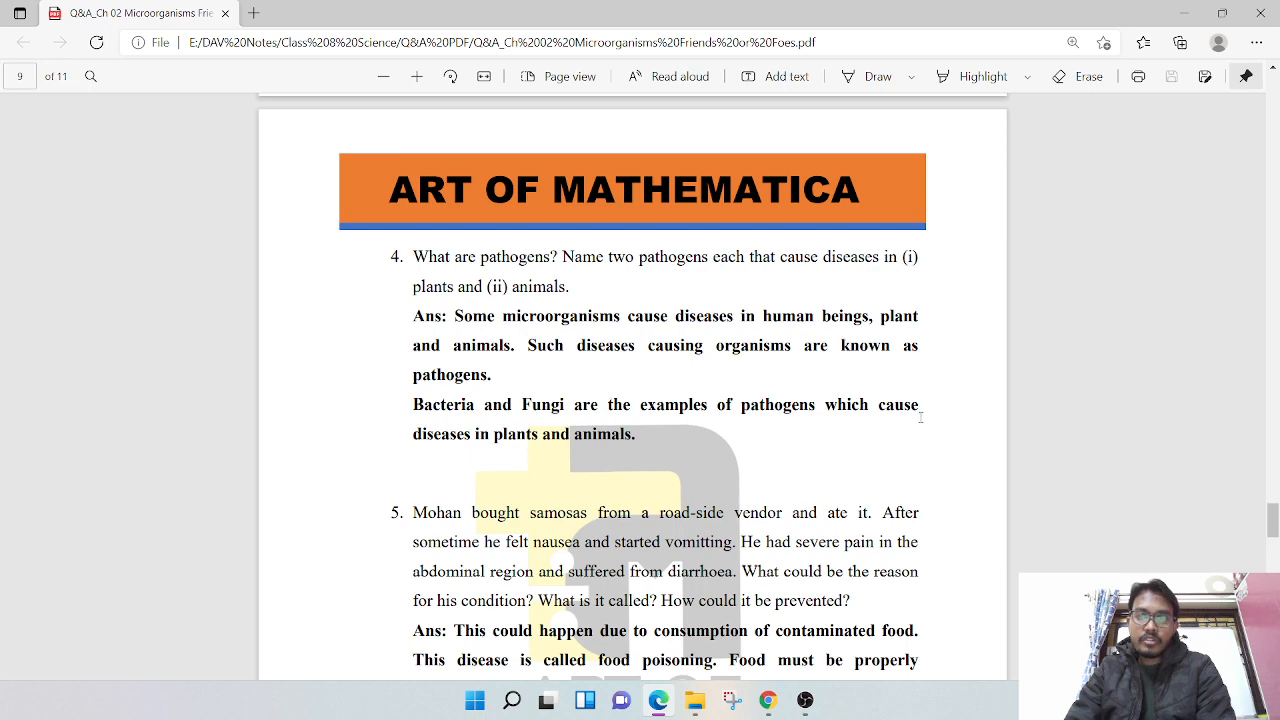
pyautogui.moveTo(632, 468)
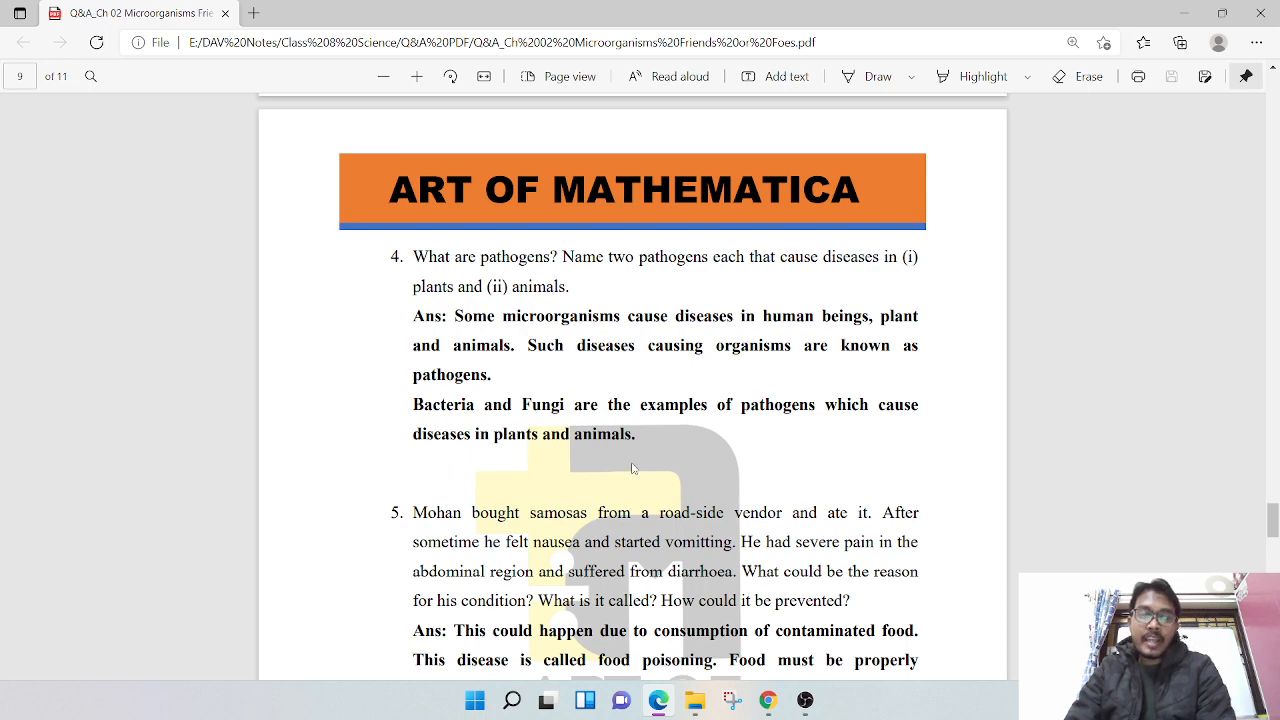
# Scroll page 9 until the food-poisoning answer and question 6 on children's diseases appear
pyautogui.scroll(-3)
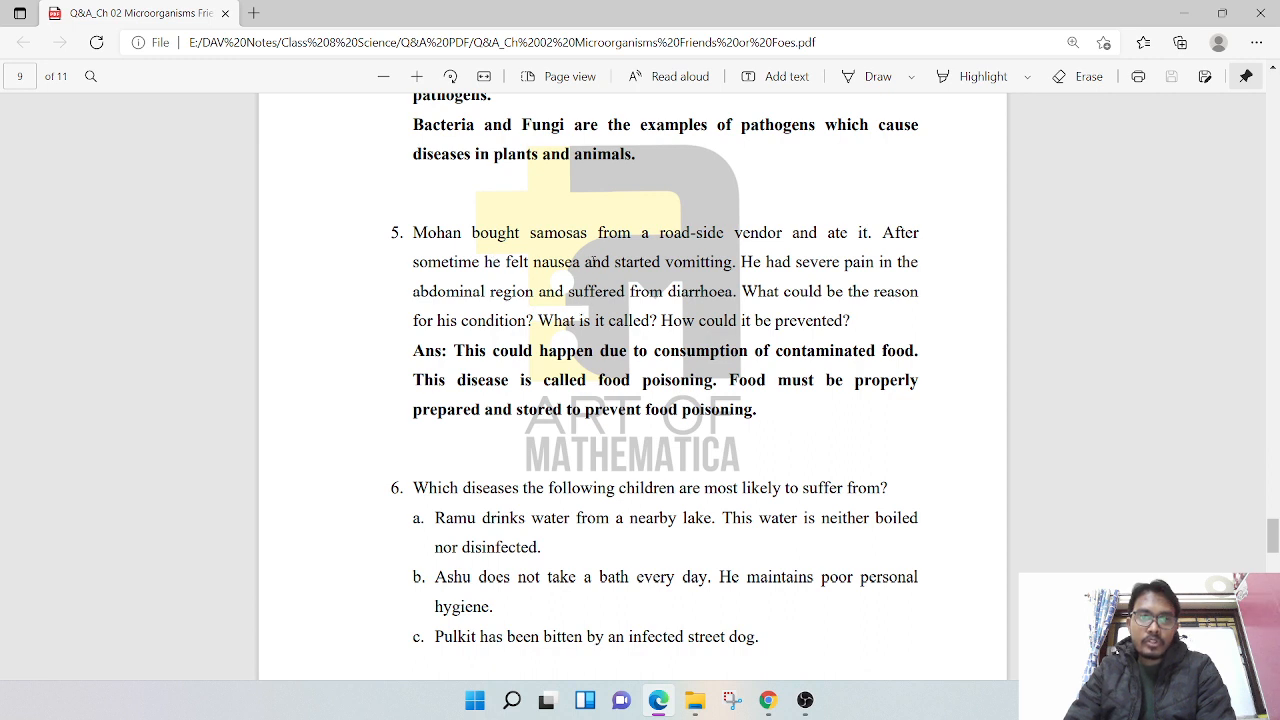
pyautogui.moveTo(640, 252)
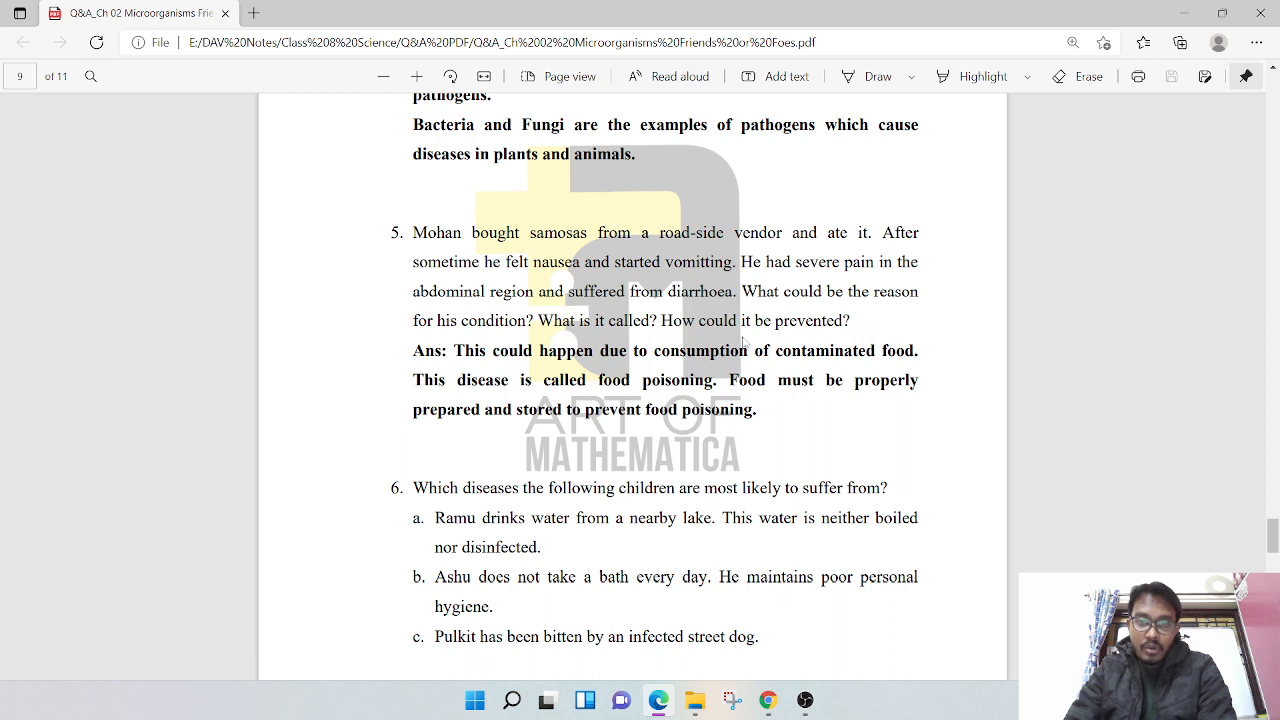
pyautogui.moveTo(581, 356)
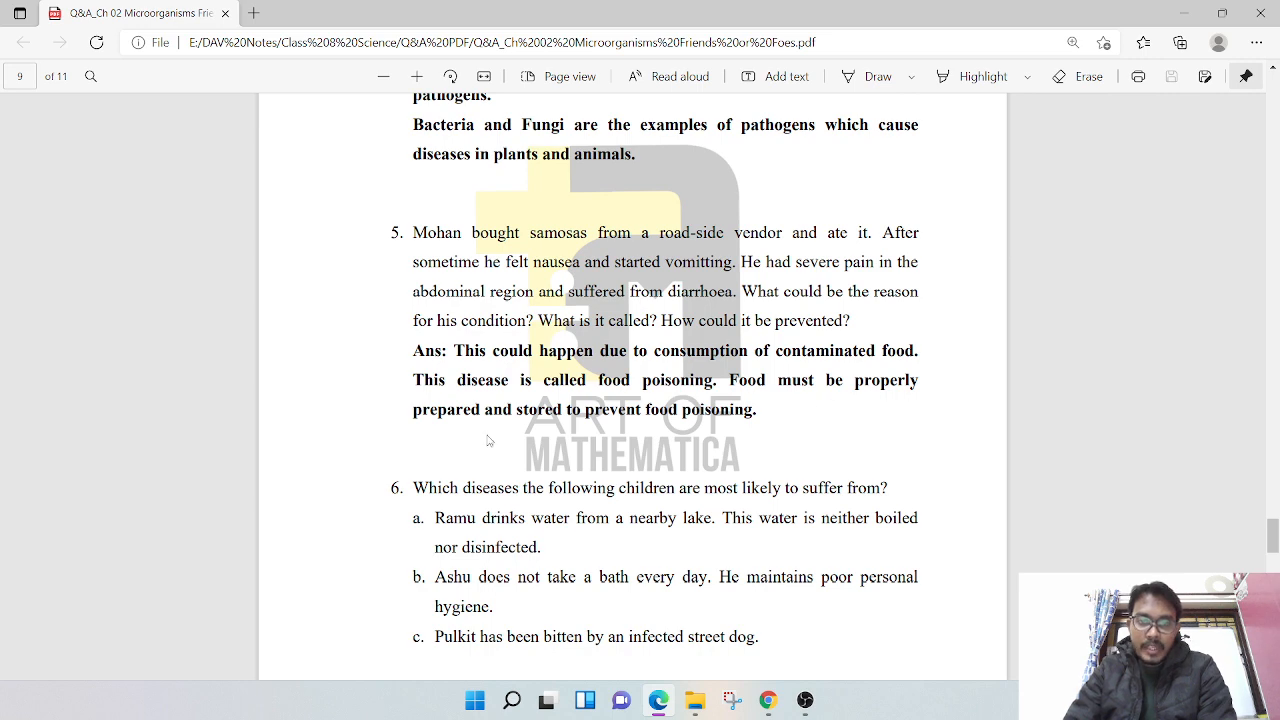
# Scroll past the page 9 footer to show question 6 parts d and e on page 10
pyautogui.scroll(-3)
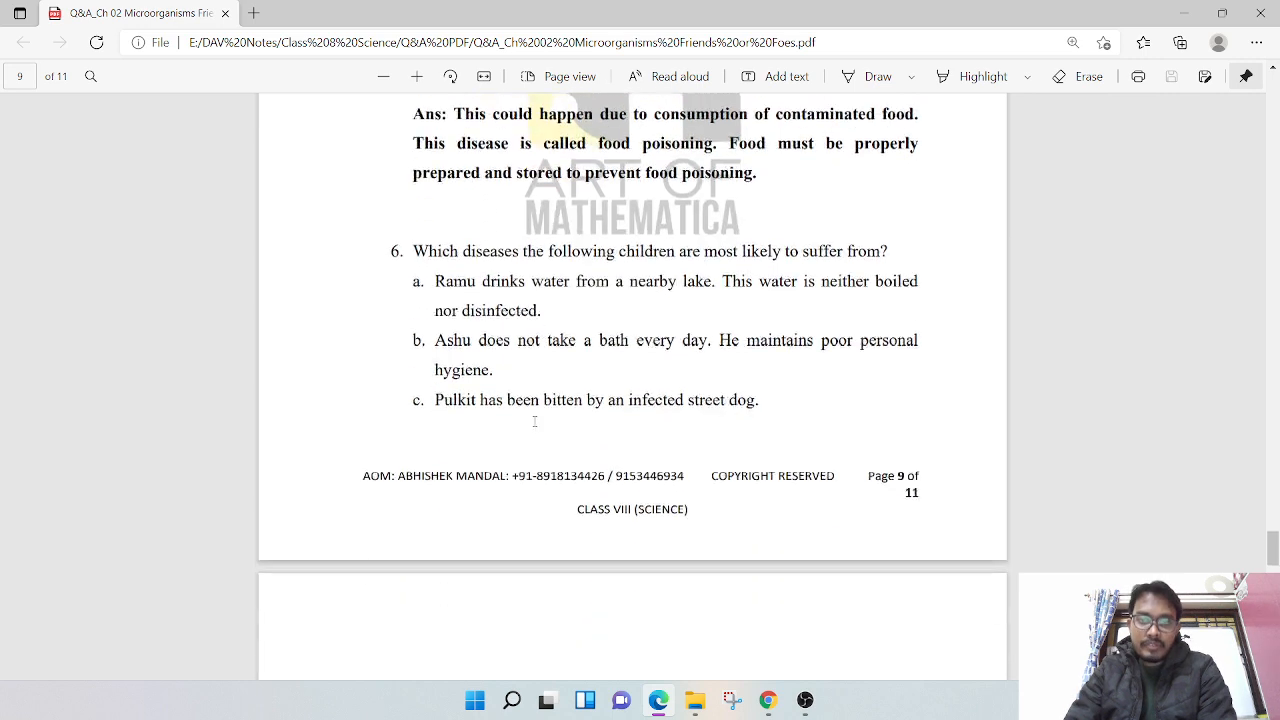
pyautogui.scroll(-3)
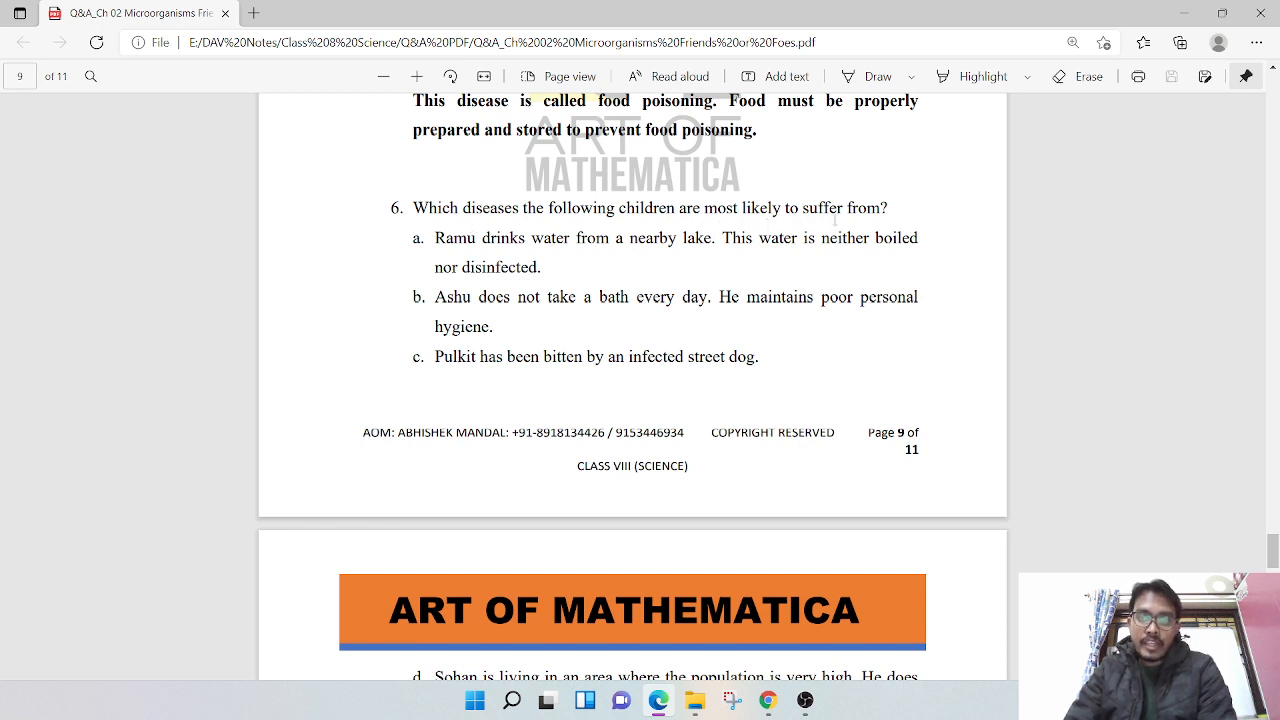
pyautogui.moveTo(480, 258)
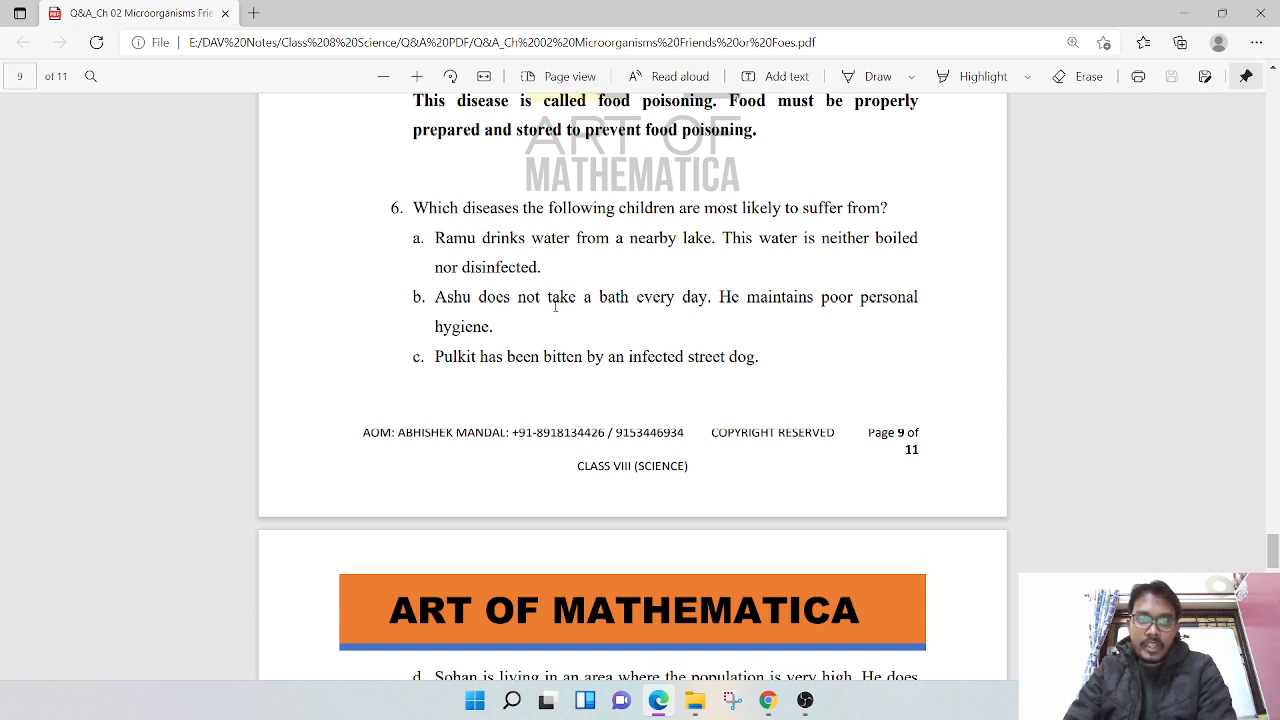
pyautogui.moveTo(587, 307)
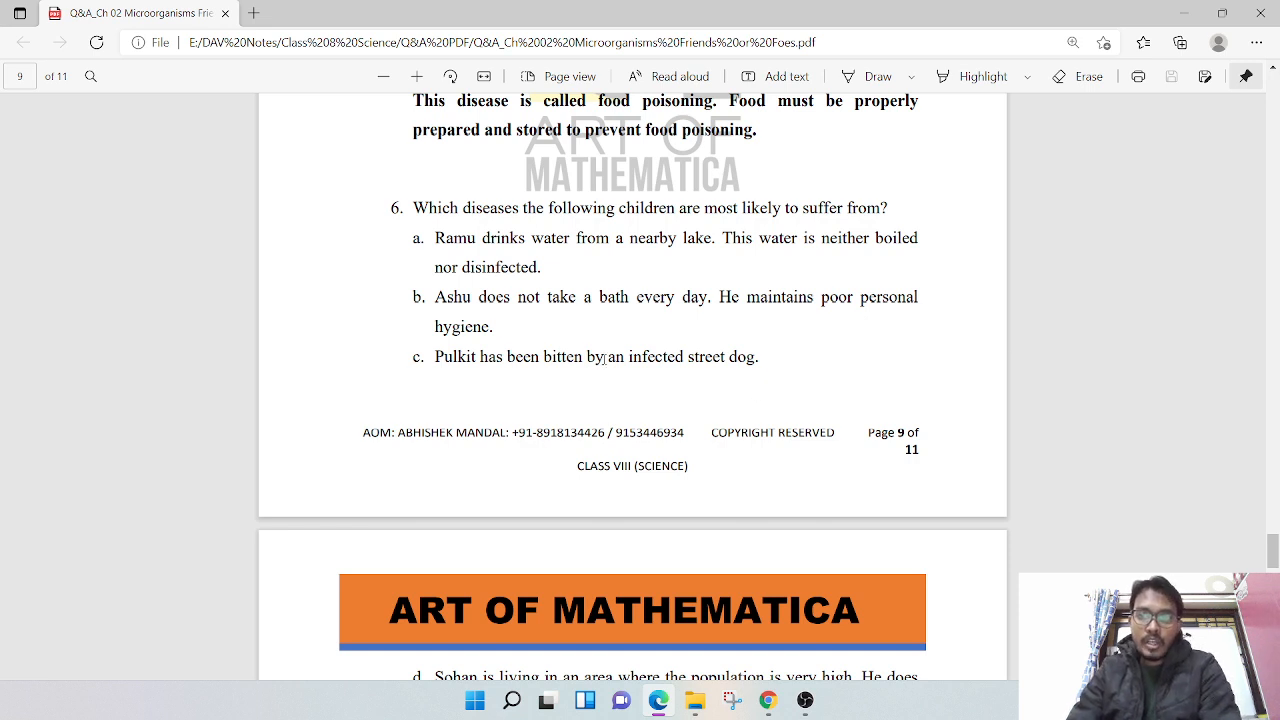
pyautogui.scroll(-3)
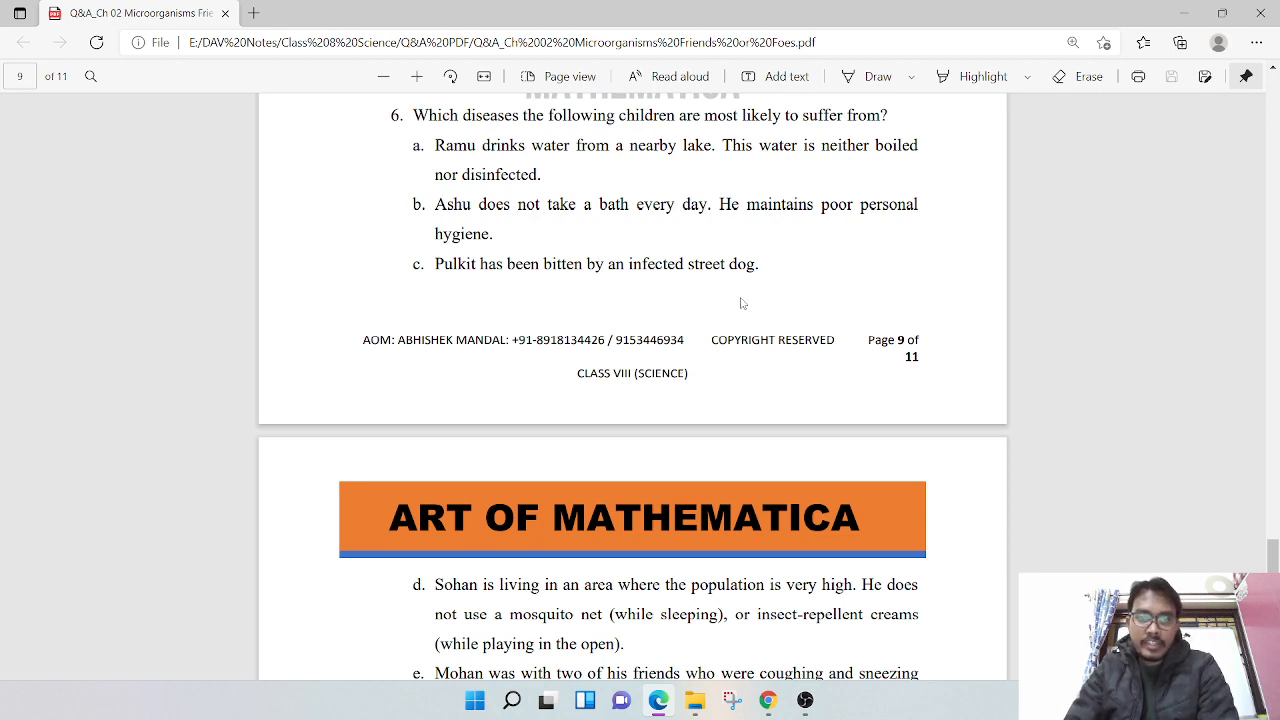
# Scroll through page 10's cholera, ringworm and rabies answers down to its footer
pyautogui.scroll(-3)
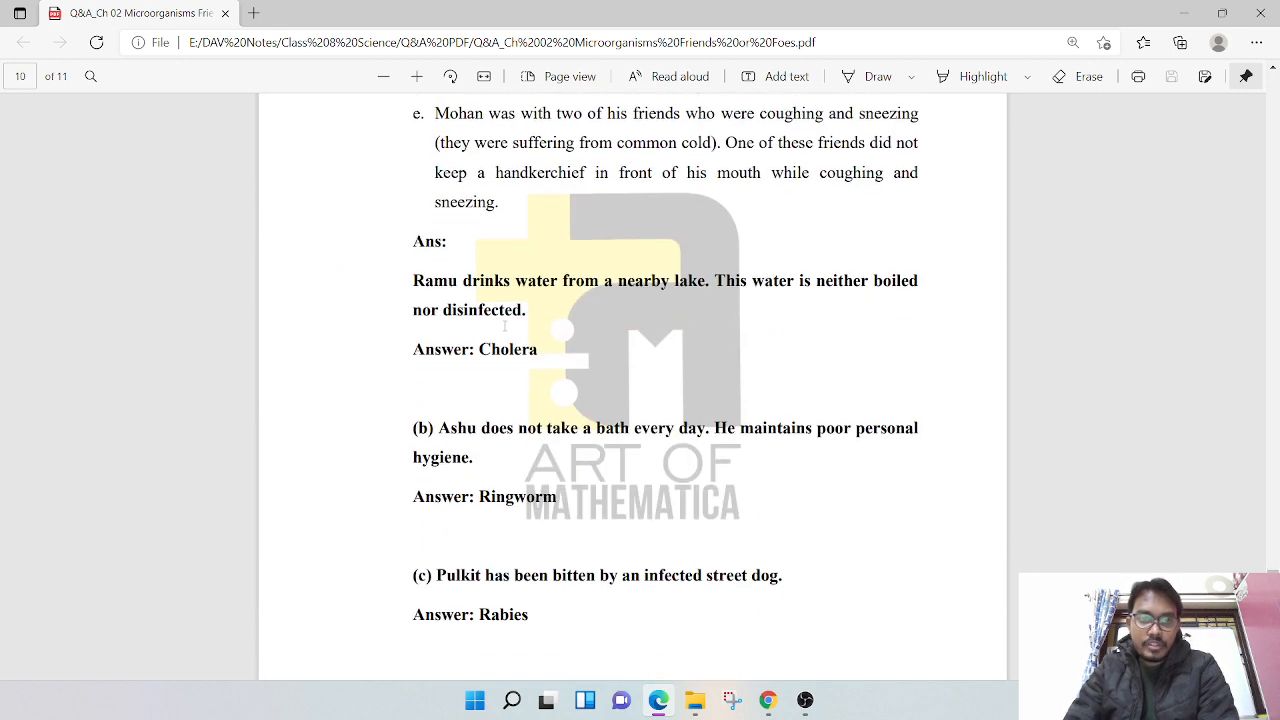
pyautogui.scroll(-3)
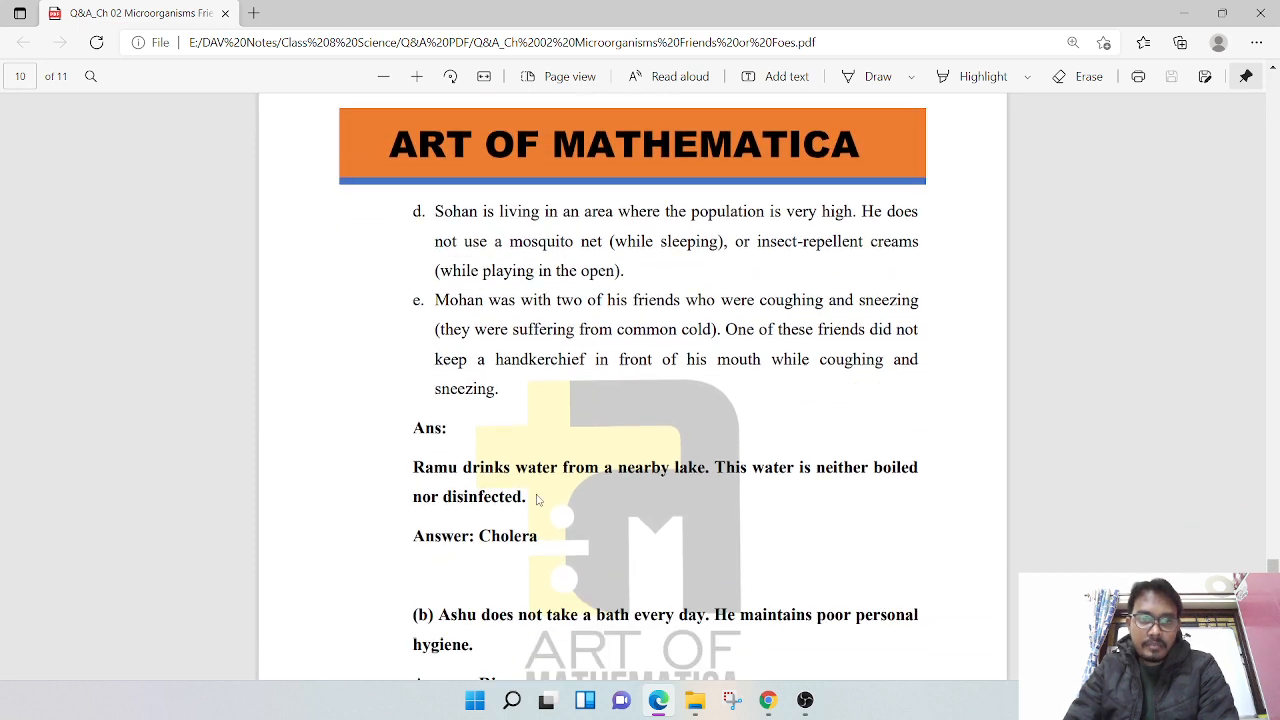
pyautogui.scroll(-3)
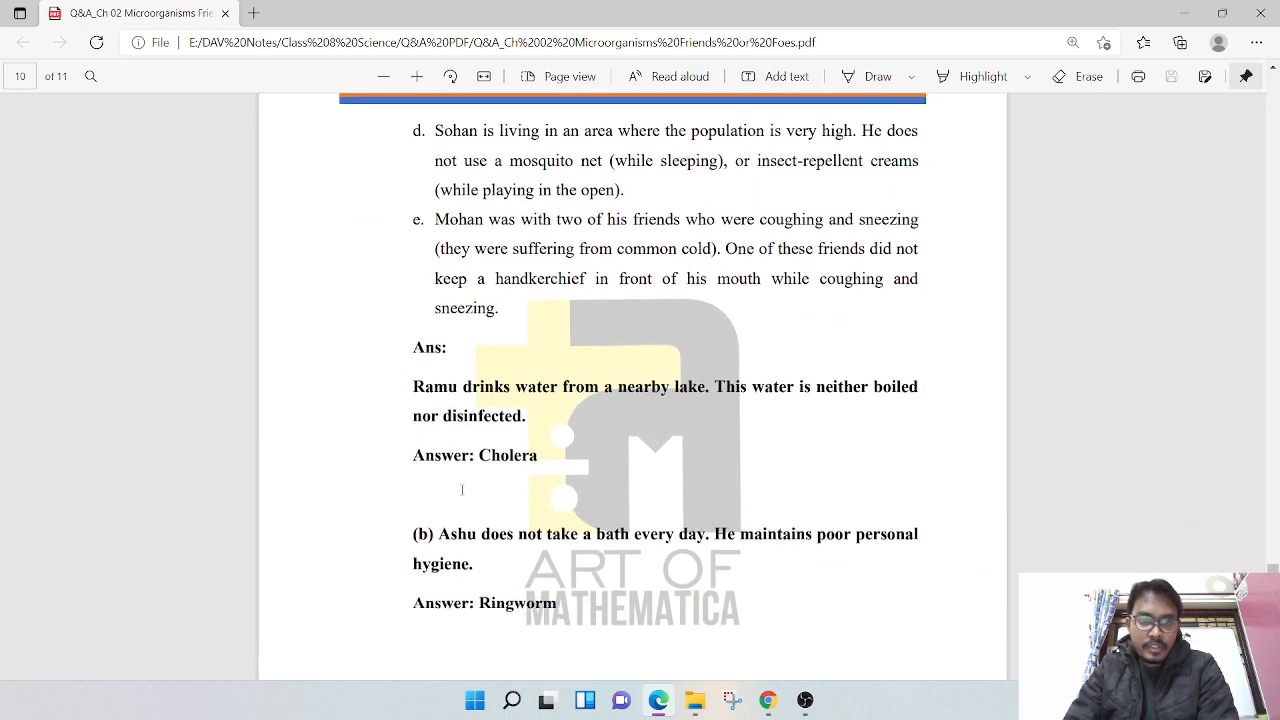
pyautogui.scroll(-3)
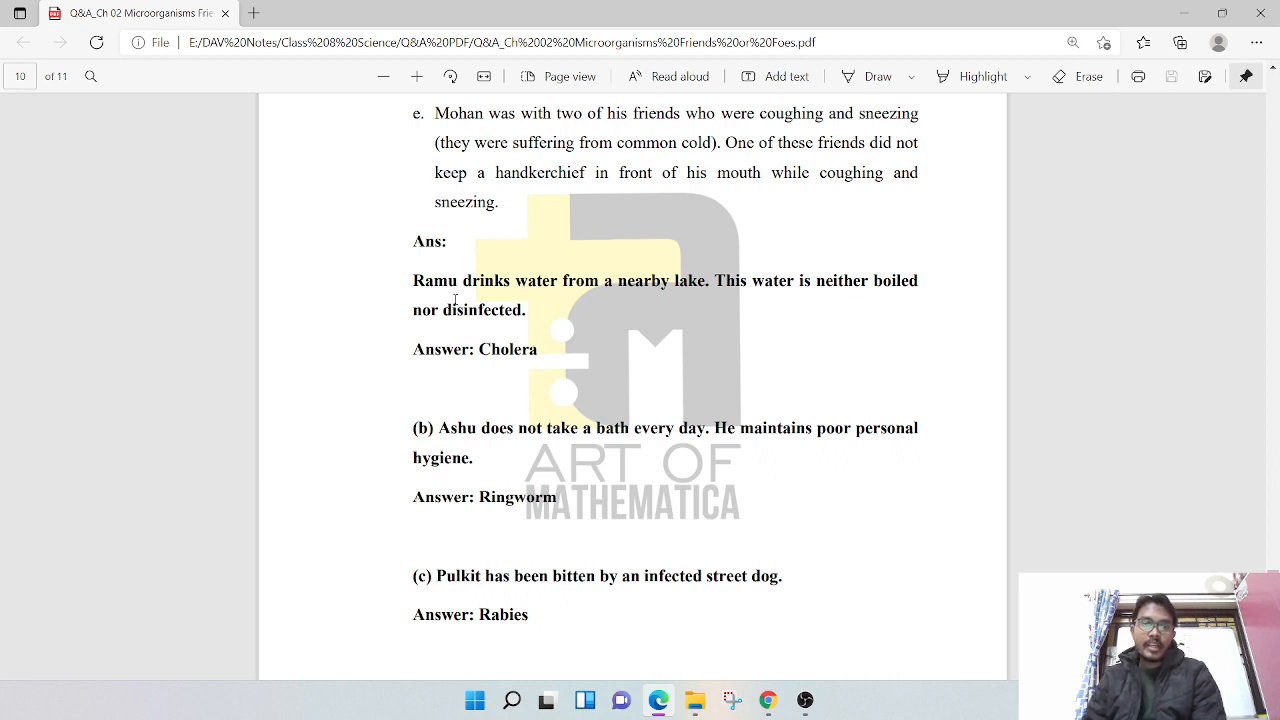
pyautogui.scroll(-3)
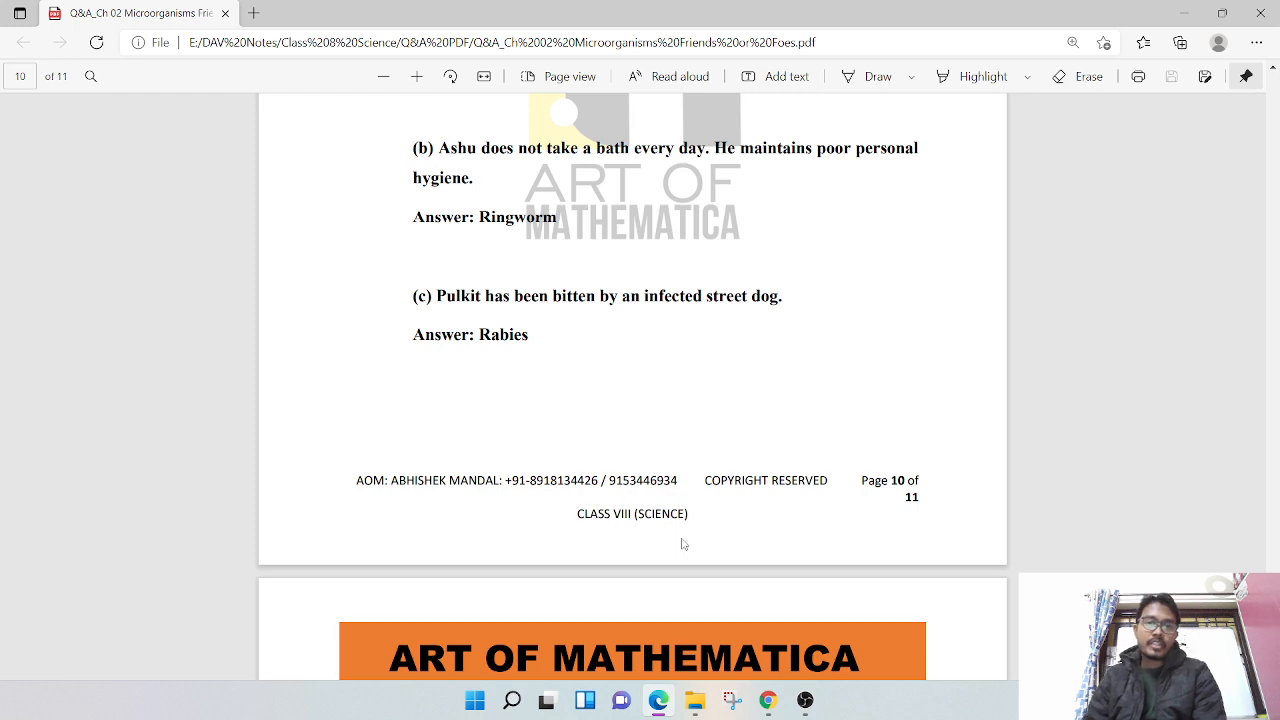
# Scroll to page 11 showing the Malaria and Common cold answers and THE END
pyautogui.scroll(-3)
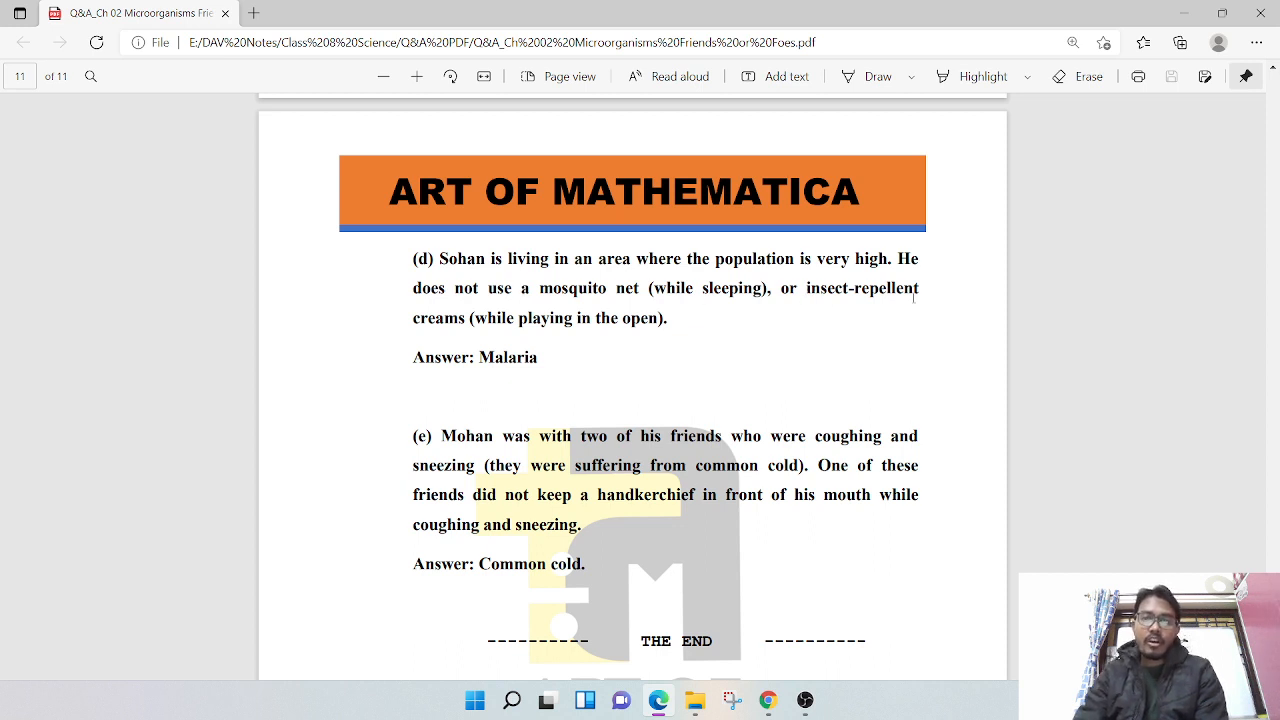
pyautogui.moveTo(408, 336)
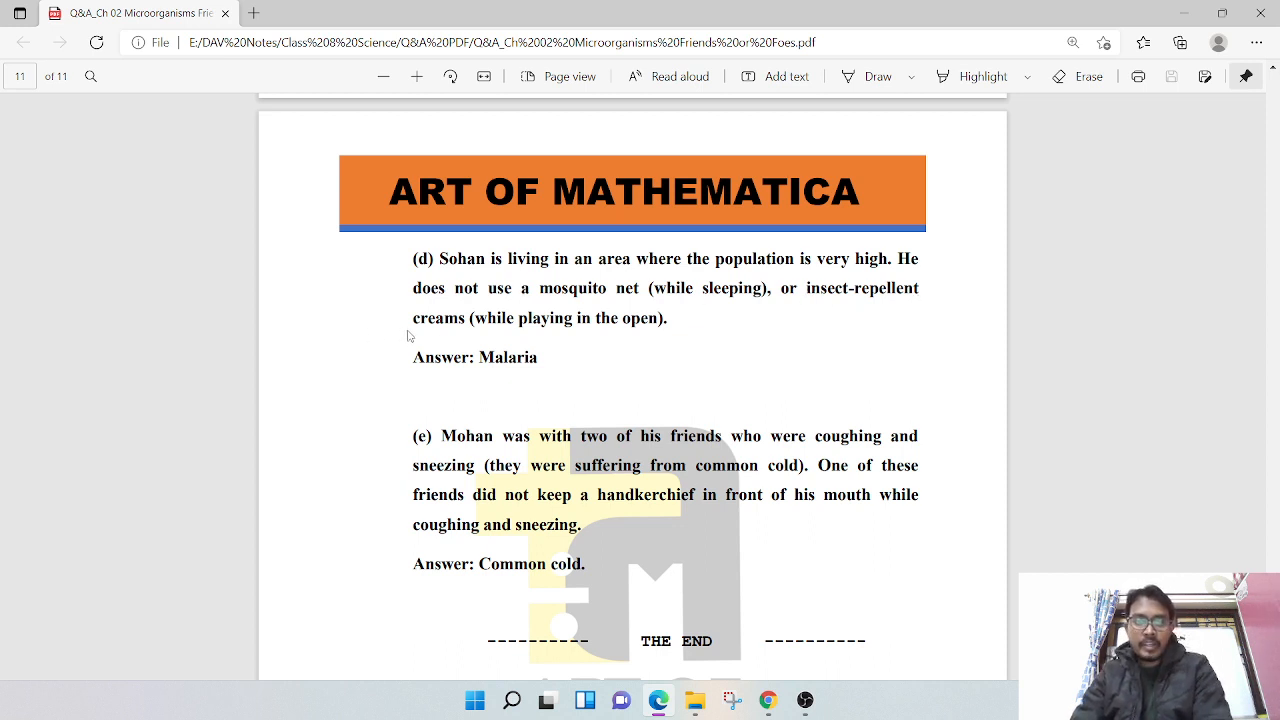
pyautogui.moveTo(585, 347)
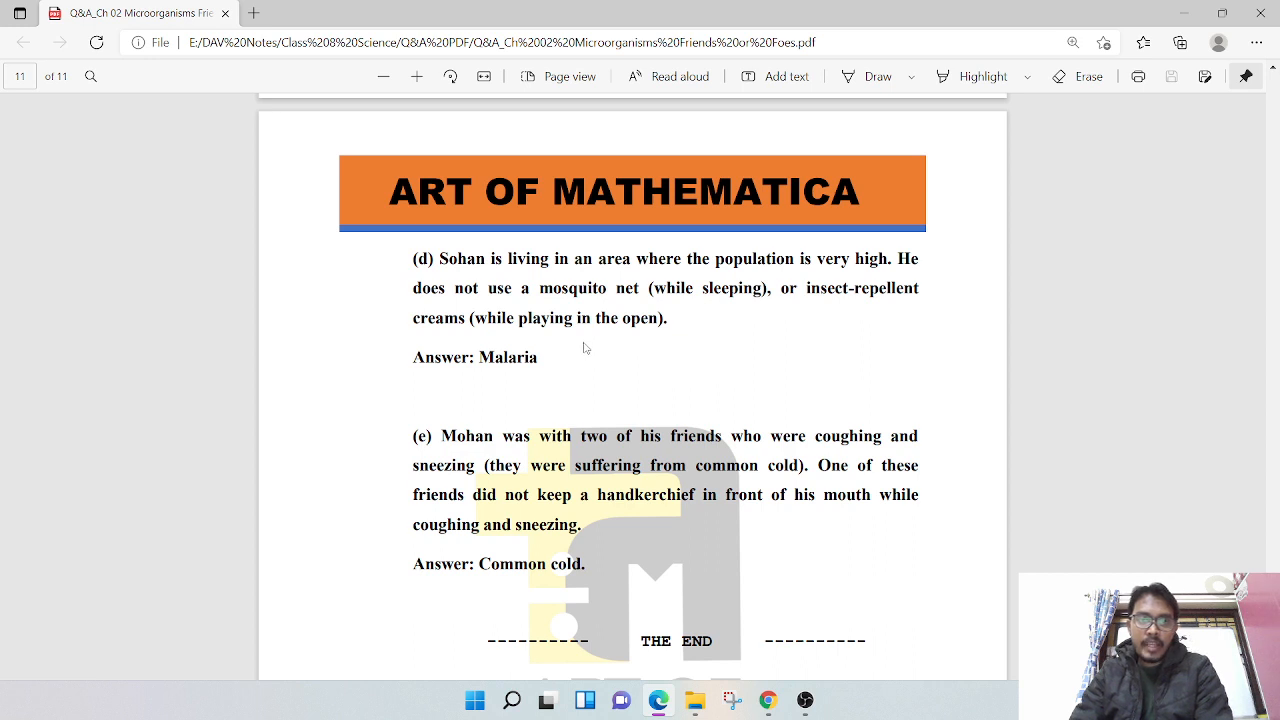
# Scroll back from the final page to the page 9–10 boundary showing question 6 parts b–e
pyautogui.scroll(-3)
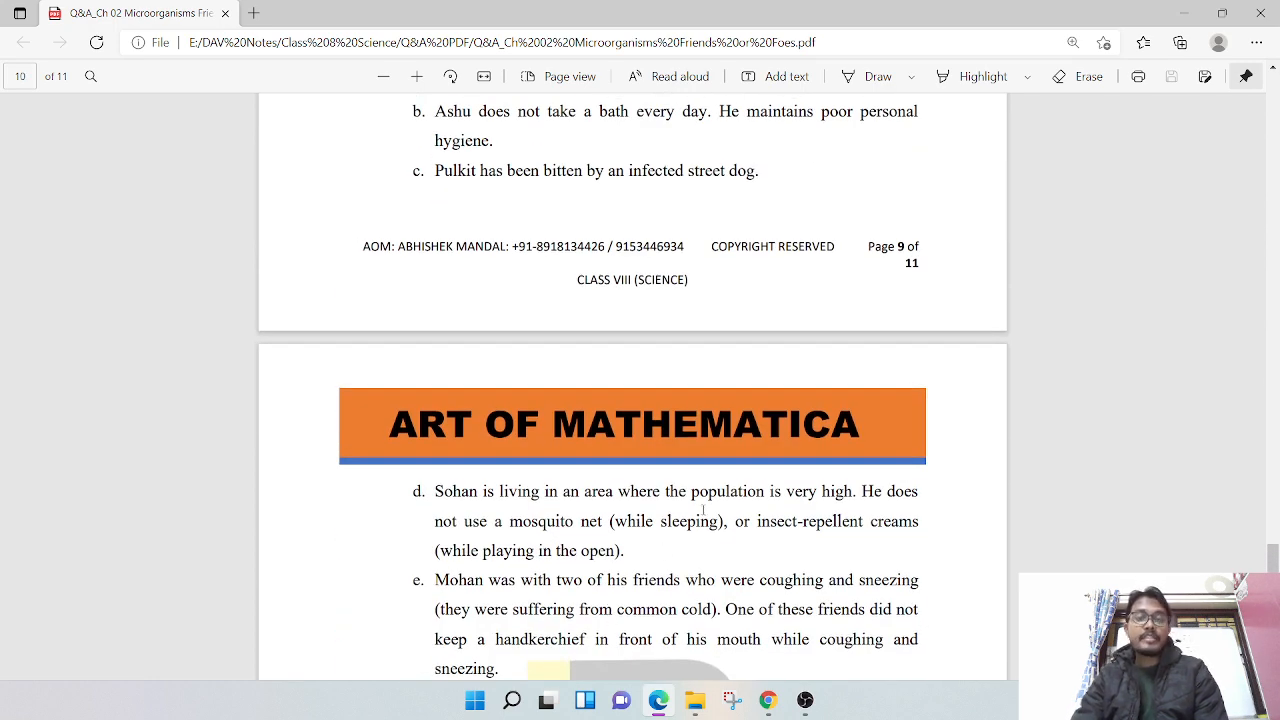
pyautogui.moveTo(630, 462)
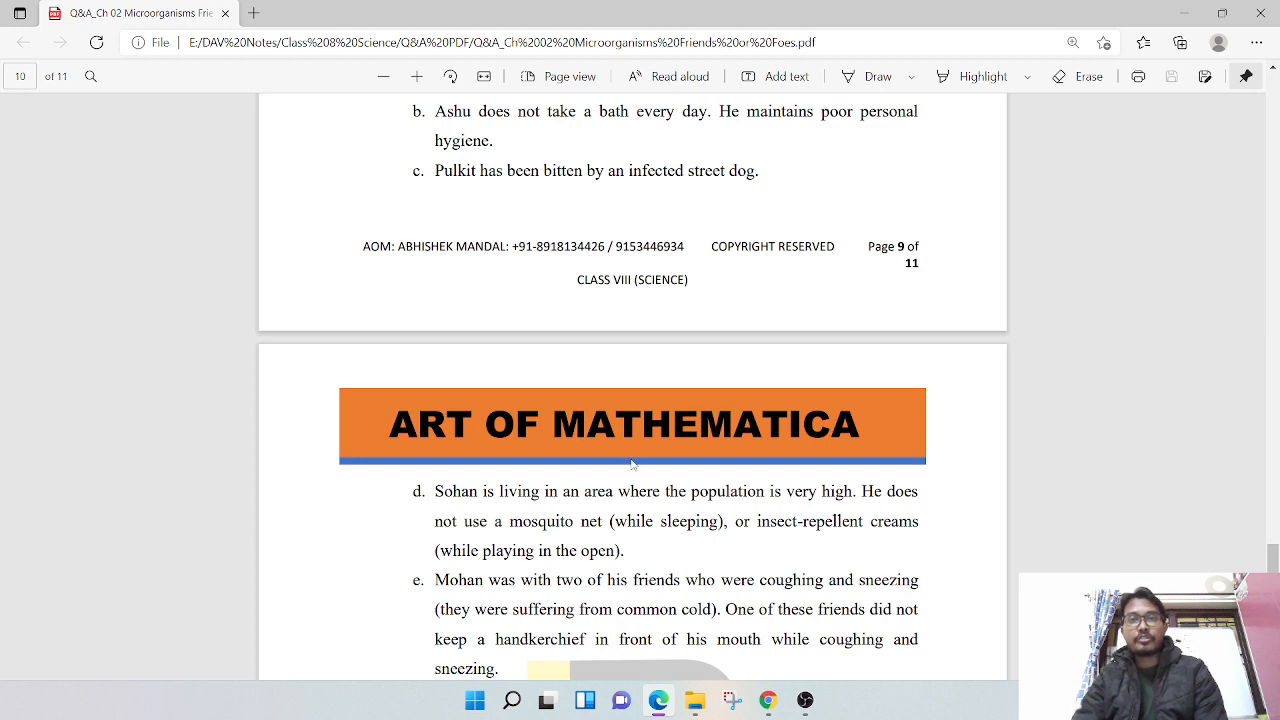